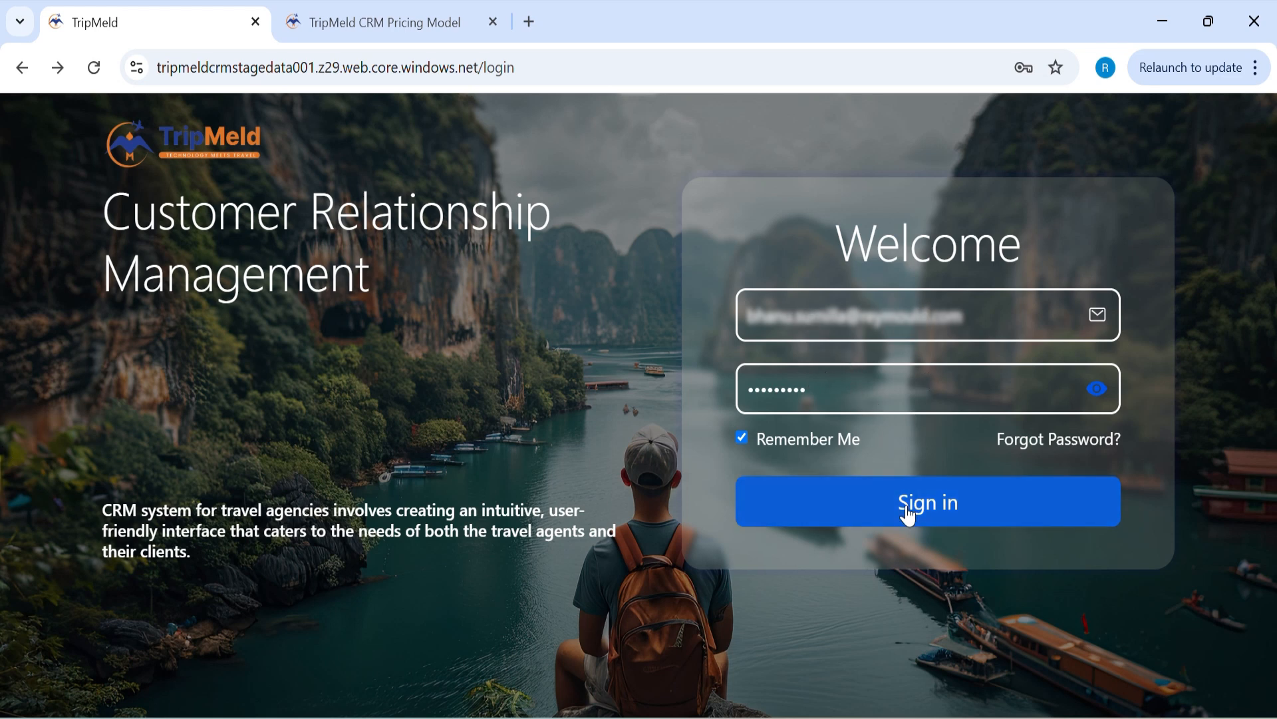
Step: Sign in from the login page to reach the dashboard with task and call summaries
left_click(927, 501)
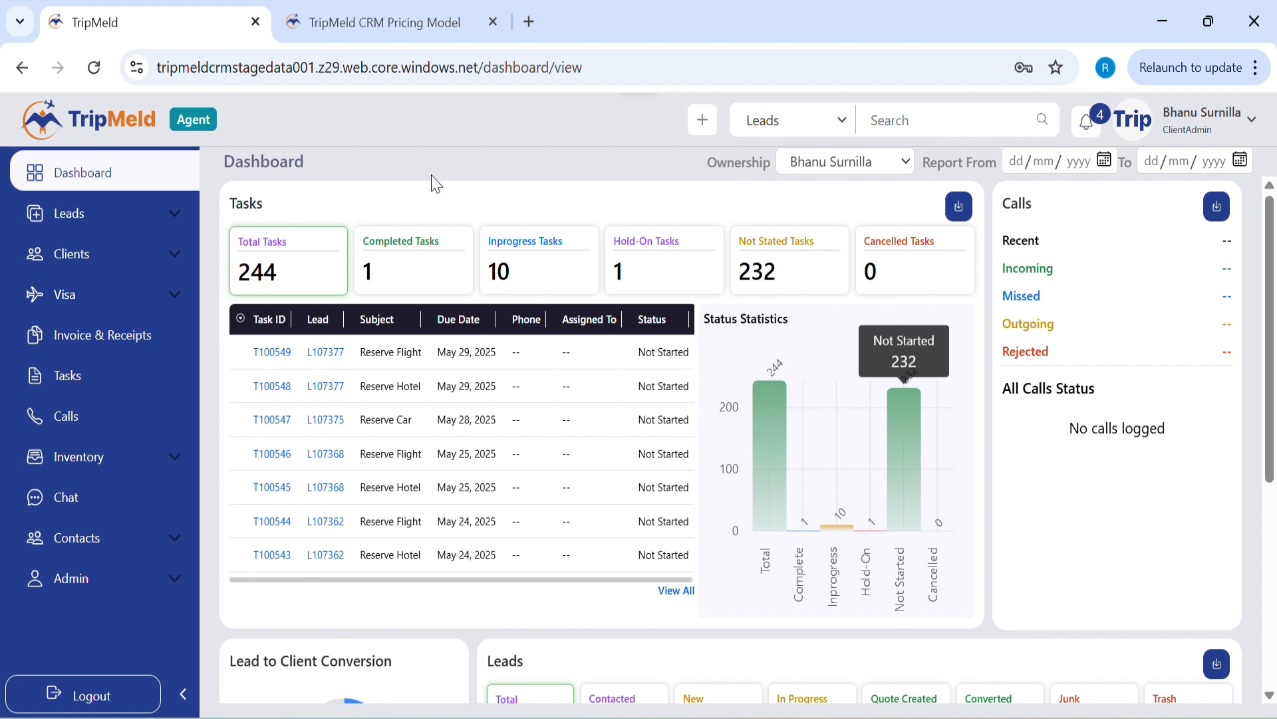
mouse_move(332, 207)
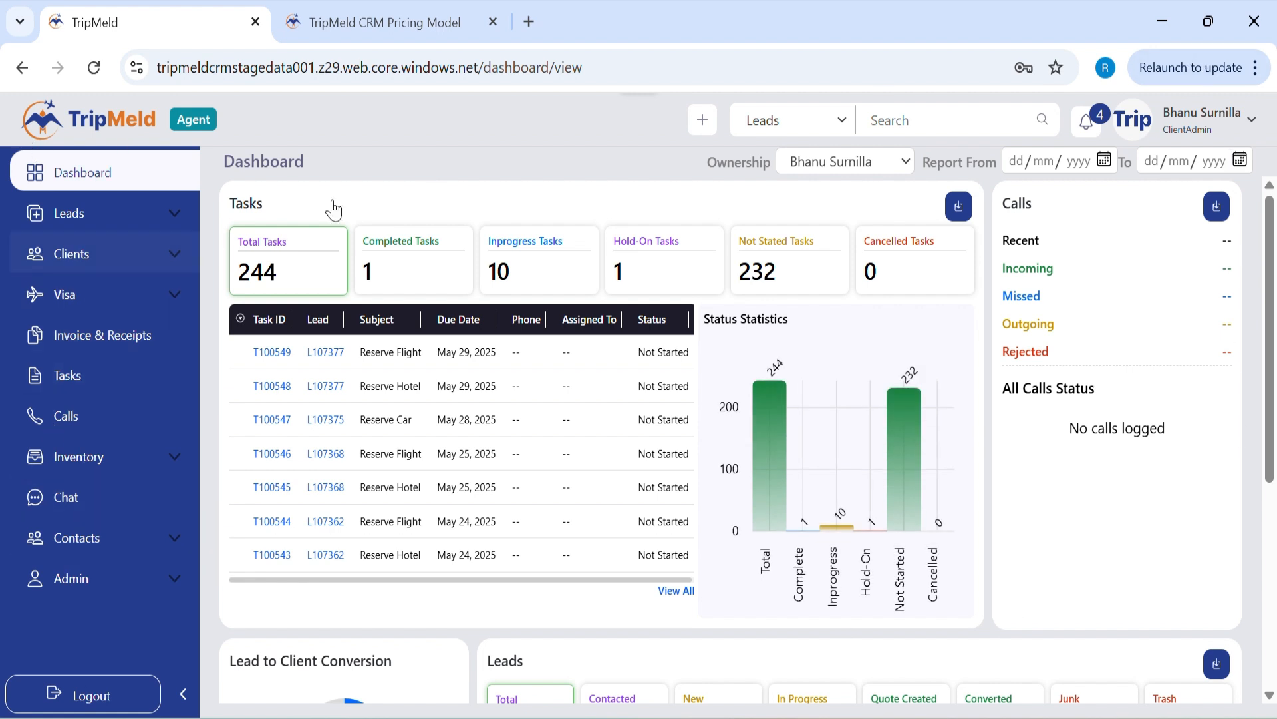
mouse_move(207, 246)
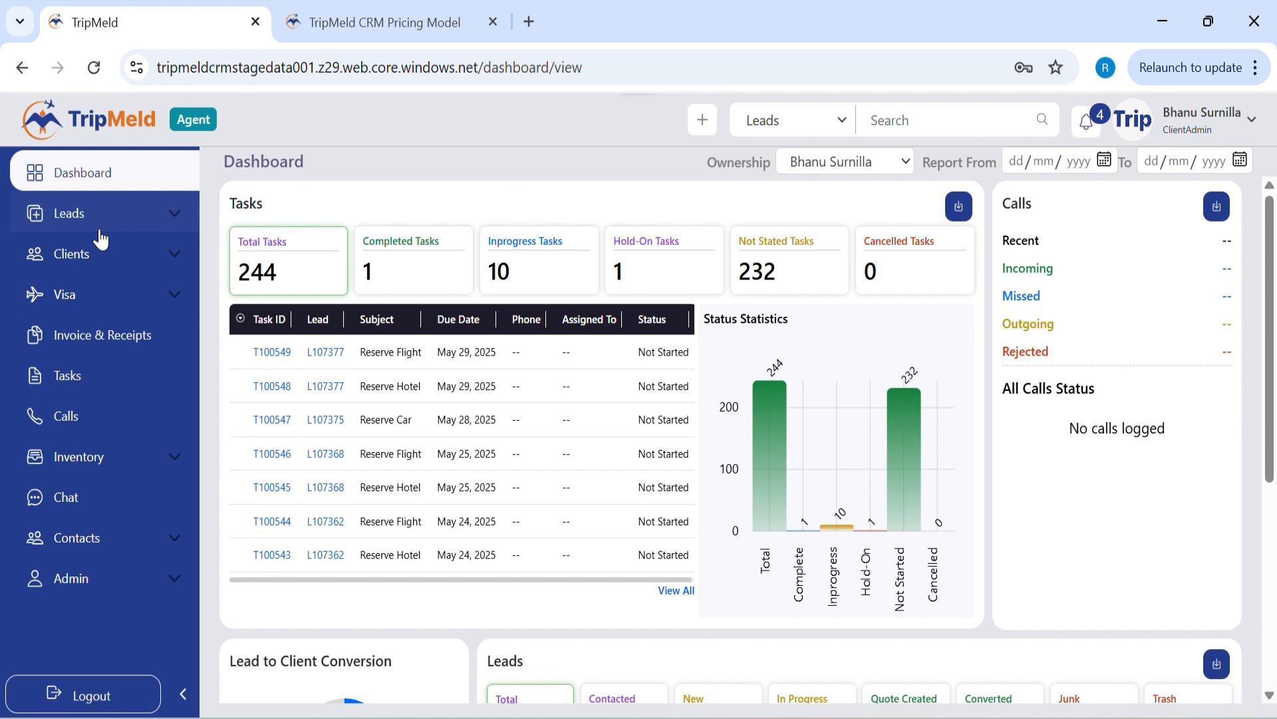
mouse_move(904, 391)
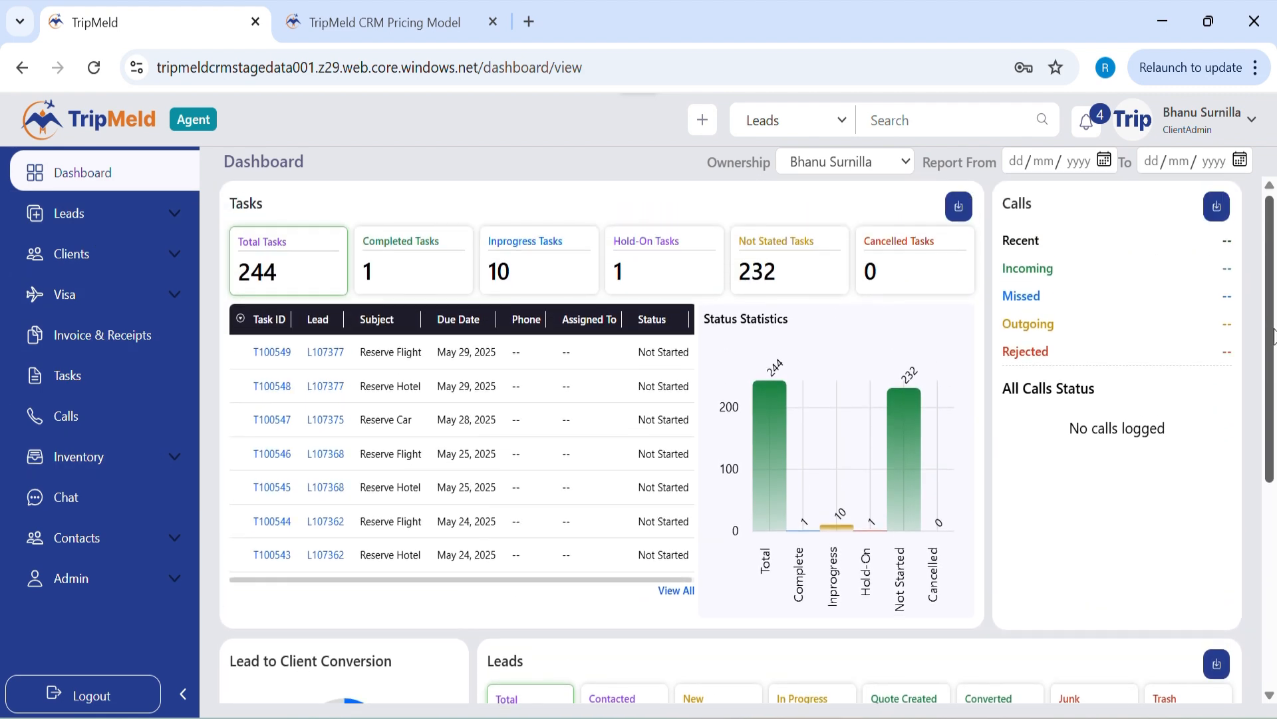
mouse_move(302, 563)
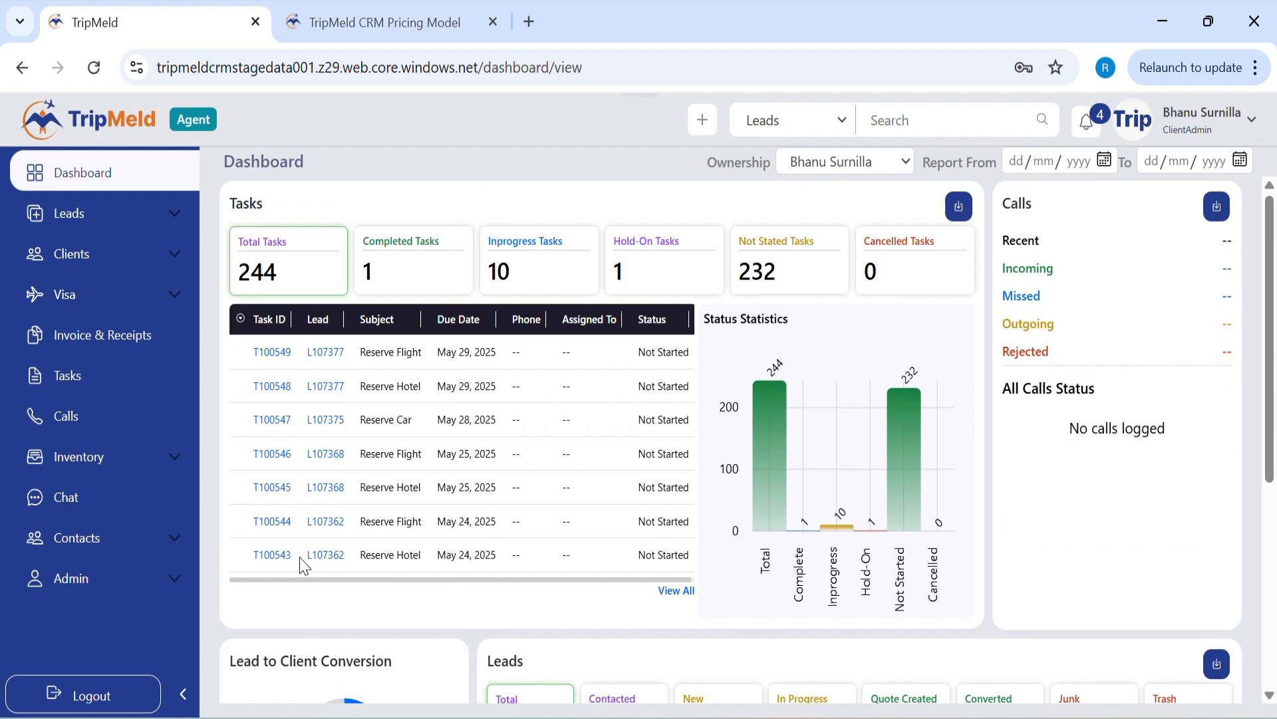
mouse_move(246, 224)
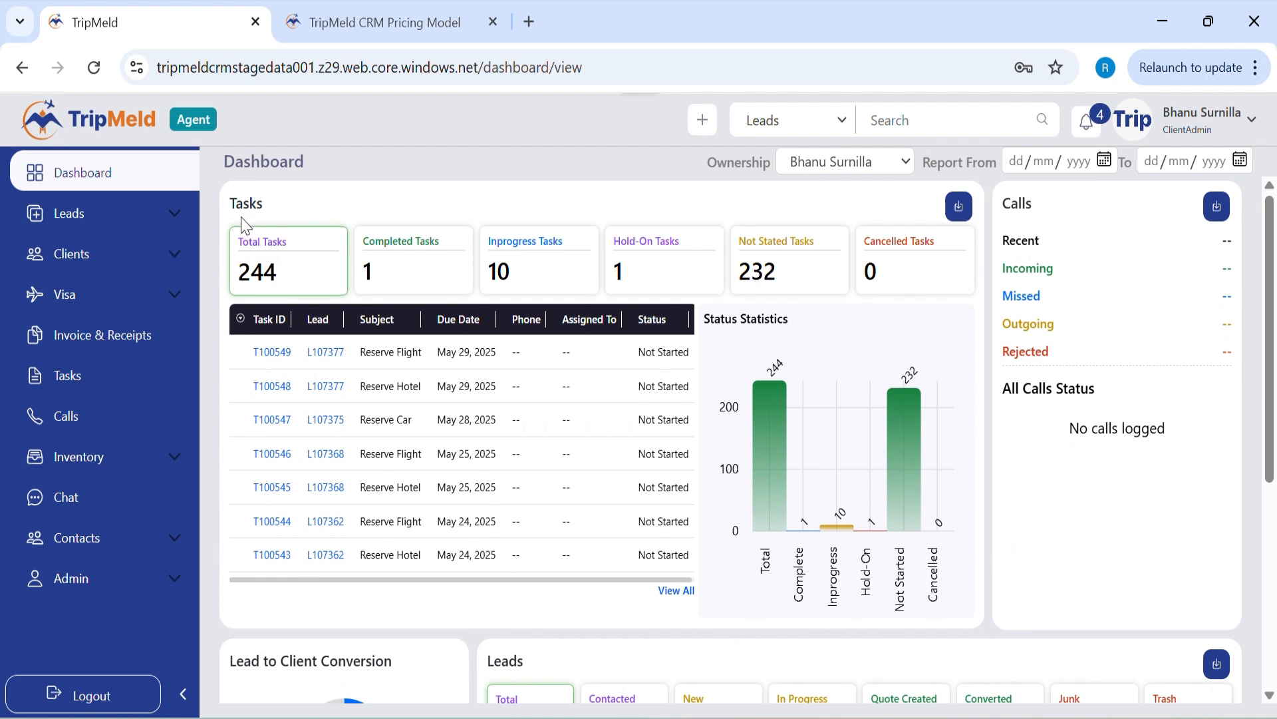
mouse_move(330, 271)
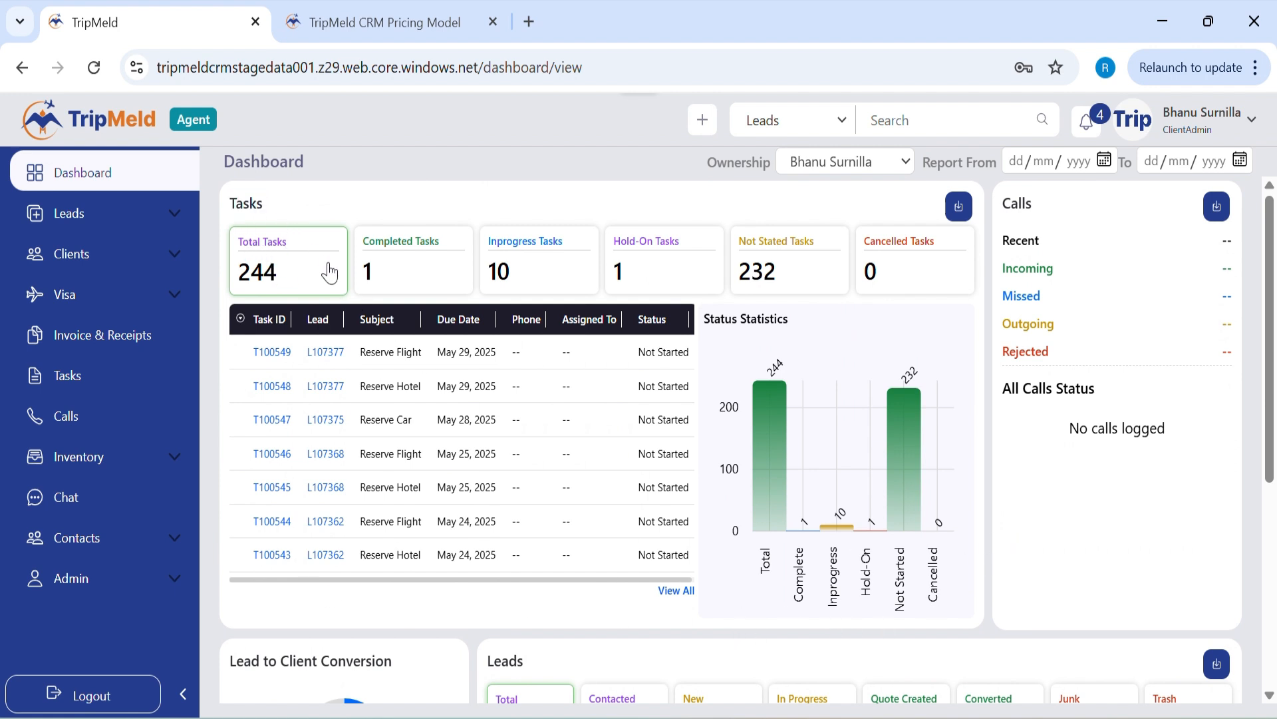
mouse_move(385, 378)
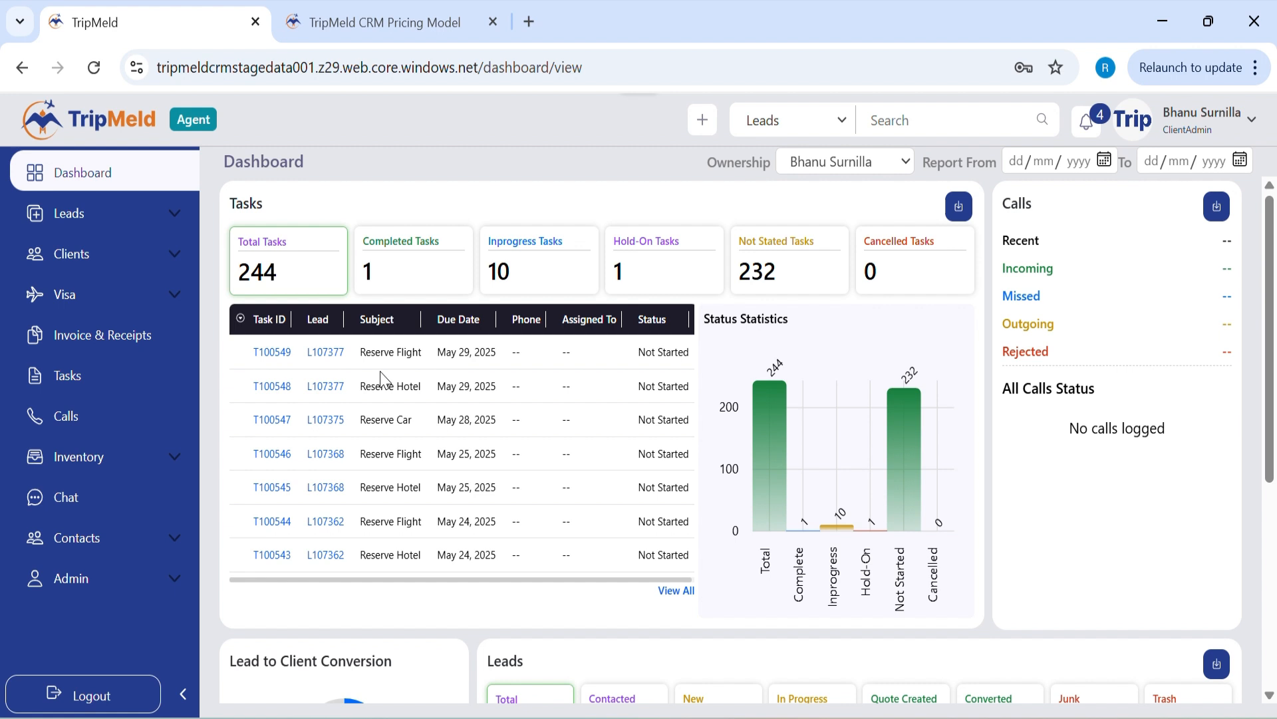
mouse_move(354, 457)
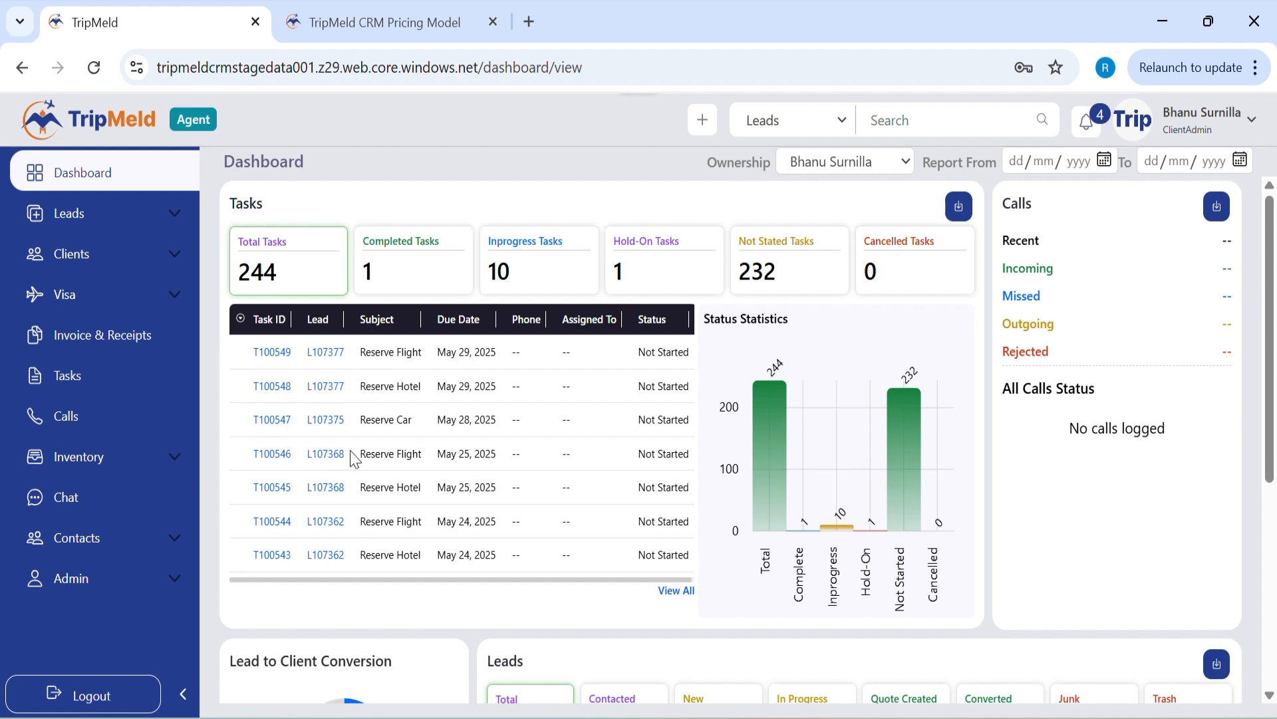
mouse_move(431, 360)
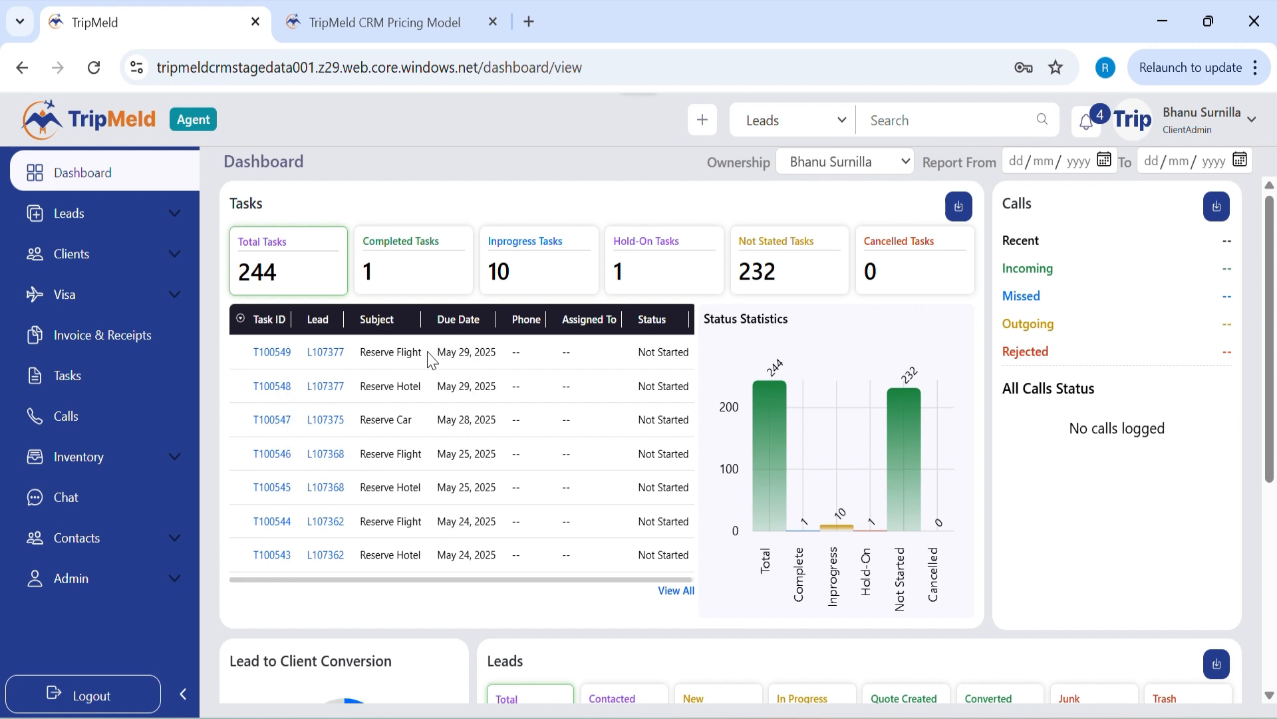
left_click(273, 352)
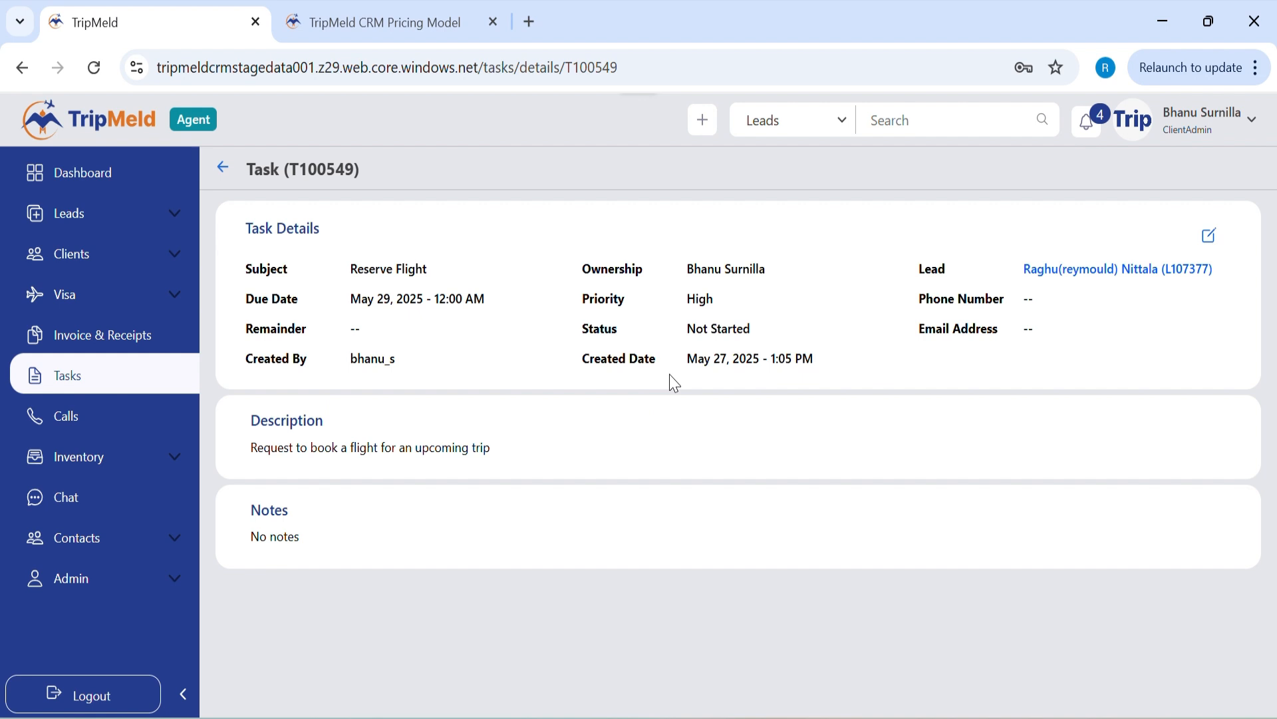
left_click(83, 172)
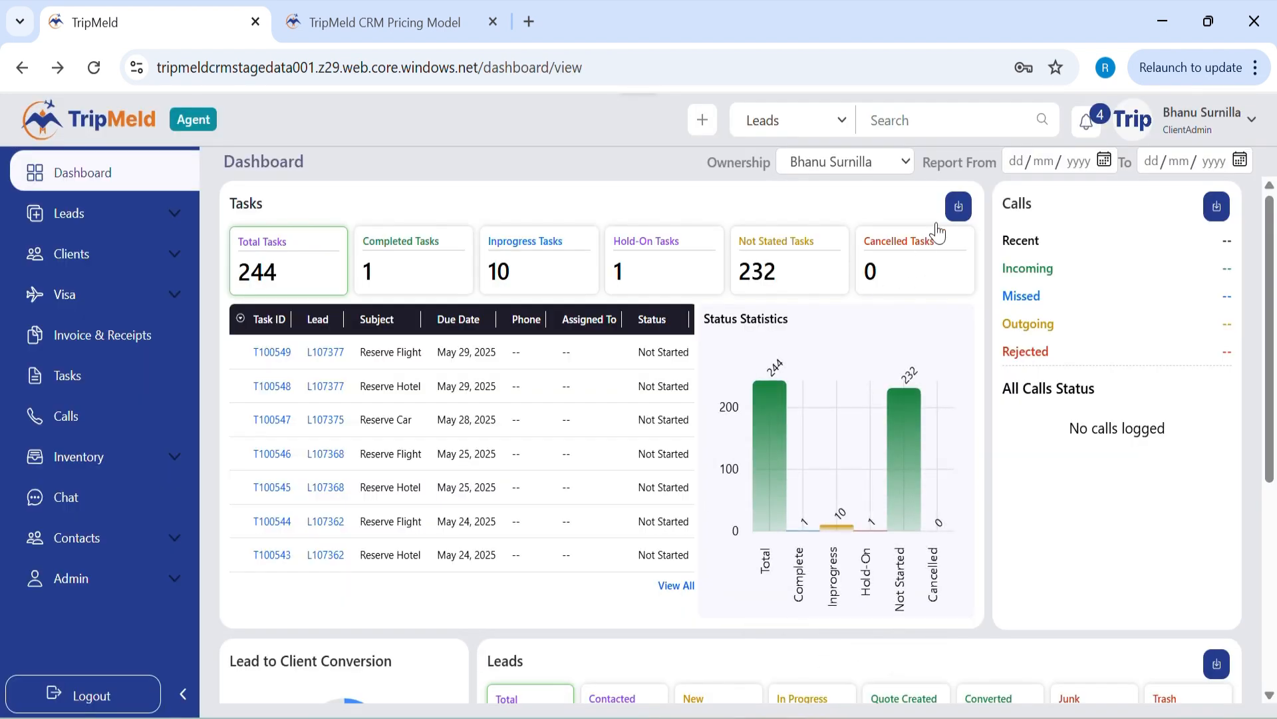
mouse_move(958, 206)
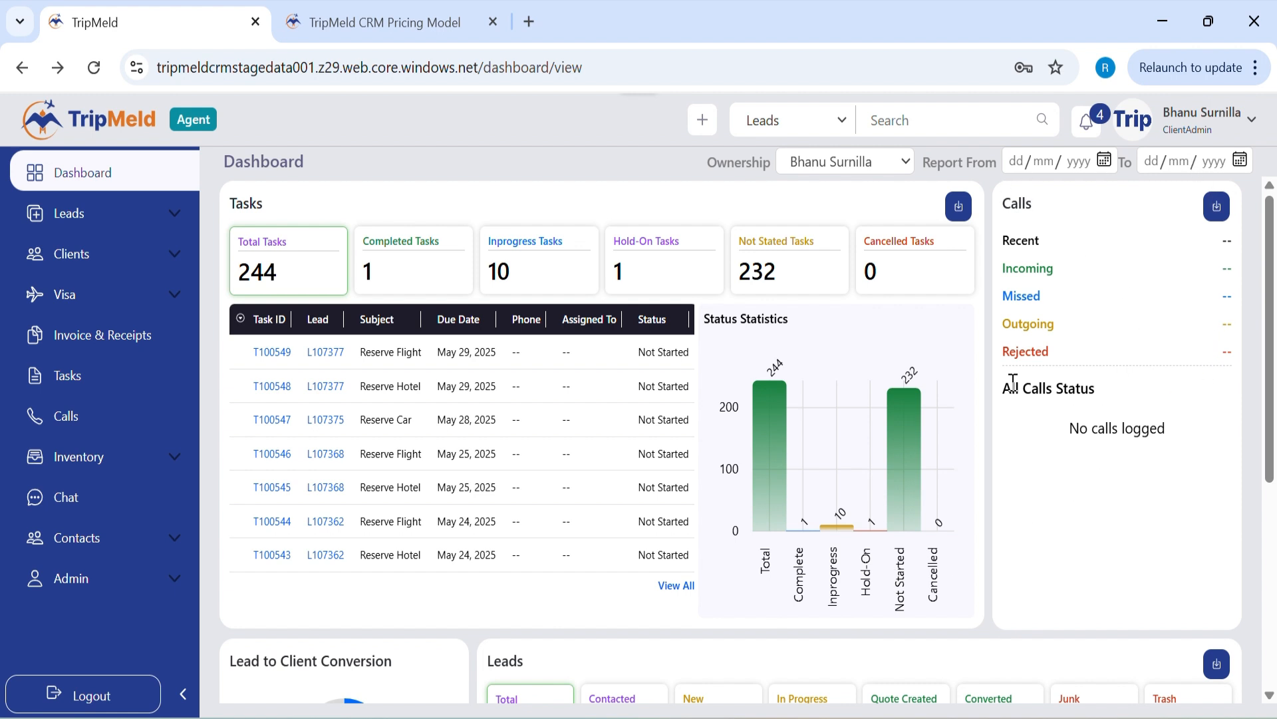
mouse_move(1010, 319)
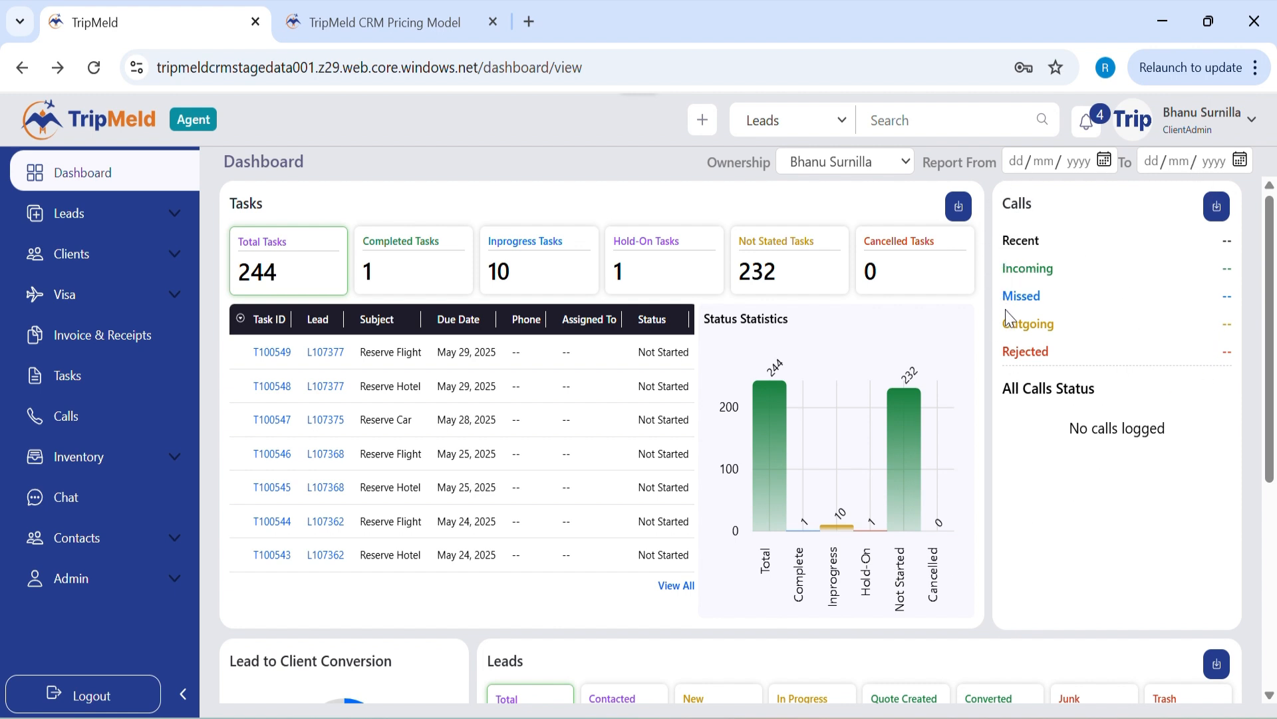
mouse_move(1036, 359)
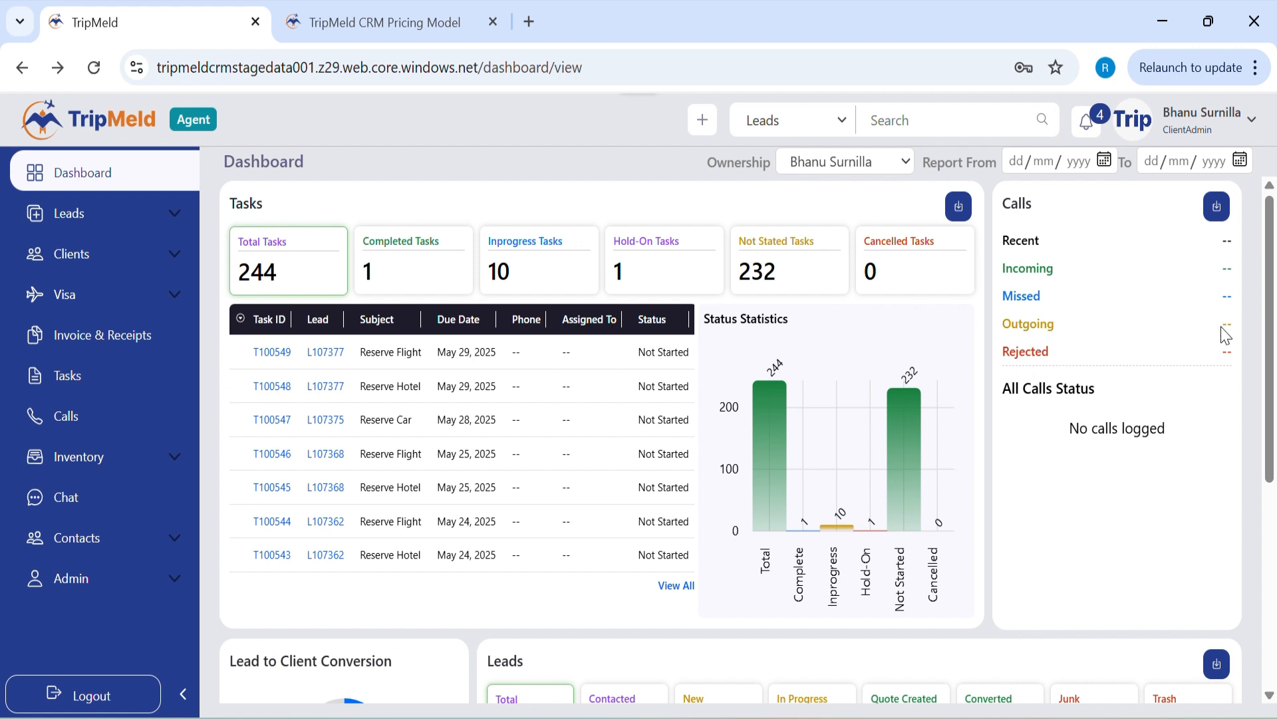
mouse_move(1216, 207)
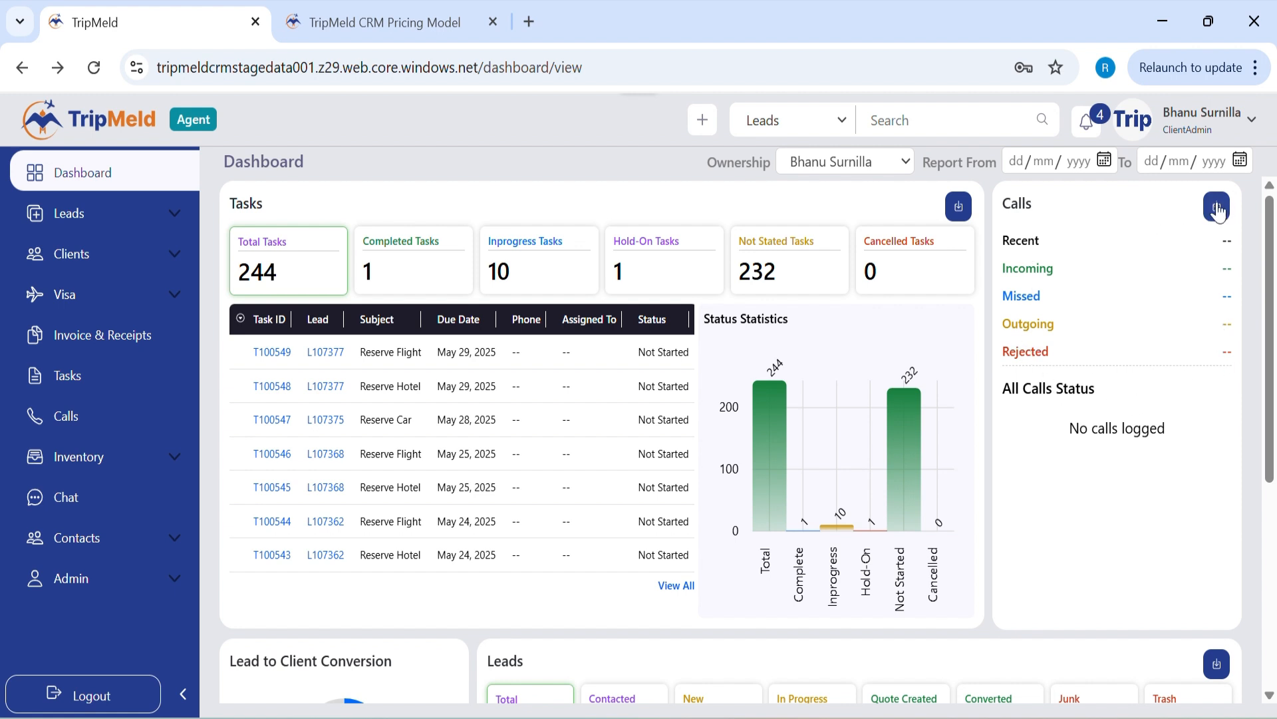
mouse_move(1217, 219)
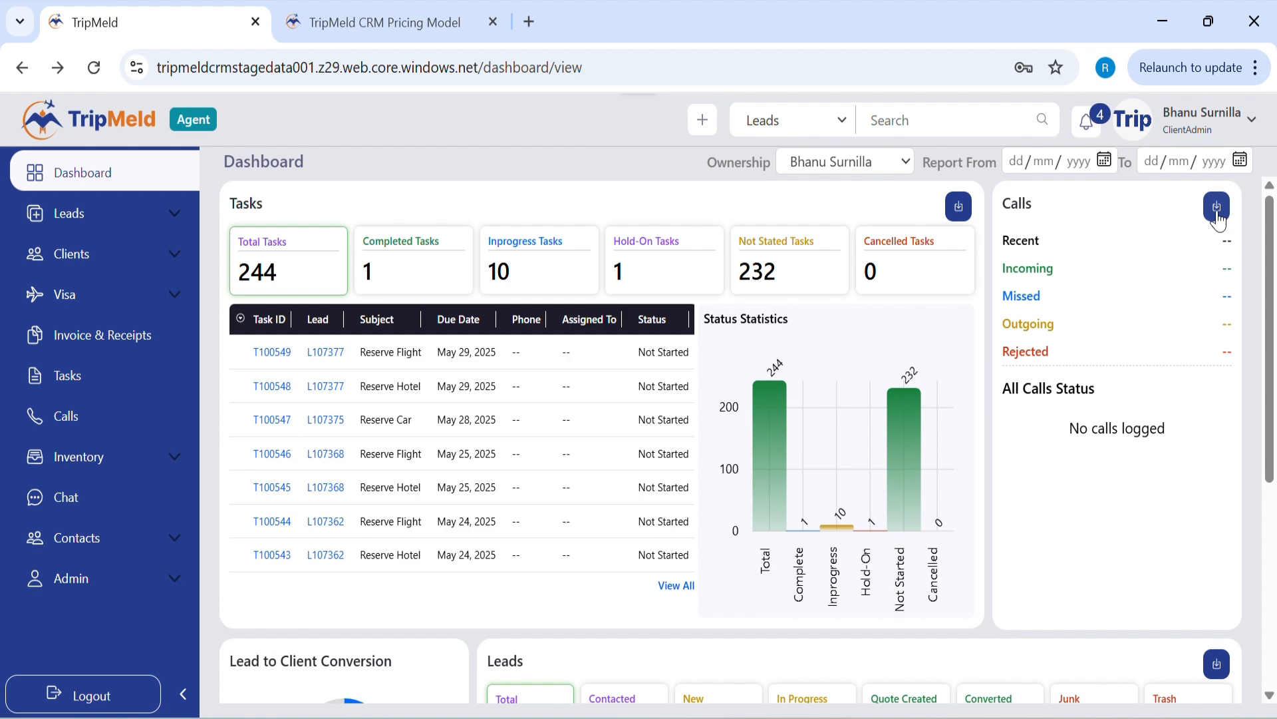
scroll("down", 3)
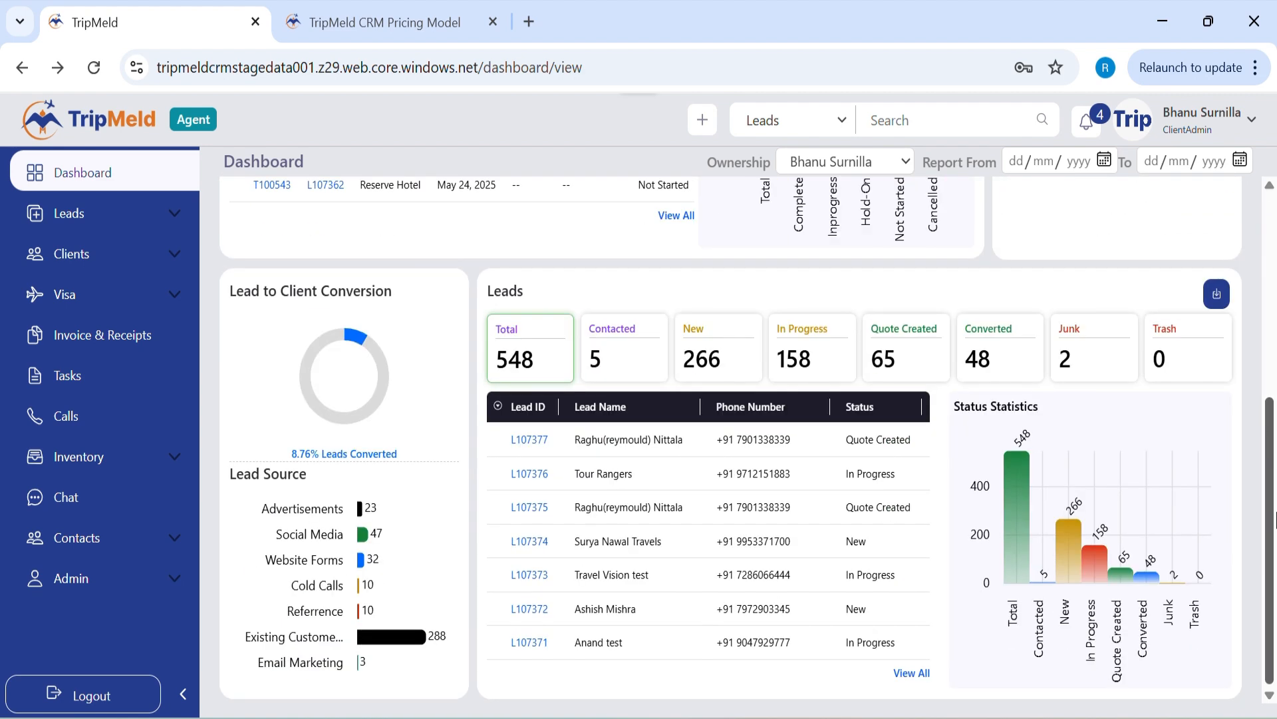
mouse_move(960, 668)
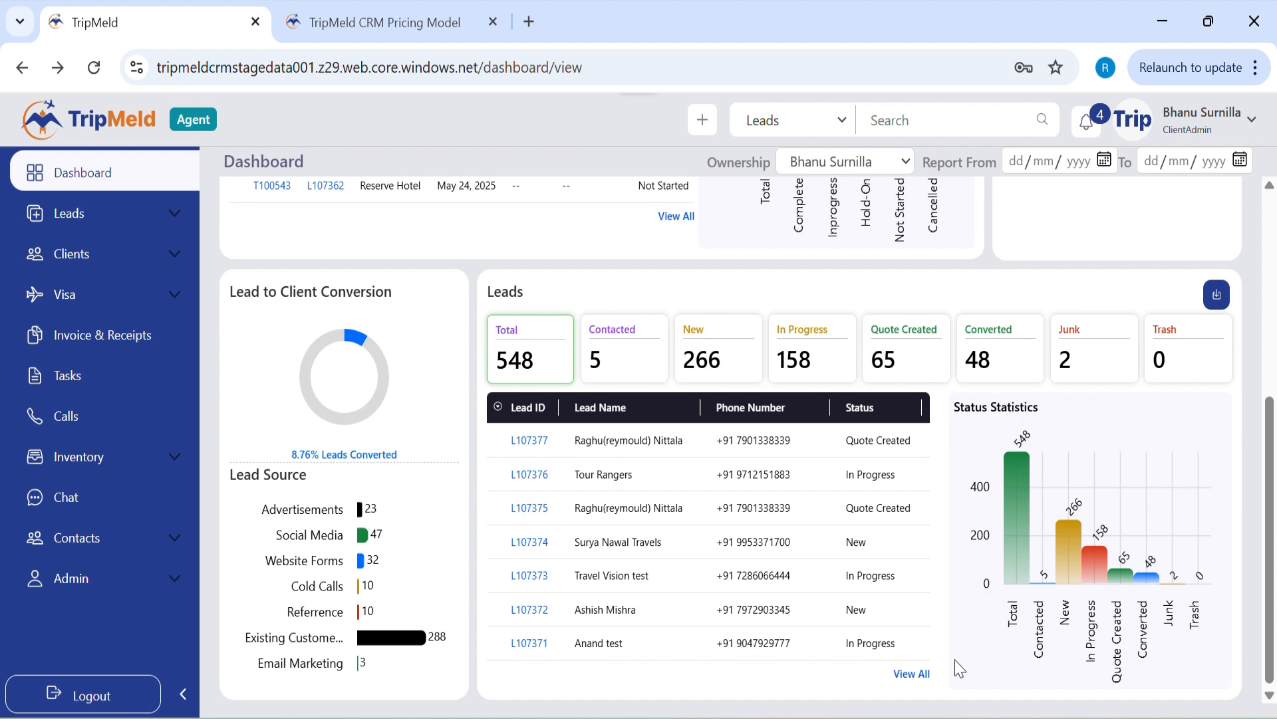
scroll("up", 3)
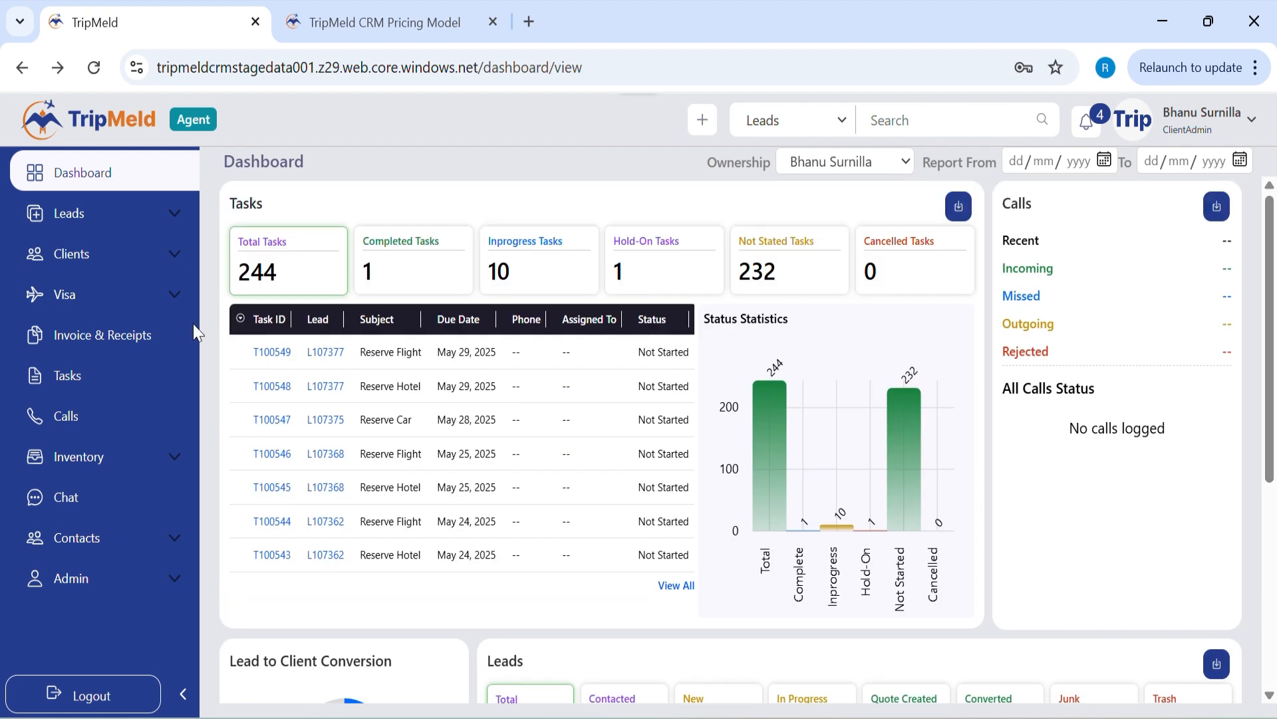
Step: Open the All Leads list of 729 records and start a new lead
left_click(72, 213)
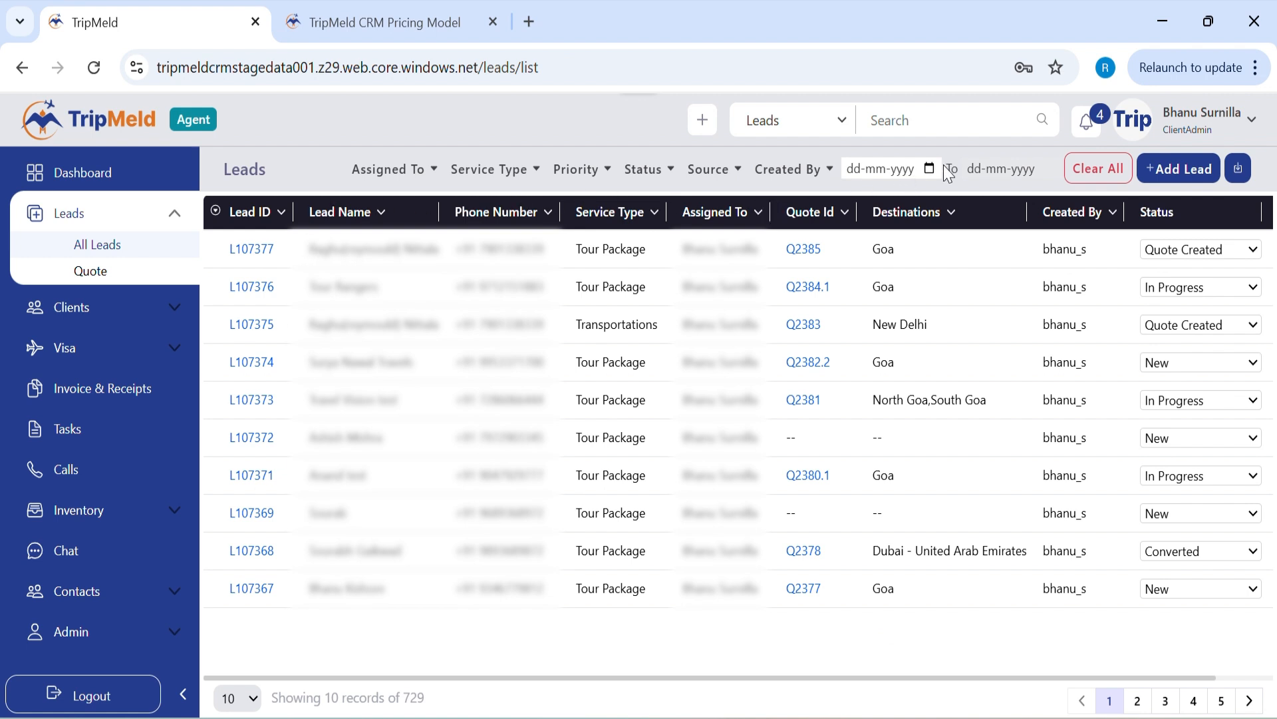
mouse_move(1229, 304)
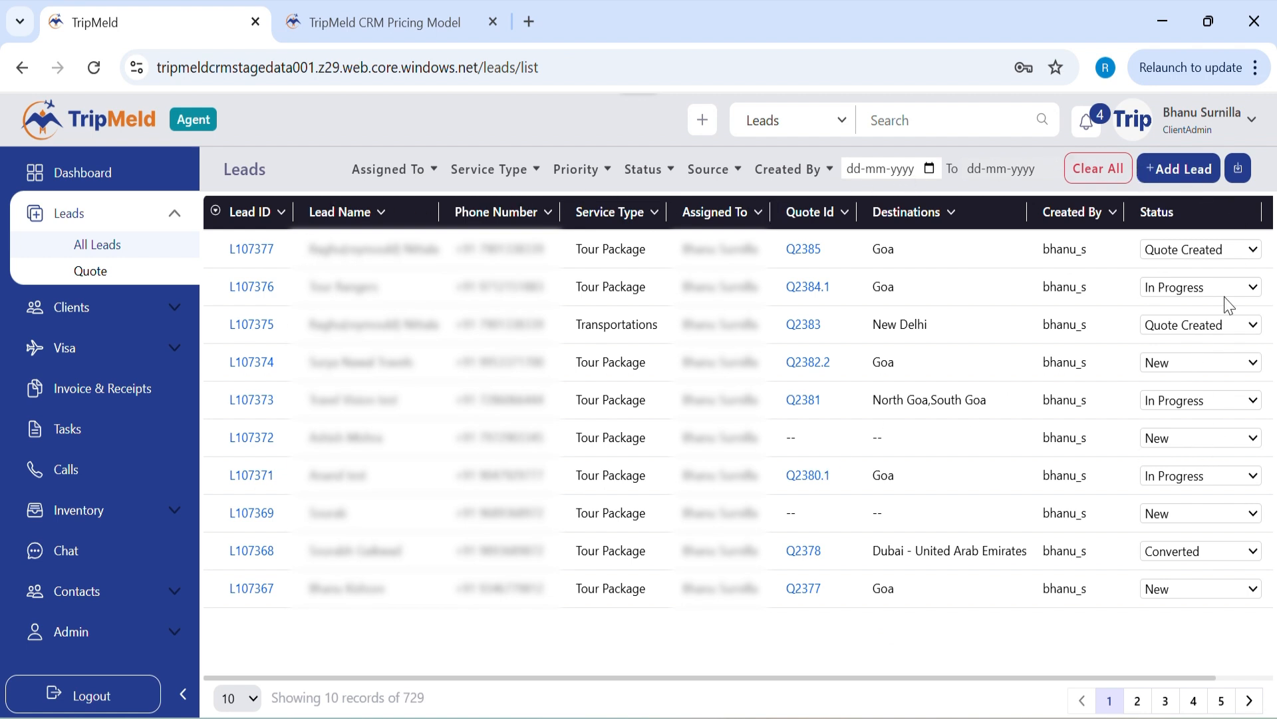
left_click(1178, 168)
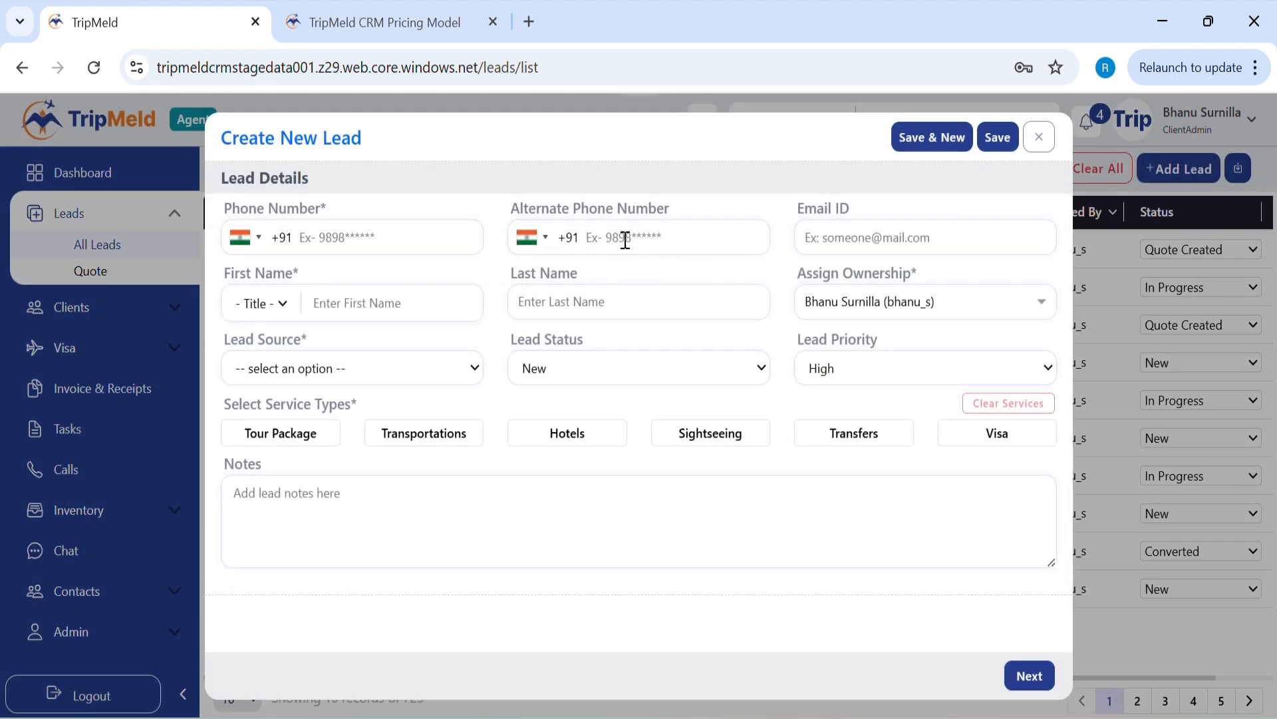
mouse_move(837, 283)
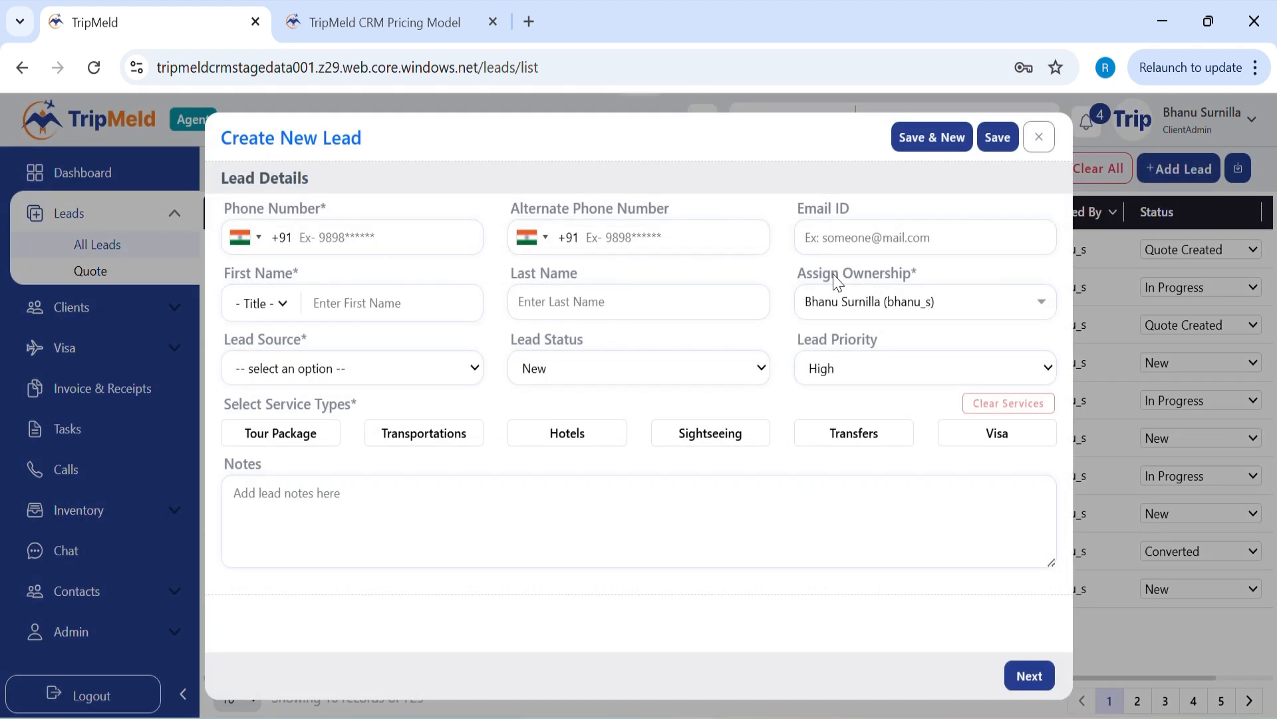
mouse_move(802, 390)
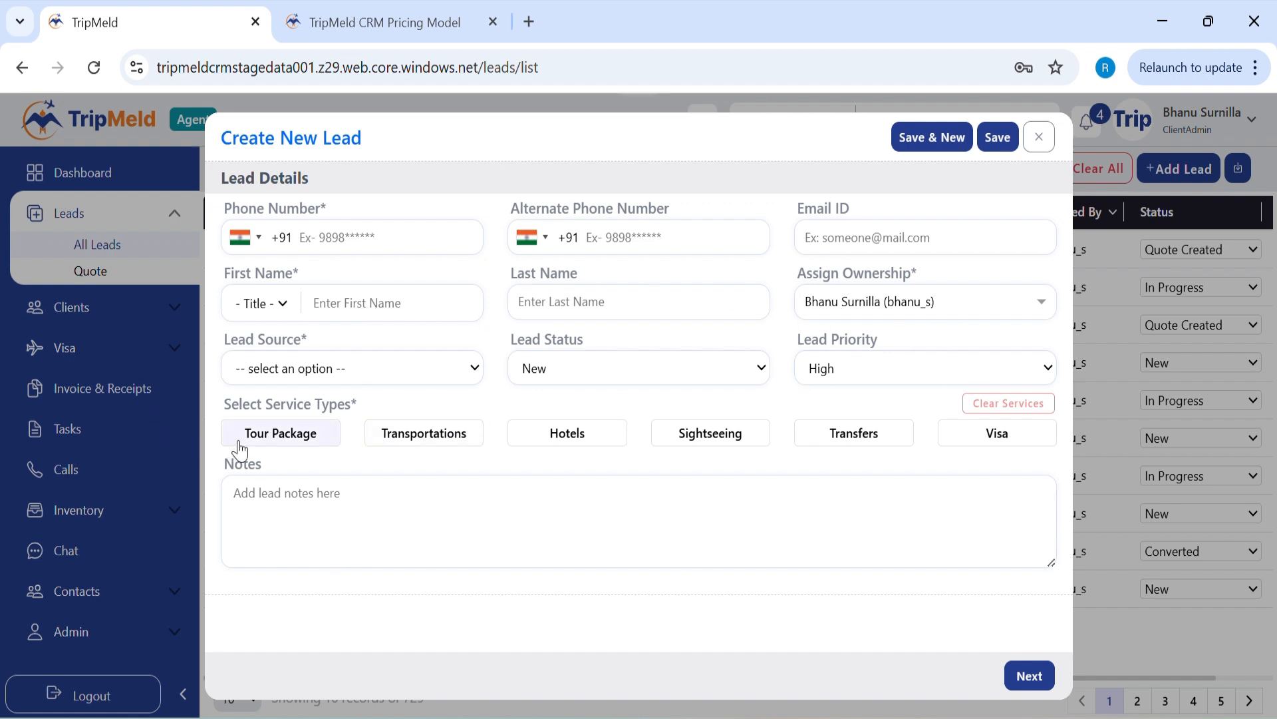
Step: Create a High-priority Tour Package lead for an existing customer and continue to its quote
left_click(352, 237)
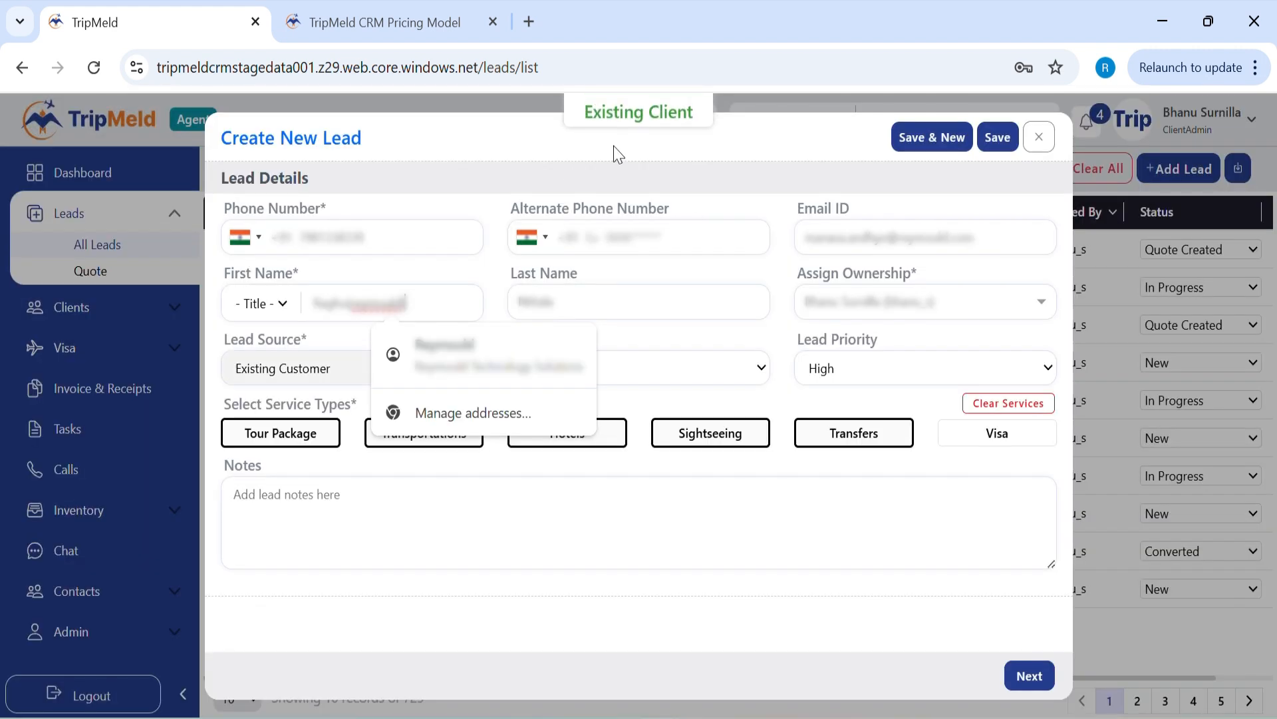
mouse_move(392, 288)
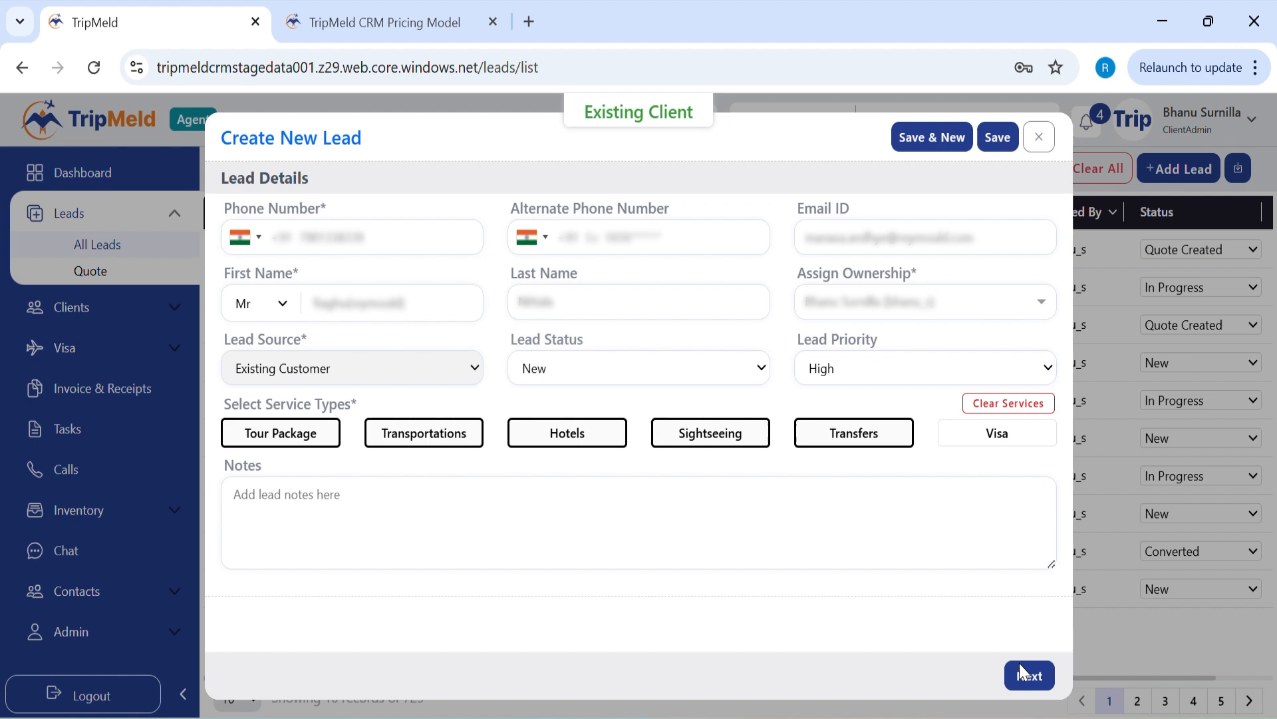
left_click(1028, 674)
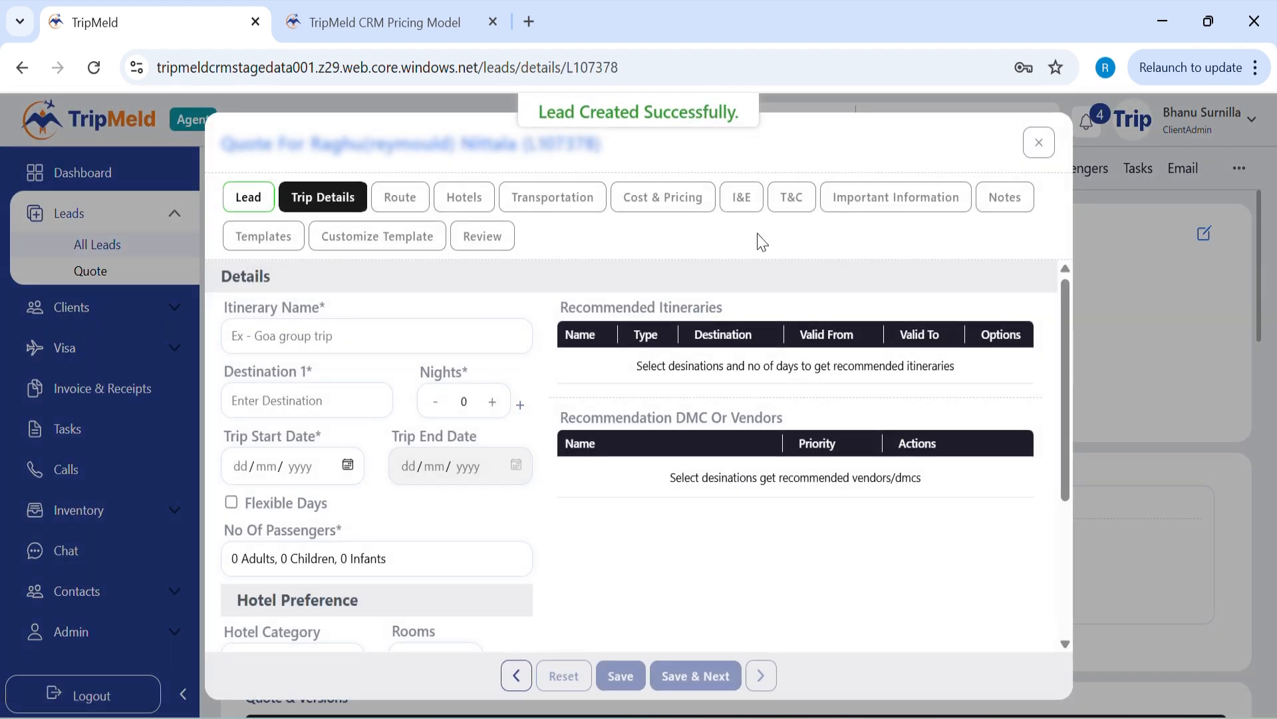
Step: Save trip details: Goa Group Trip to Goa, India, 2 nights from 28/05/2025, 2 adults
type("G")
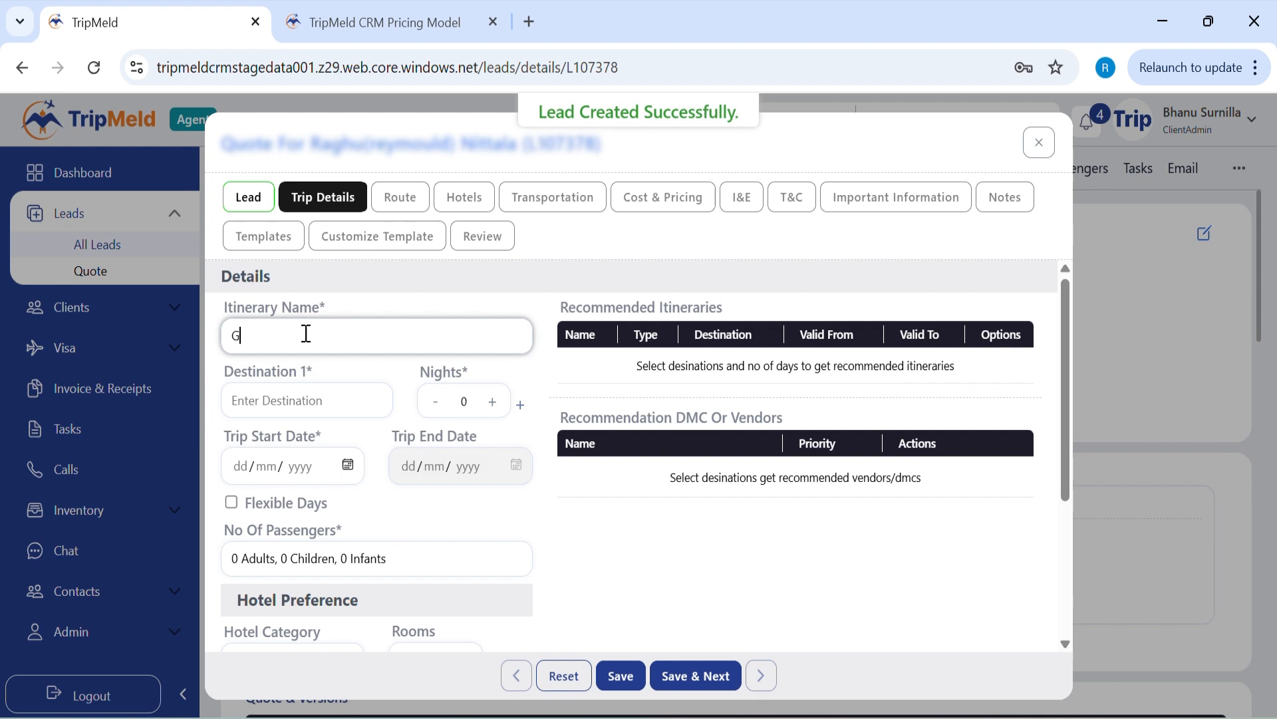
type("oa Grou")
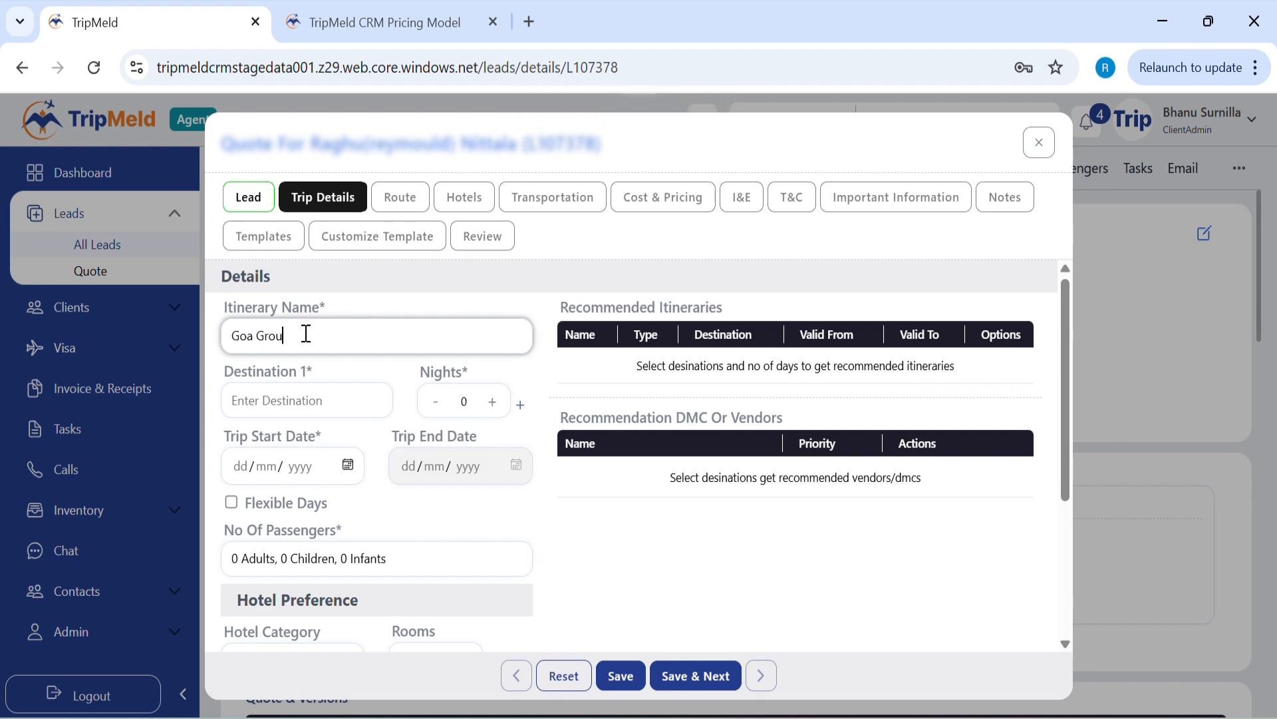
left_click(307, 400)
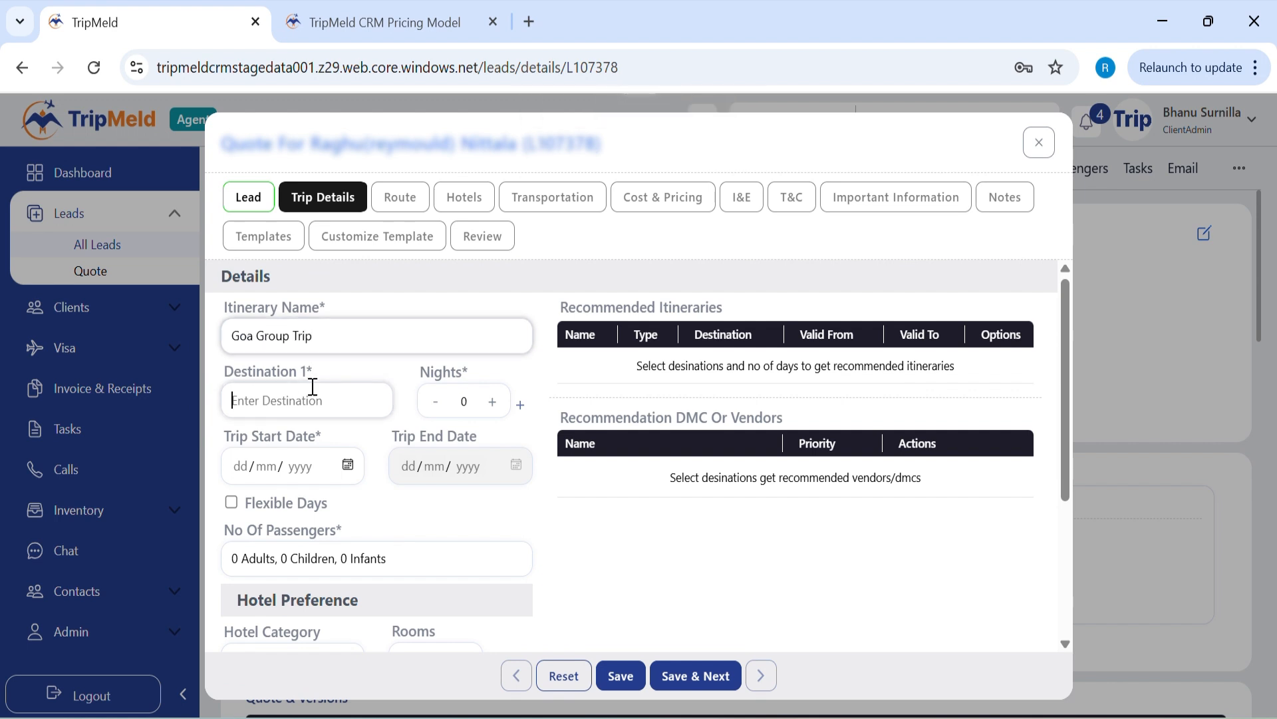
type("Goa")
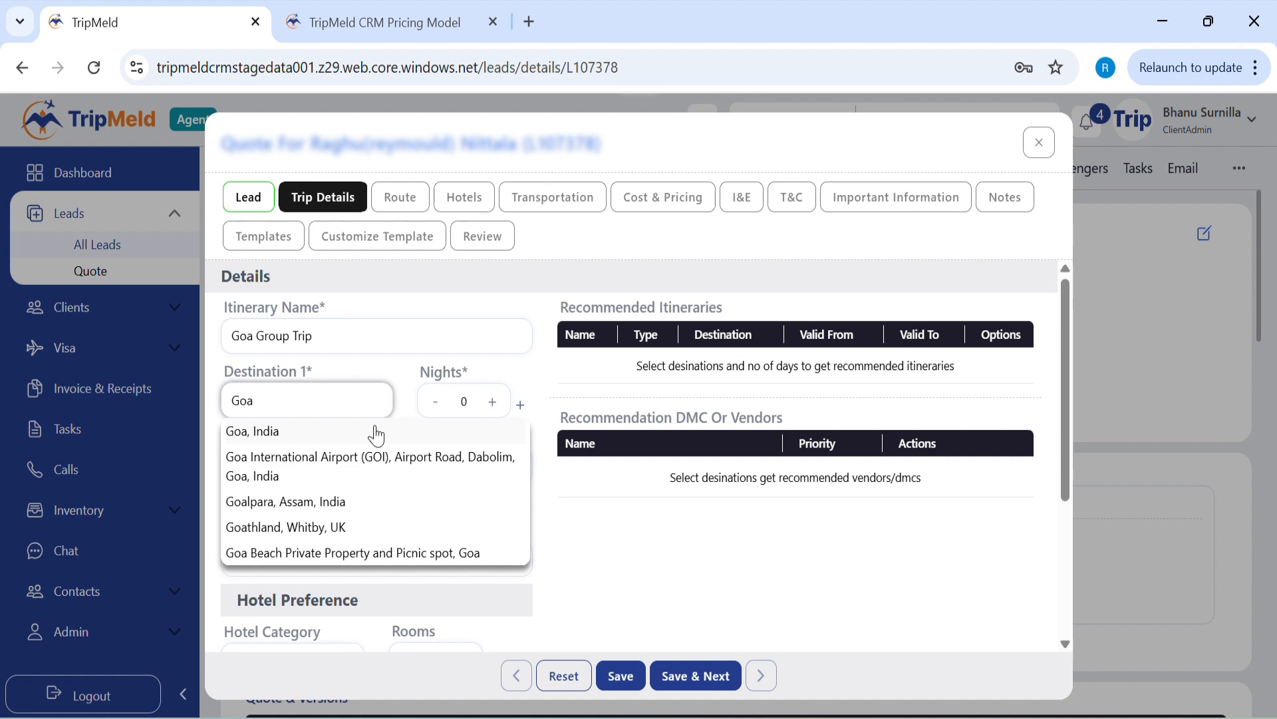
left_click(253, 431)
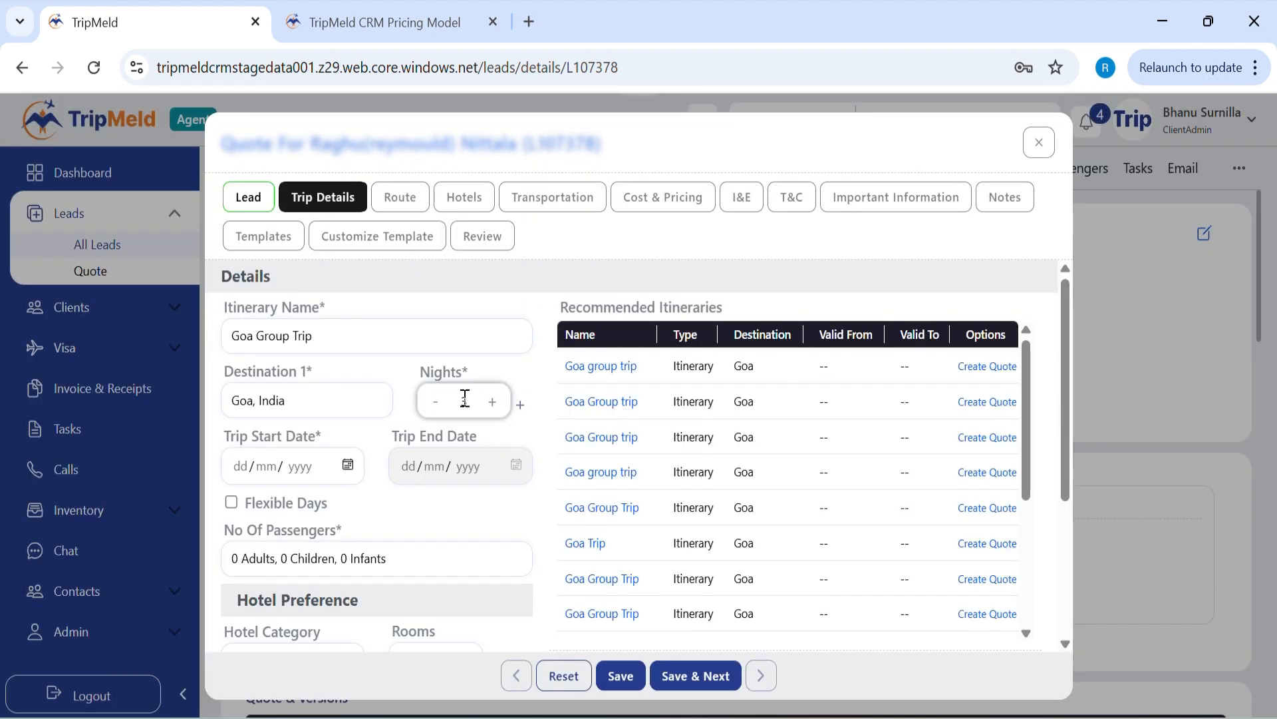
scroll("down", 3)
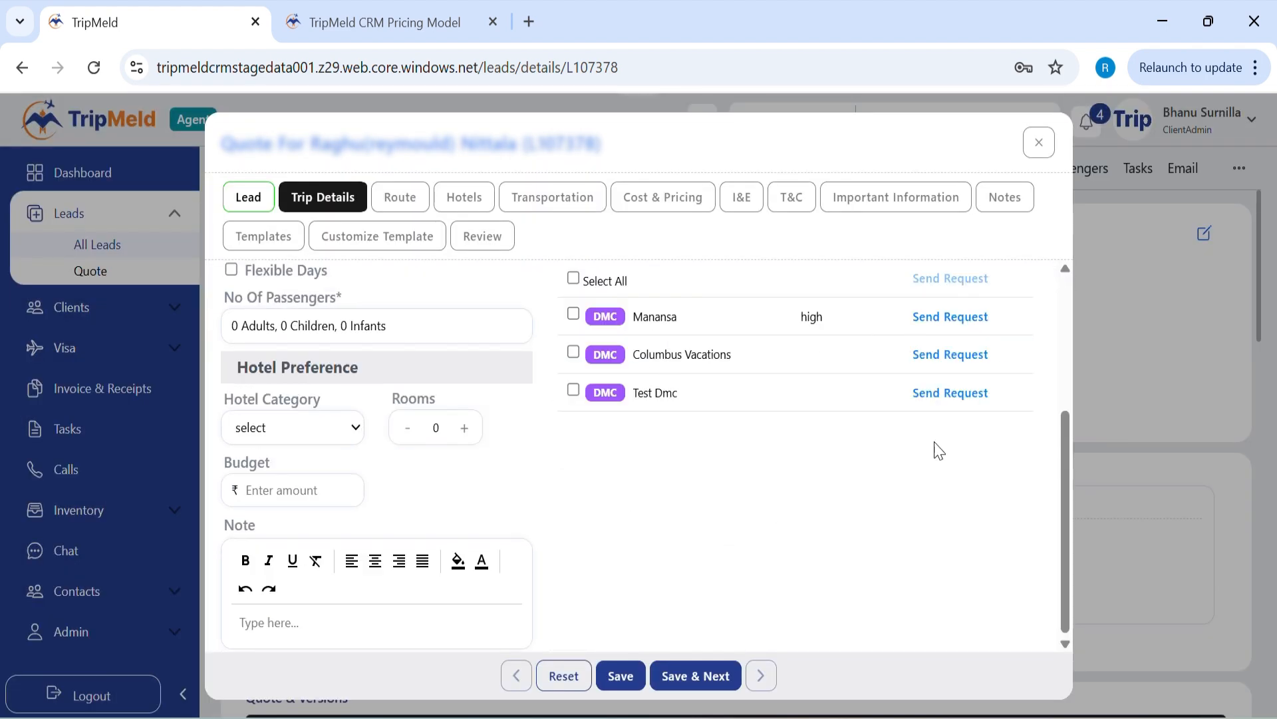
scroll("up", 3)
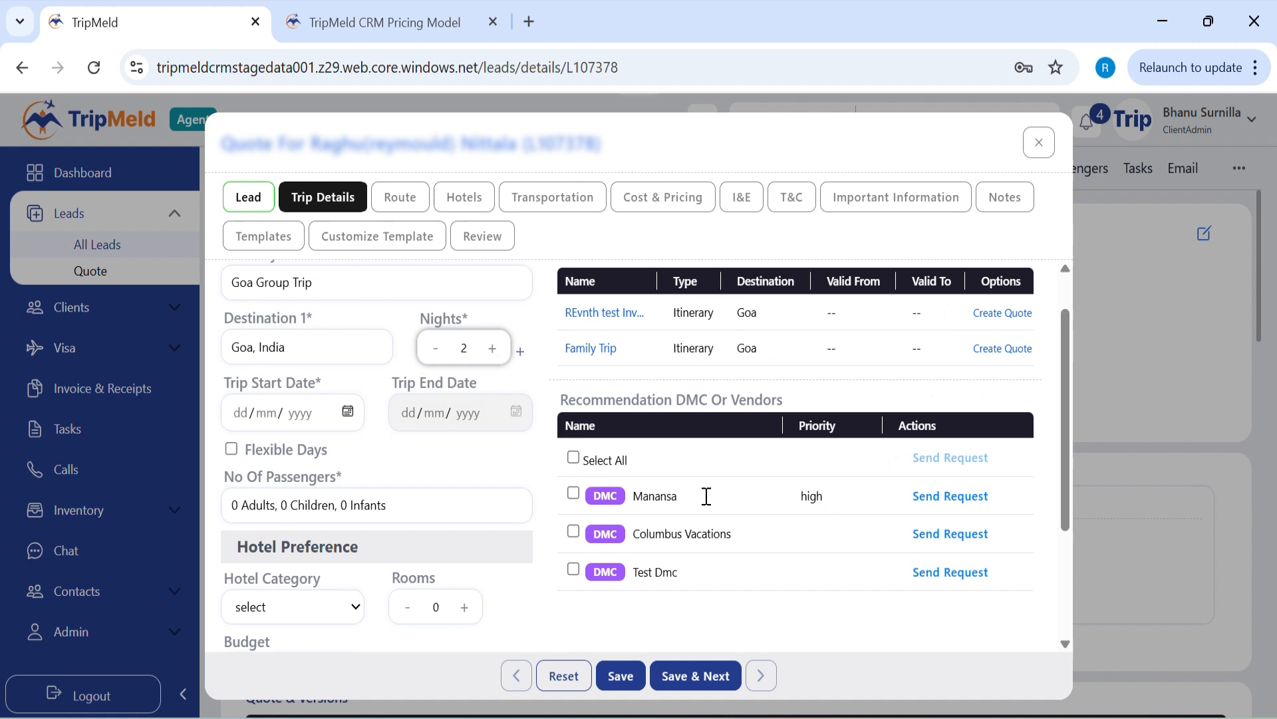
mouse_move(669, 614)
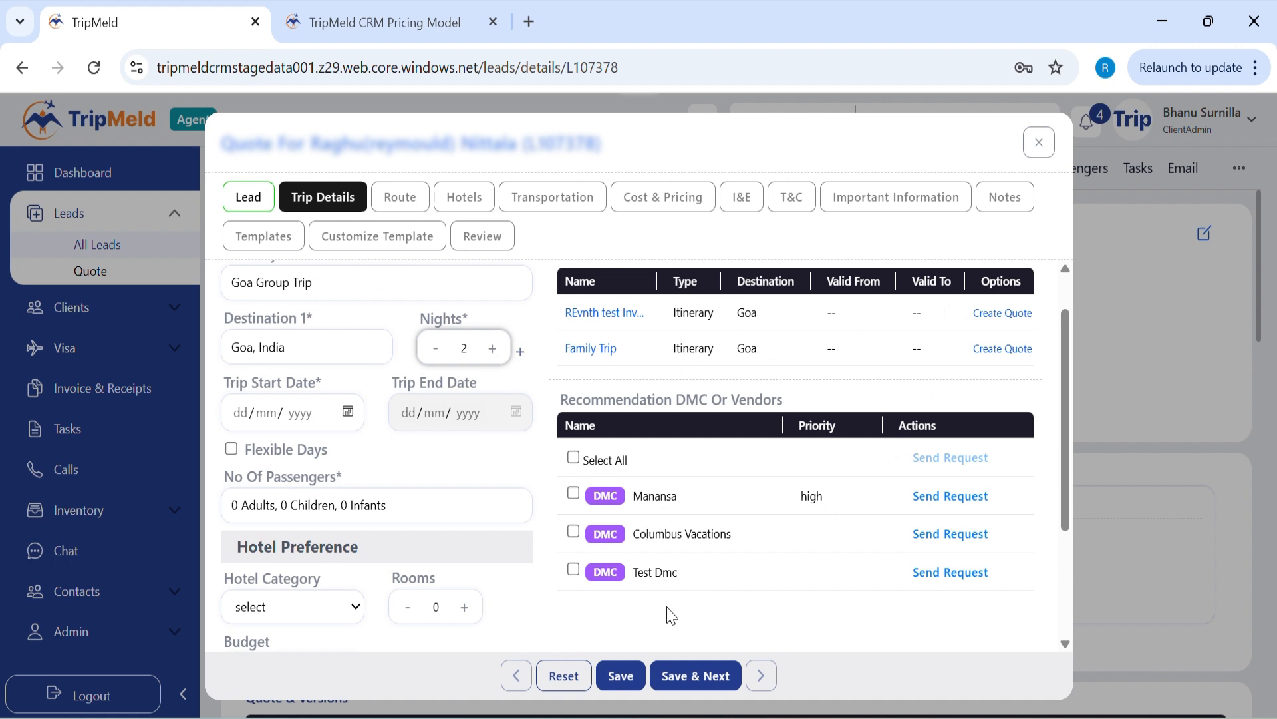
mouse_move(715, 586)
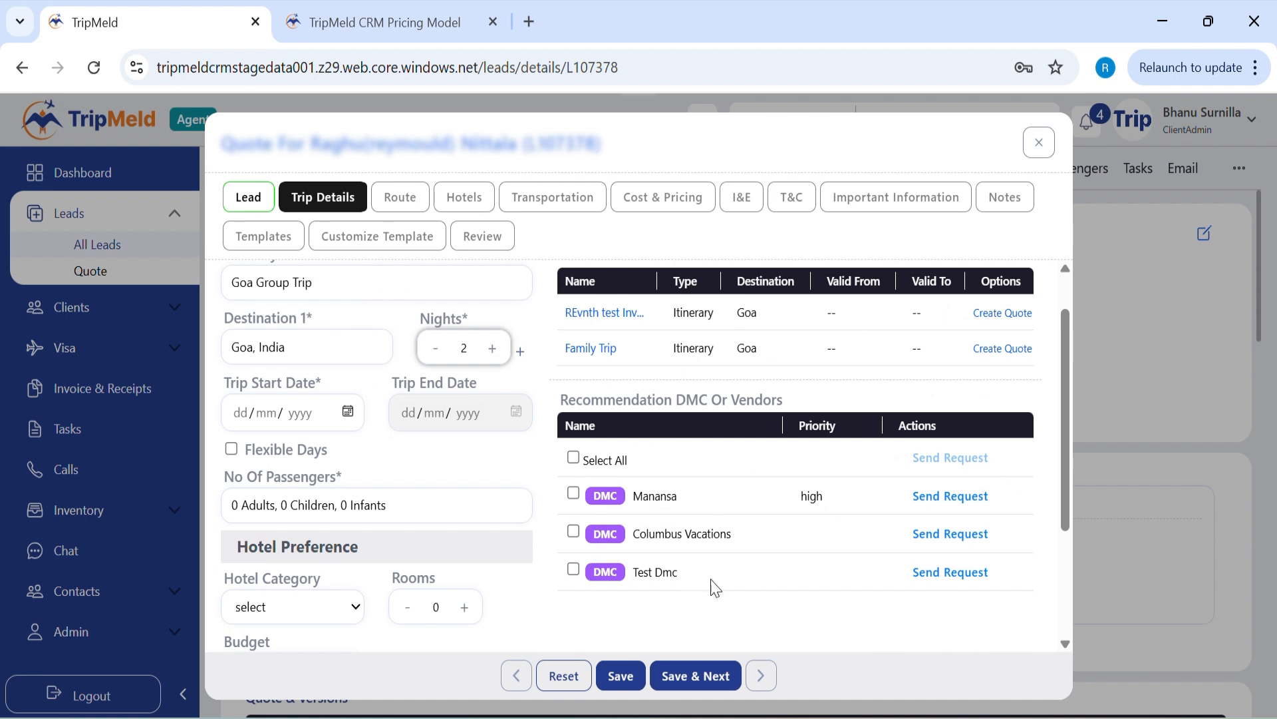
mouse_move(950, 501)
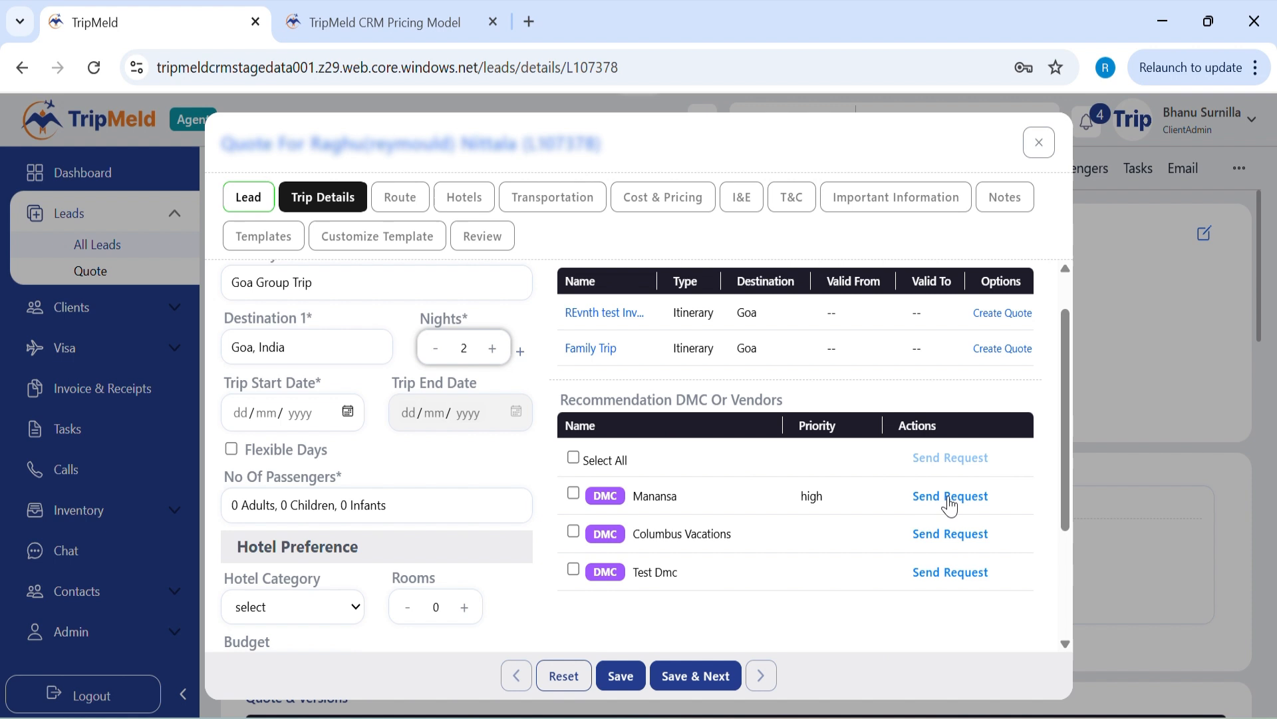
mouse_move(962, 500)
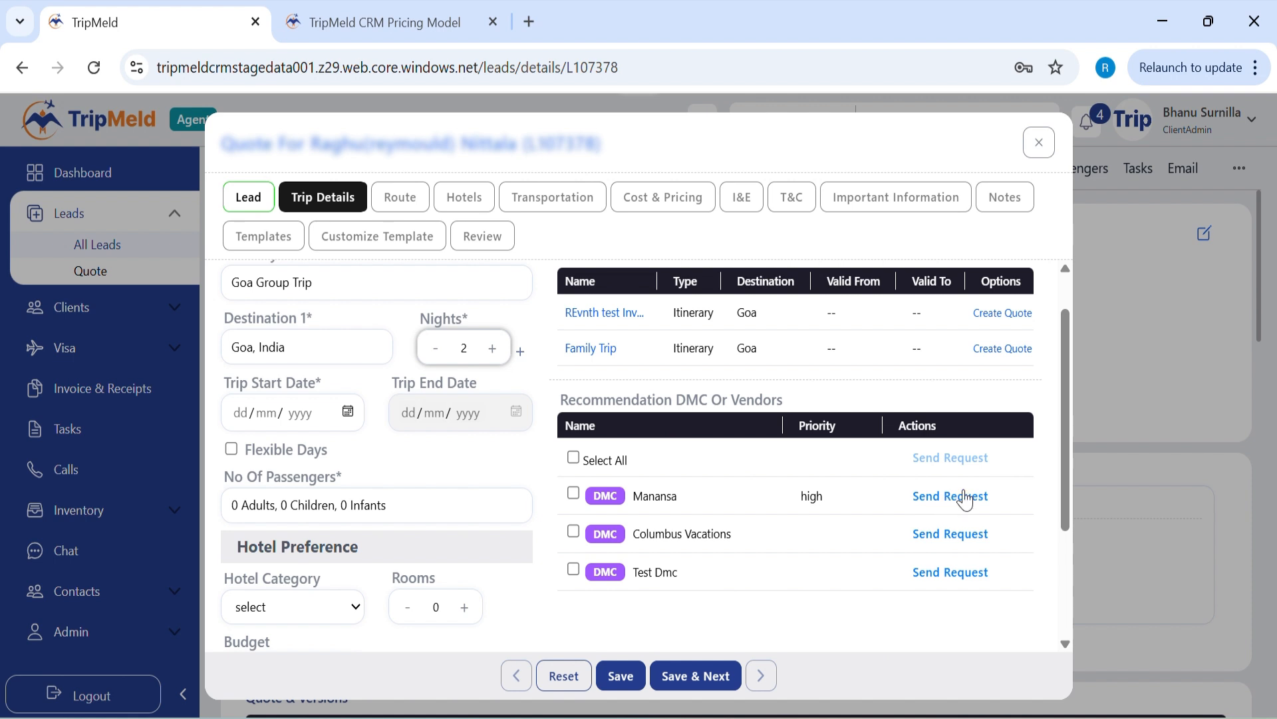
mouse_move(251, 411)
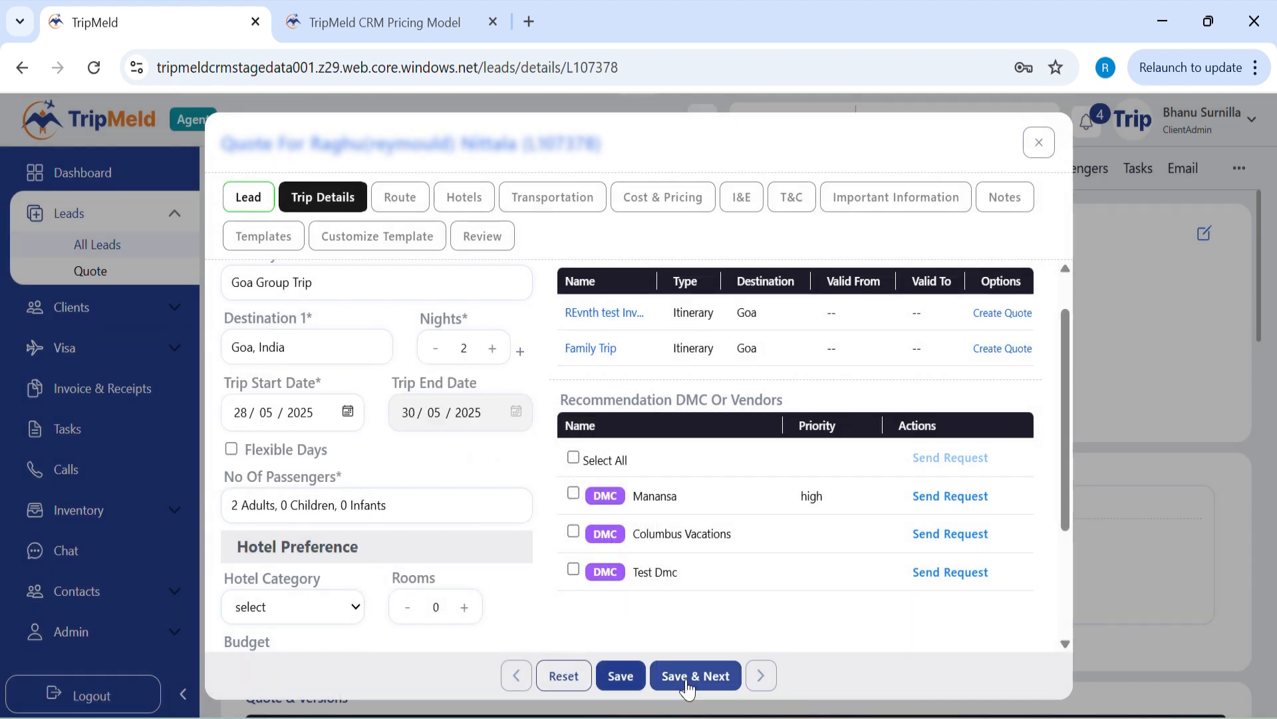
left_click(695, 675)
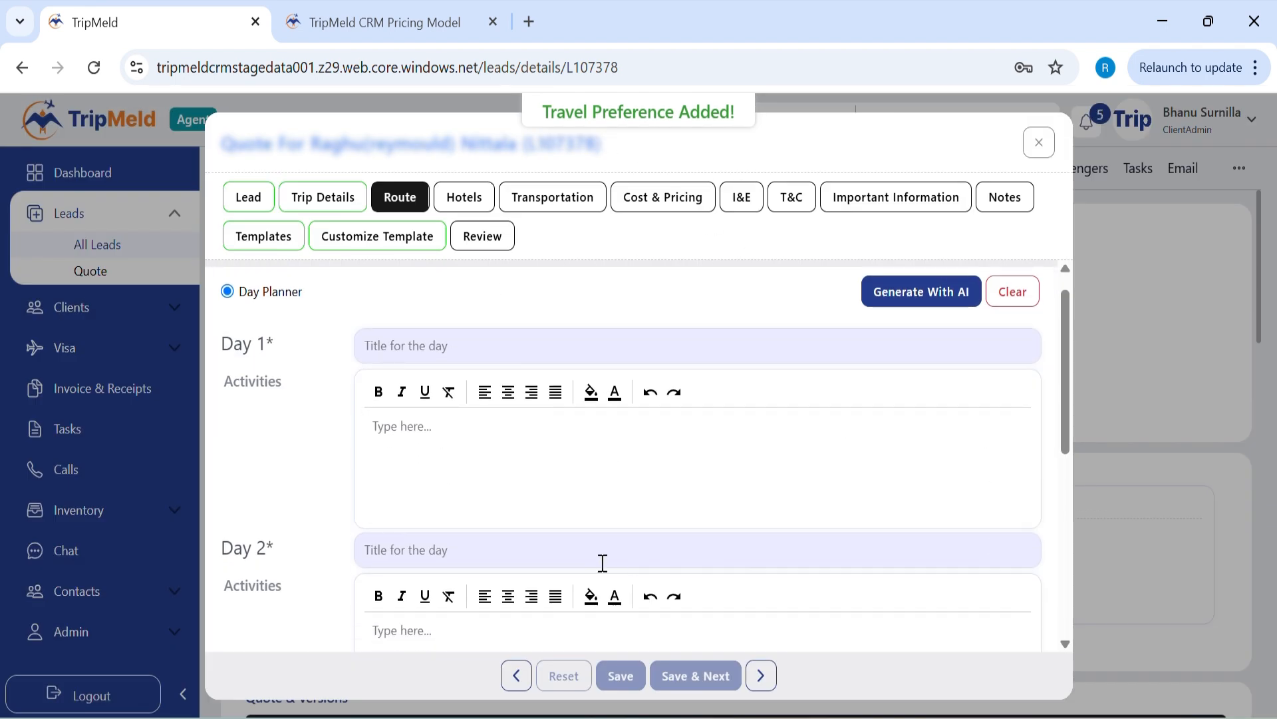
Step: Generate the Goa day-by-day itinerary with AI from 'Goa Trip' and save it
scroll("down", 3)
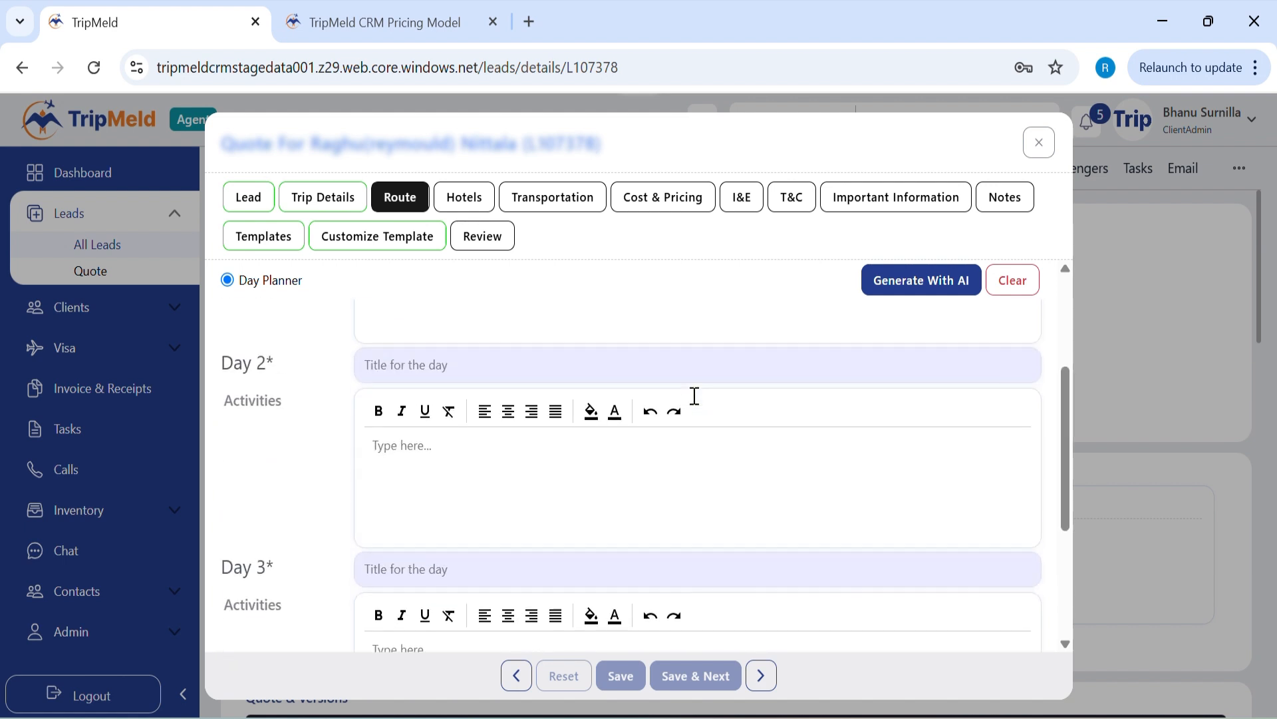
scroll("up", 3)
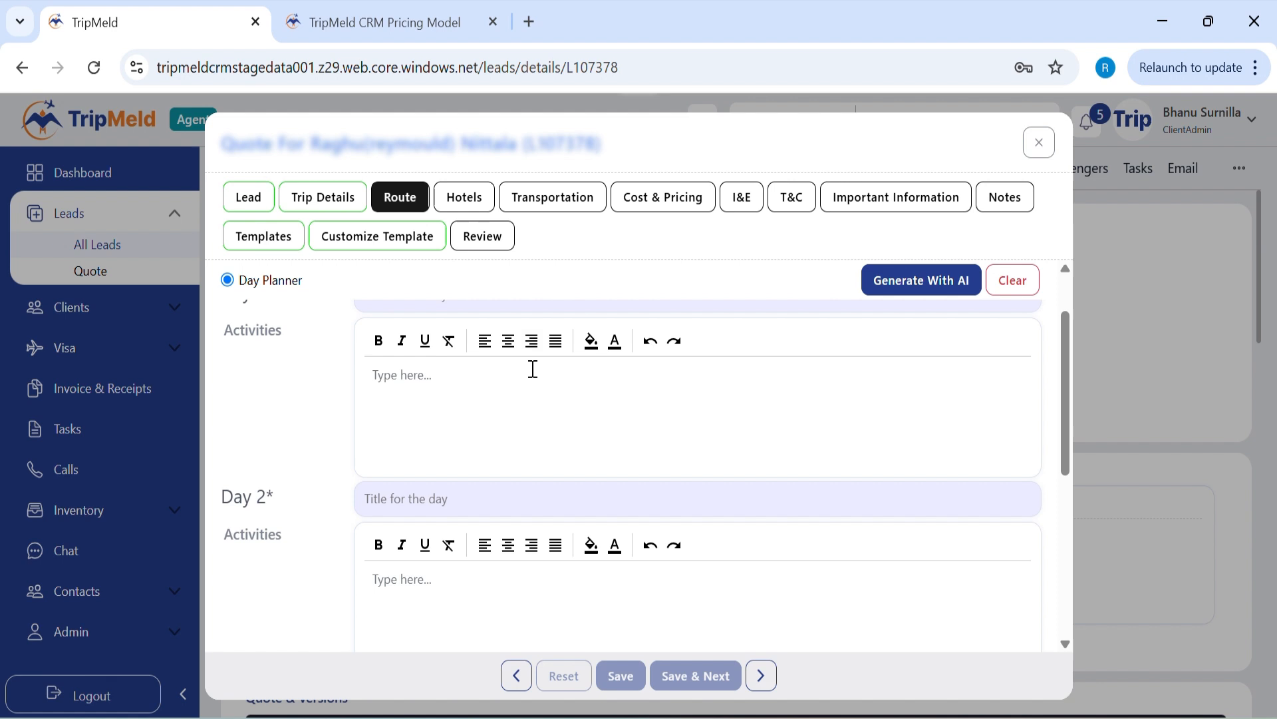
type("Goa")
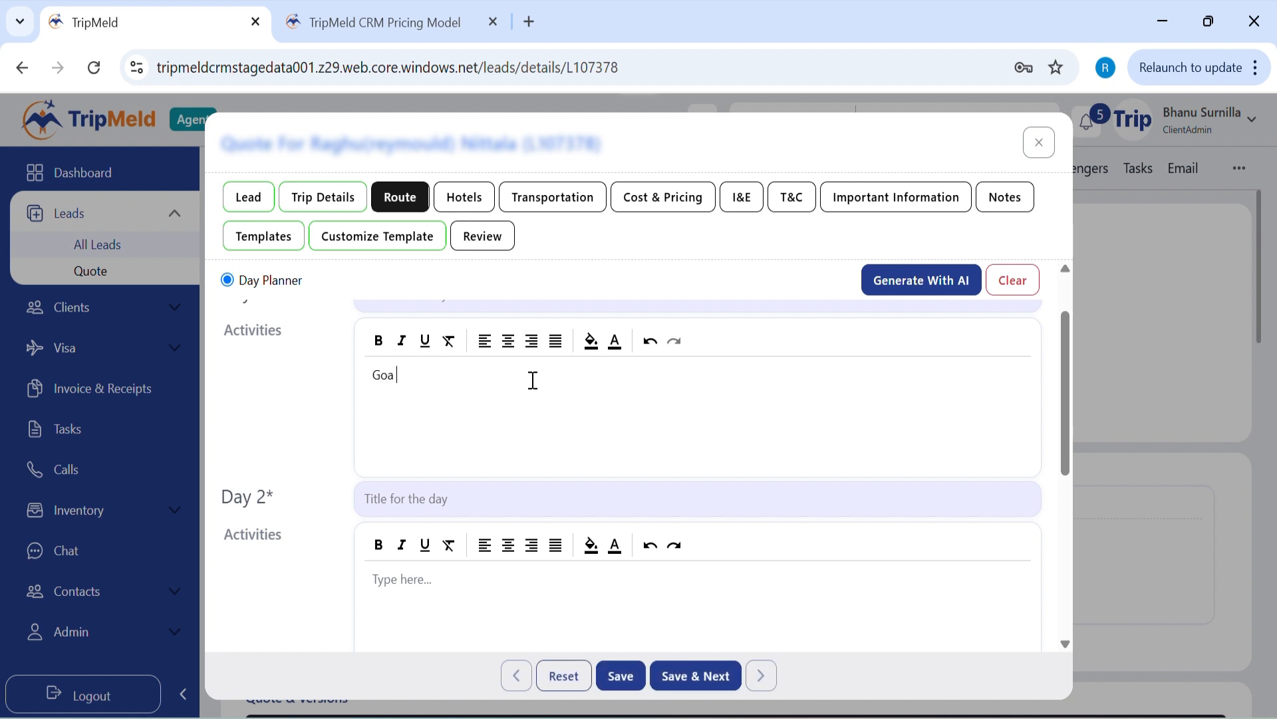
type("Trip")
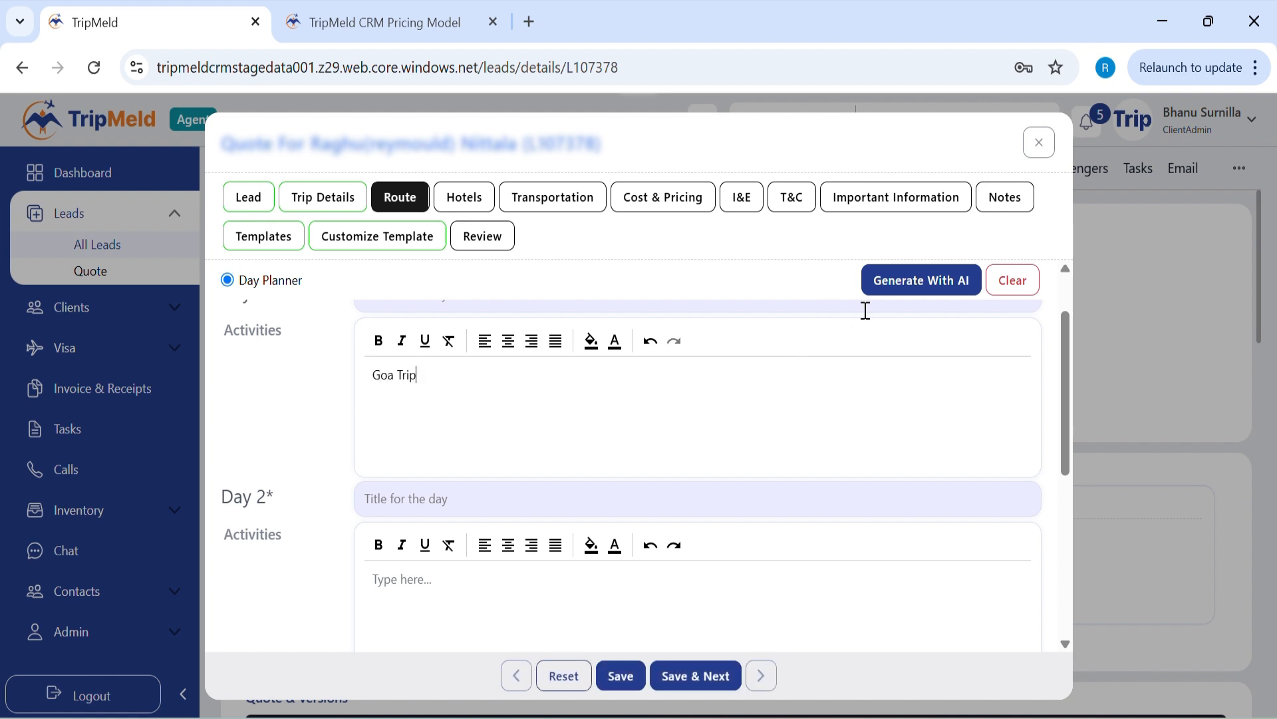
mouse_move(921, 280)
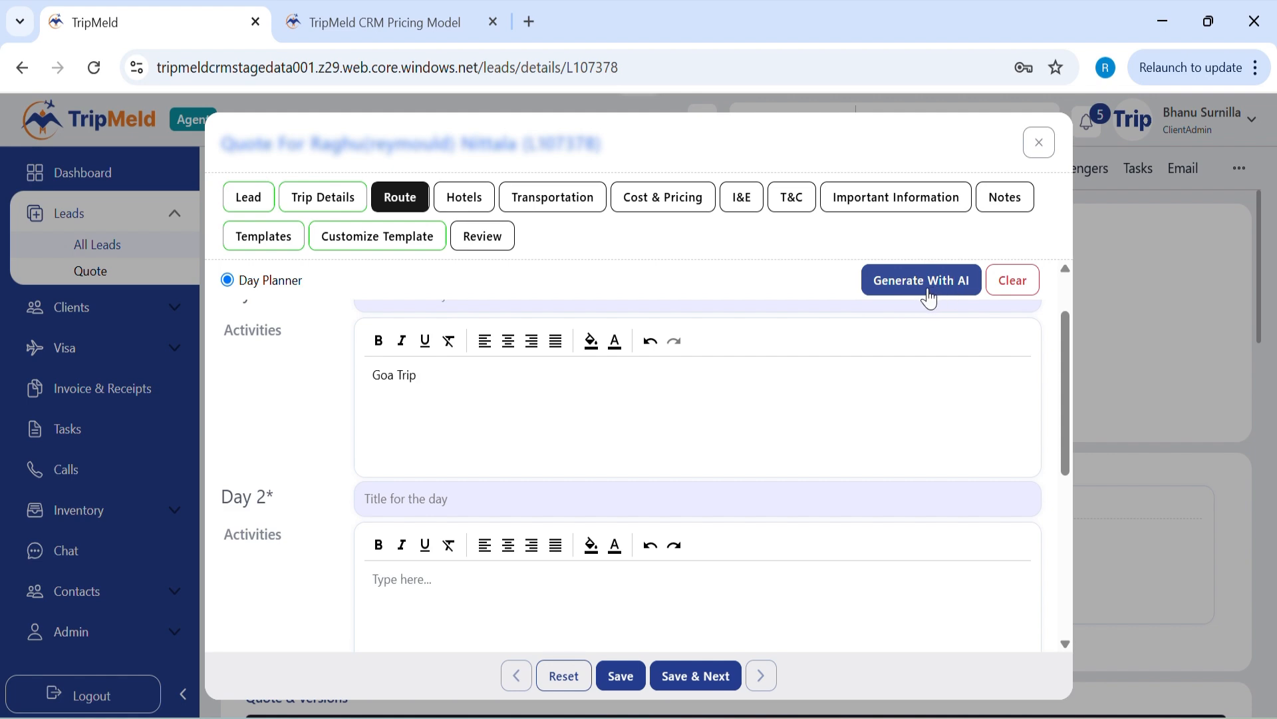
left_click(921, 279)
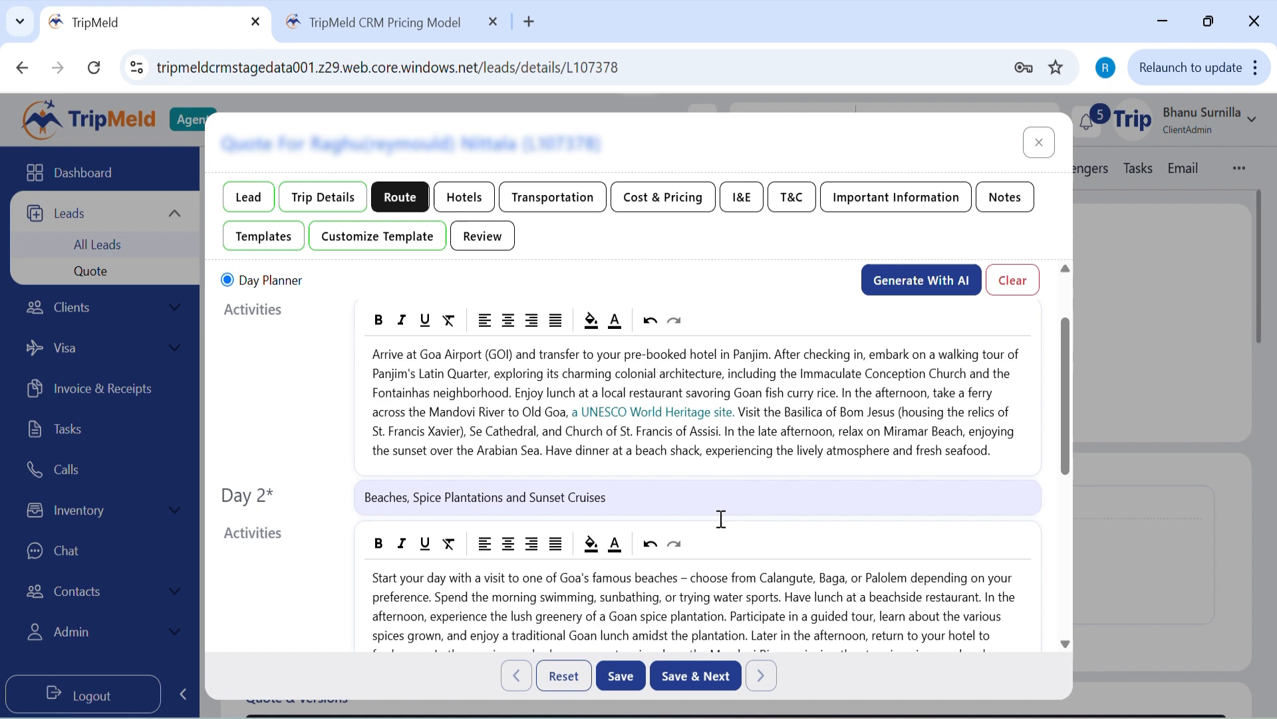
left_click(694, 675)
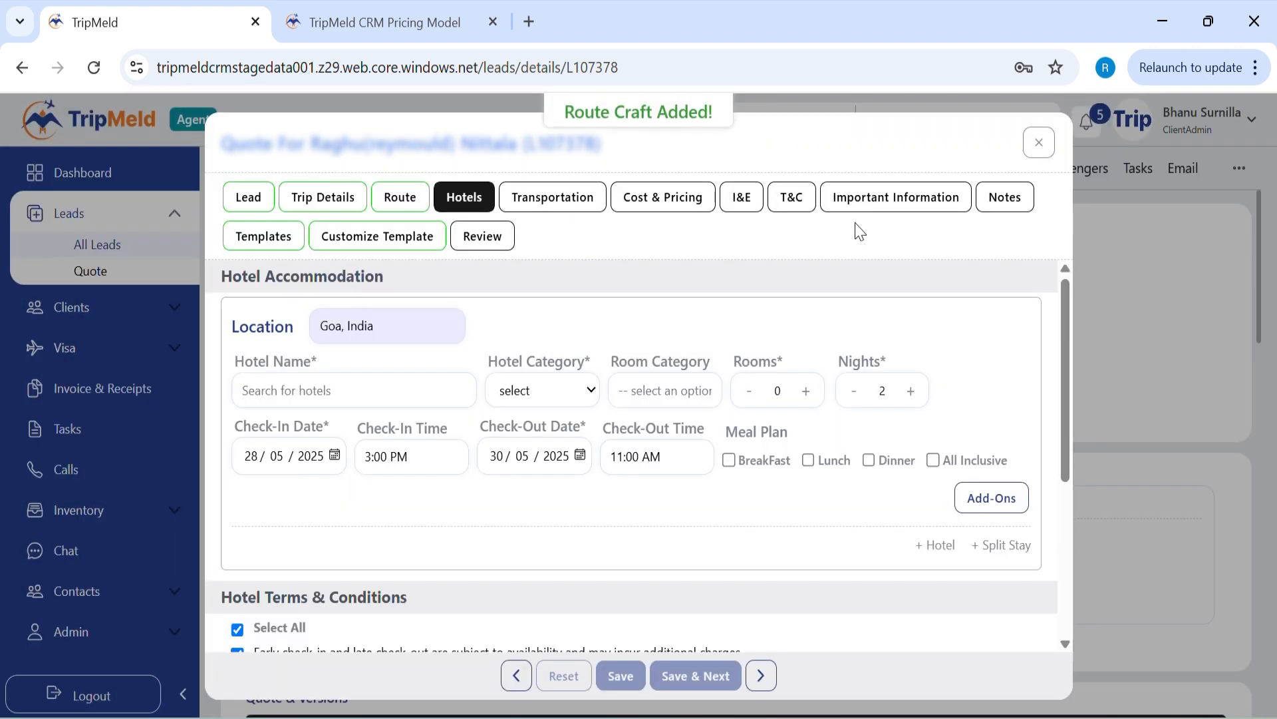
mouse_move(730, 579)
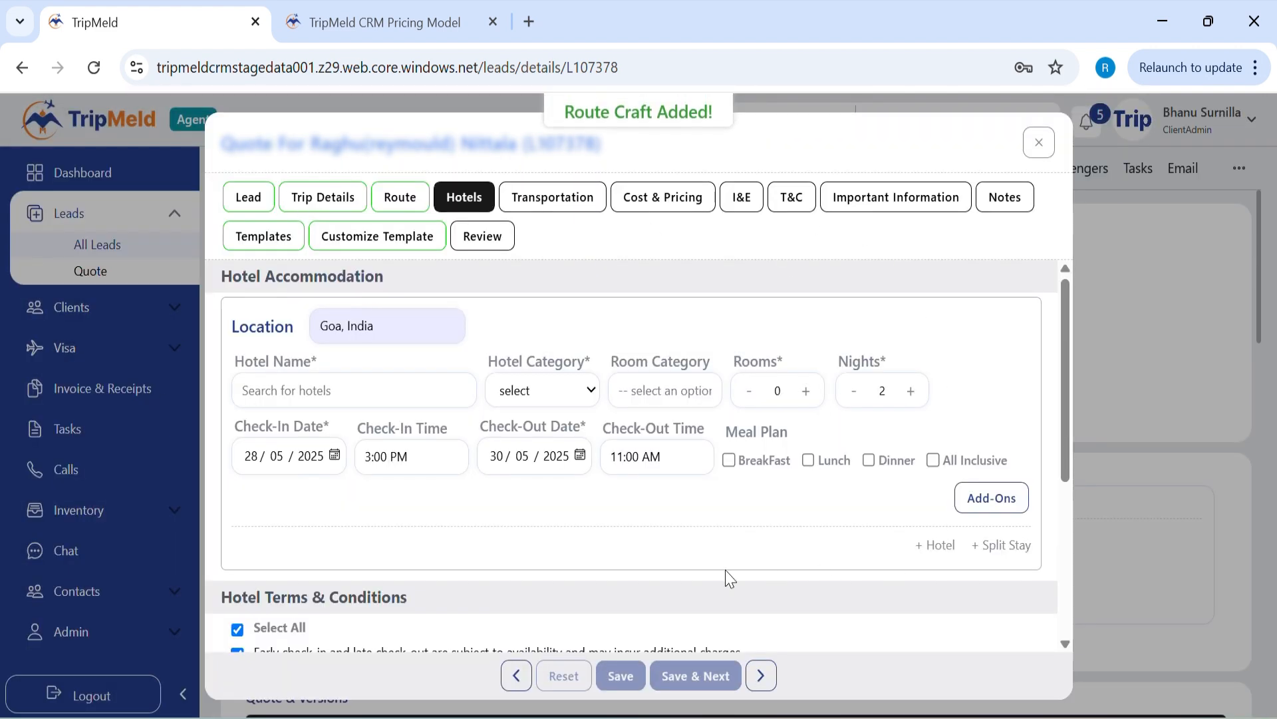
Step: Add Hotel Bliss, 5-star Deluxe, with breakfast and dinner, and save the accommodation
type("Hotel")
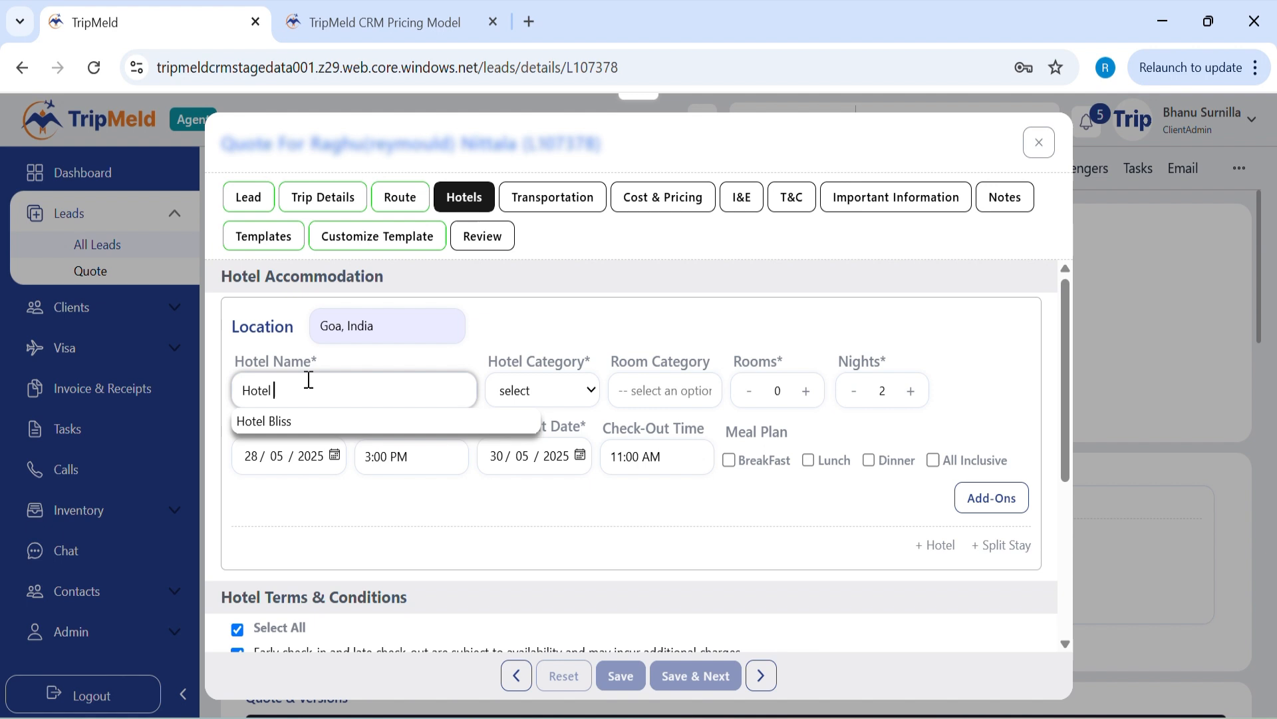
mouse_move(368, 373)
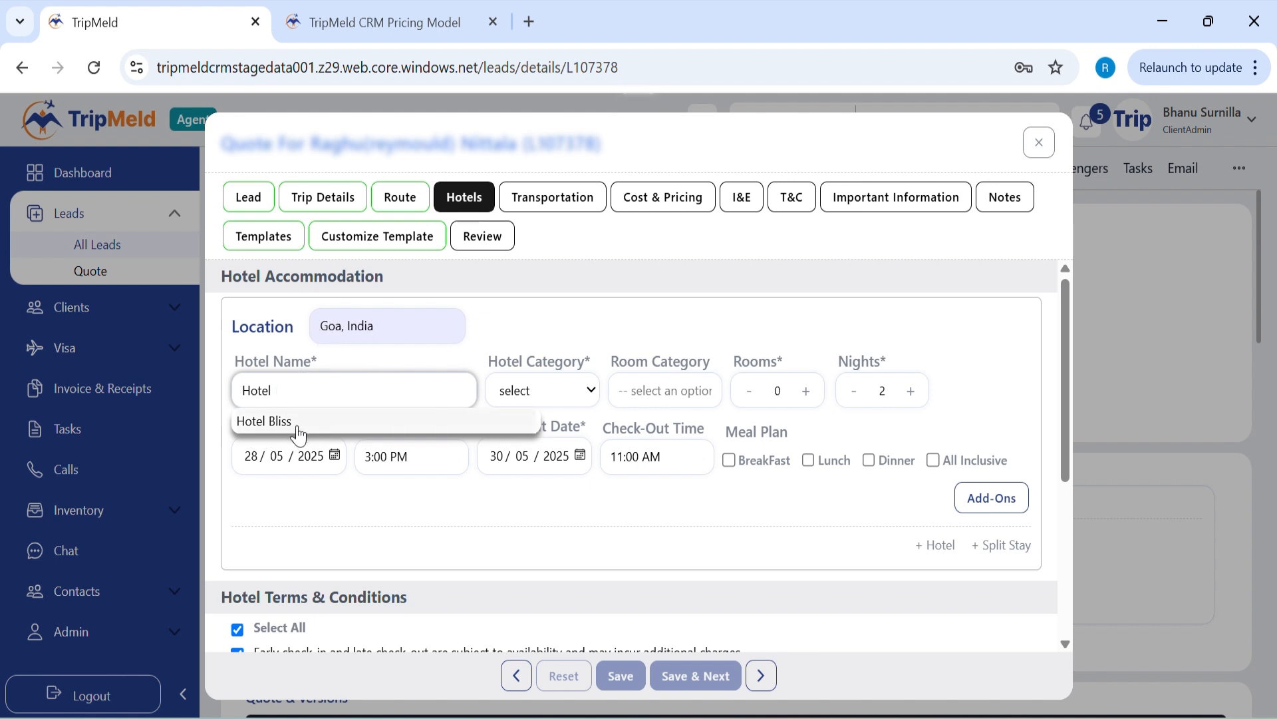
left_click(264, 421)
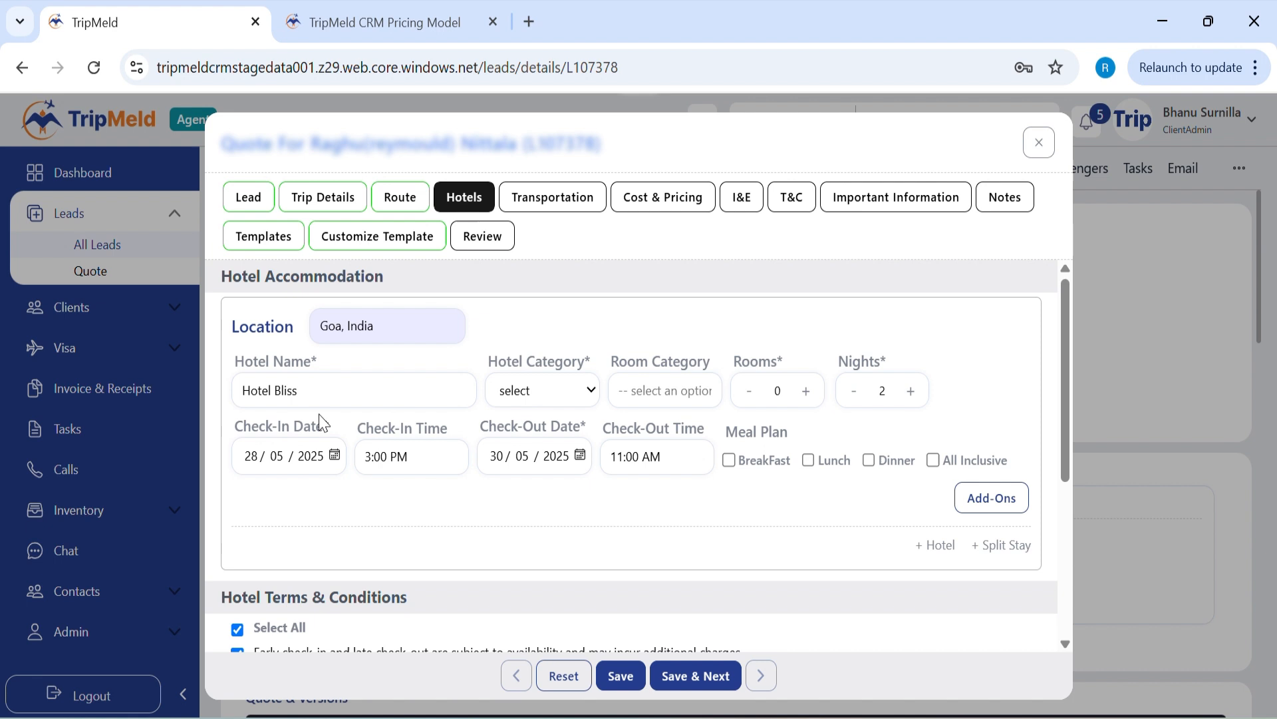
left_click(664, 389)
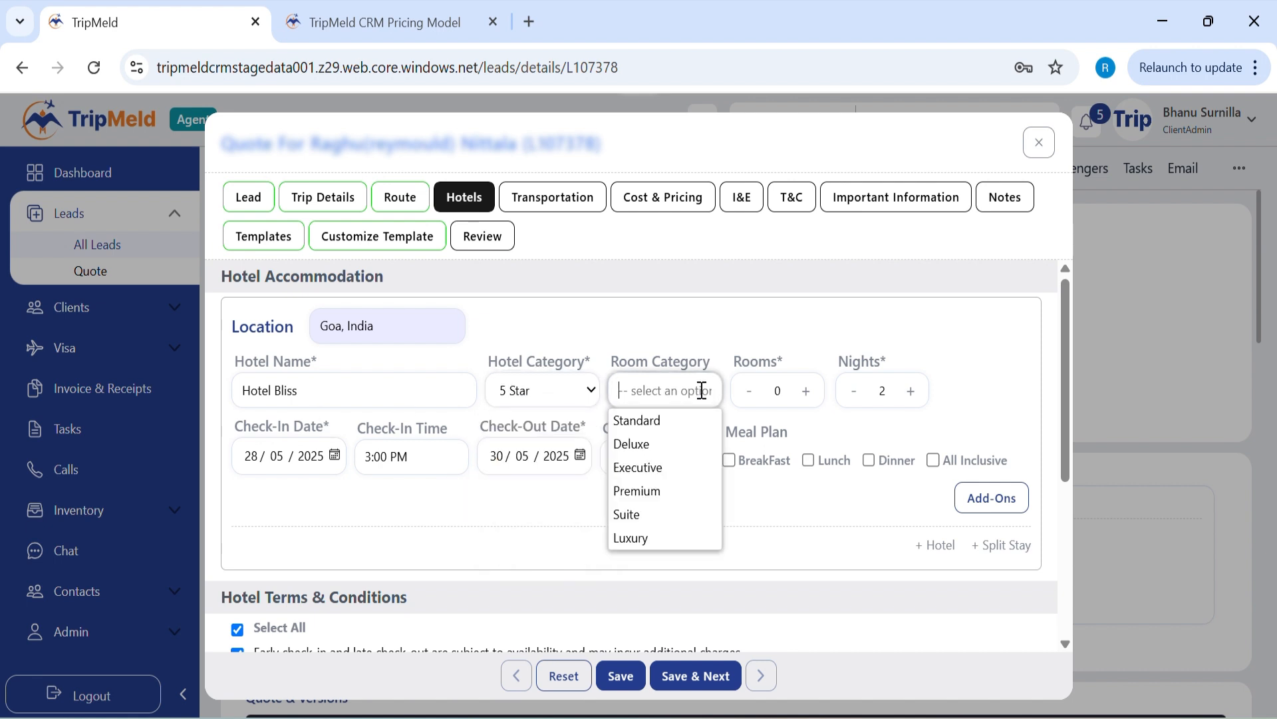
left_click(631, 443)
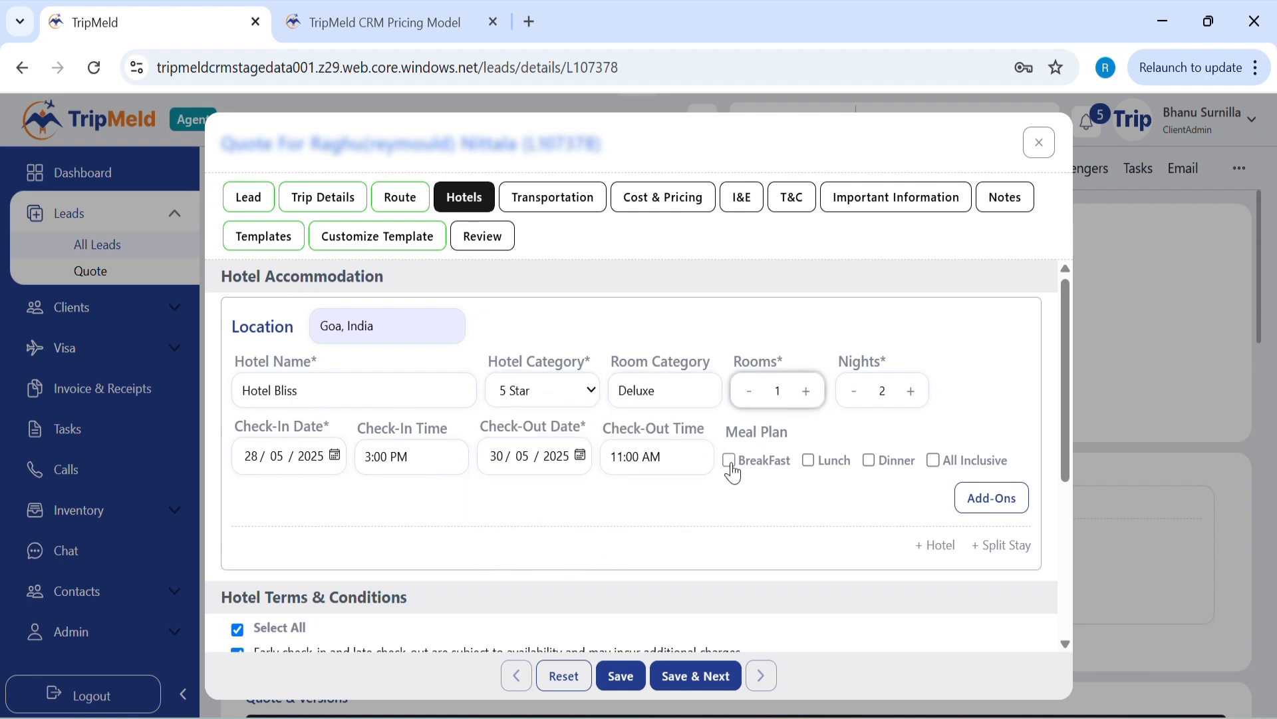
left_click(729, 460)
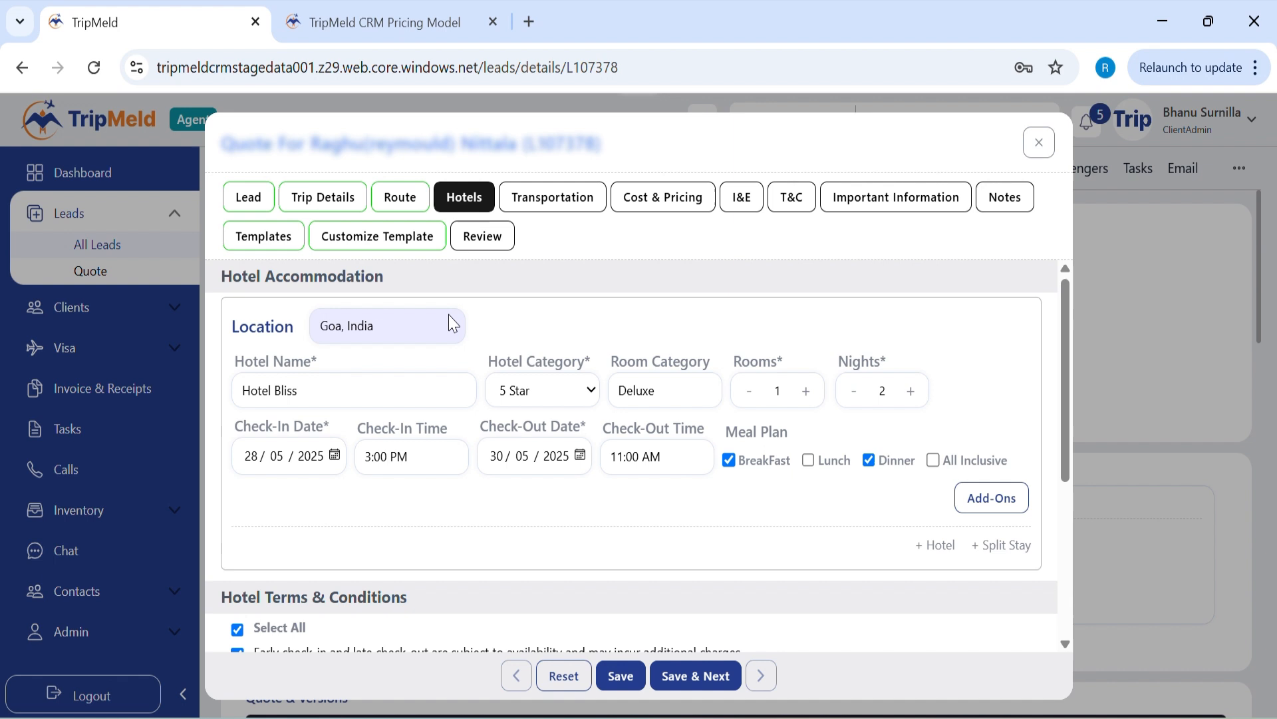
double_click(359, 326)
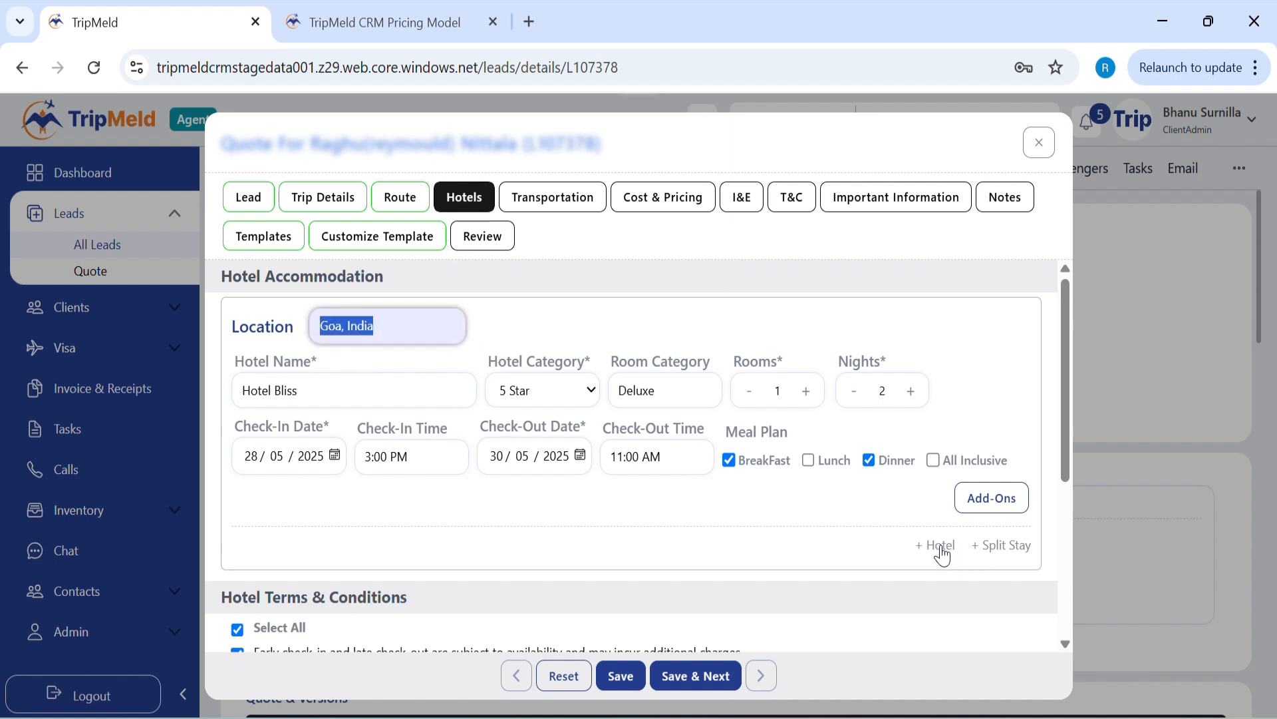
left_click(934, 544)
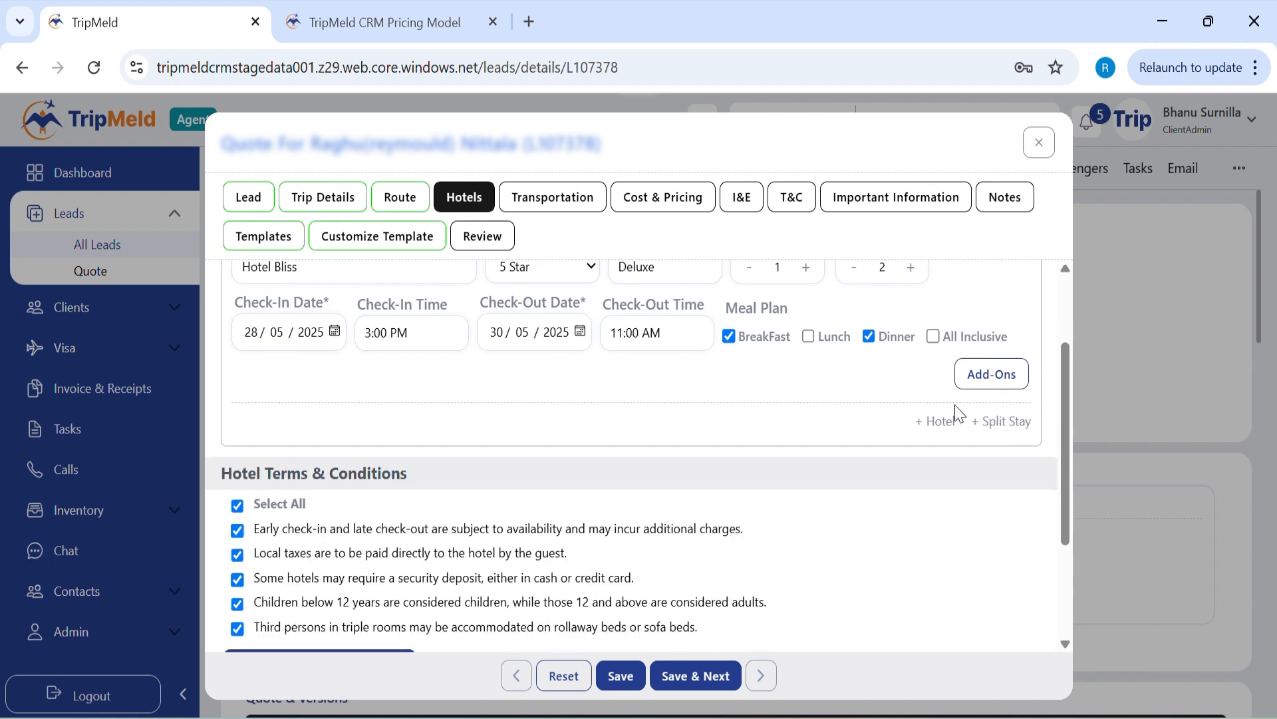
scroll("up", 3)
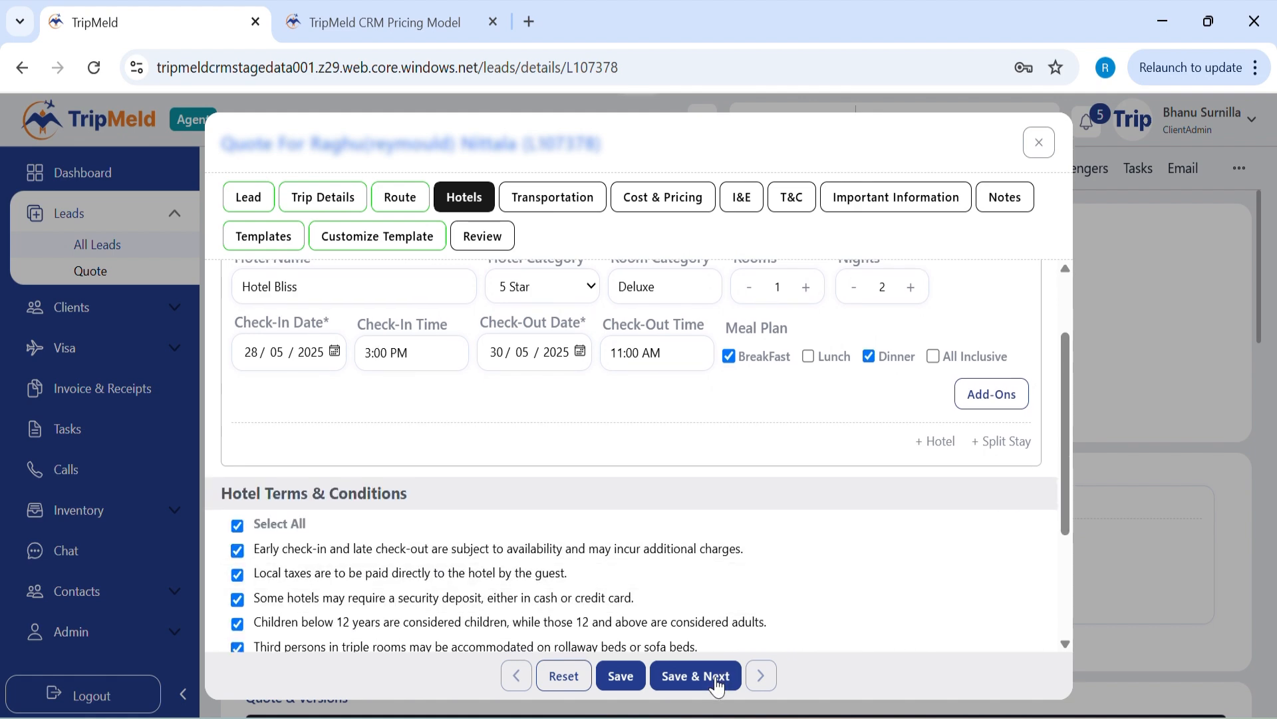
left_click(694, 675)
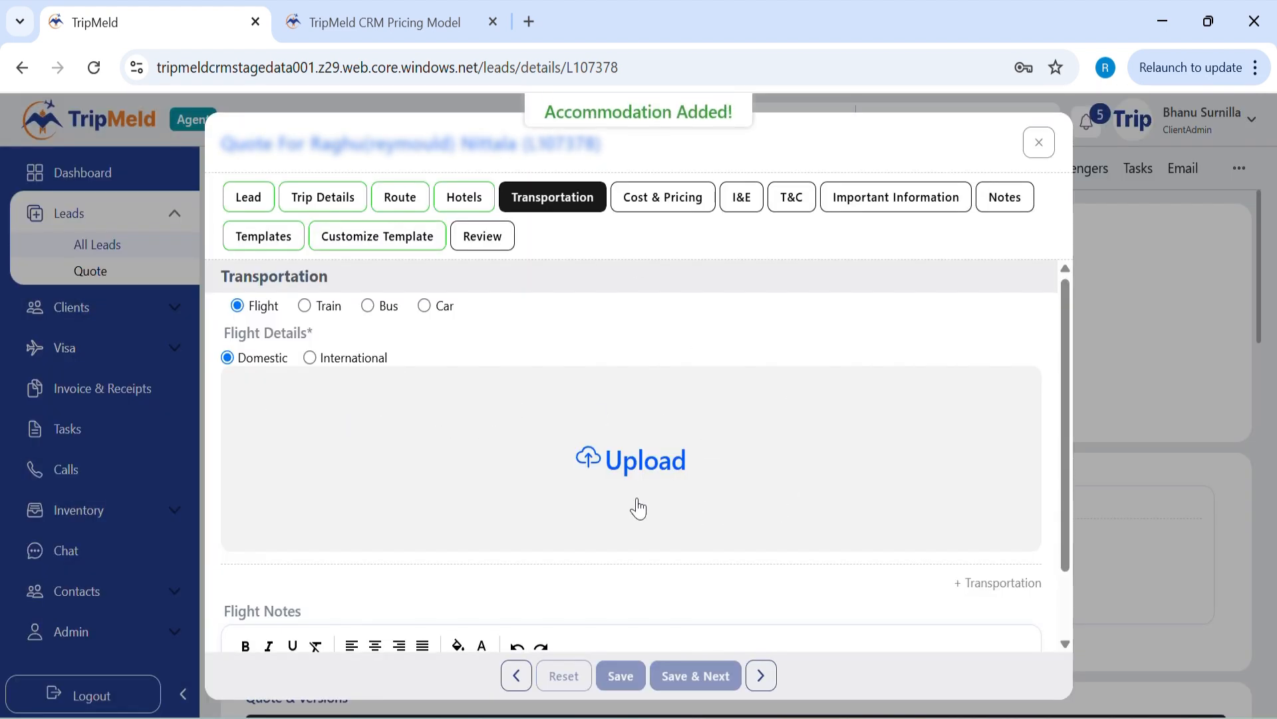
mouse_move(327, 330)
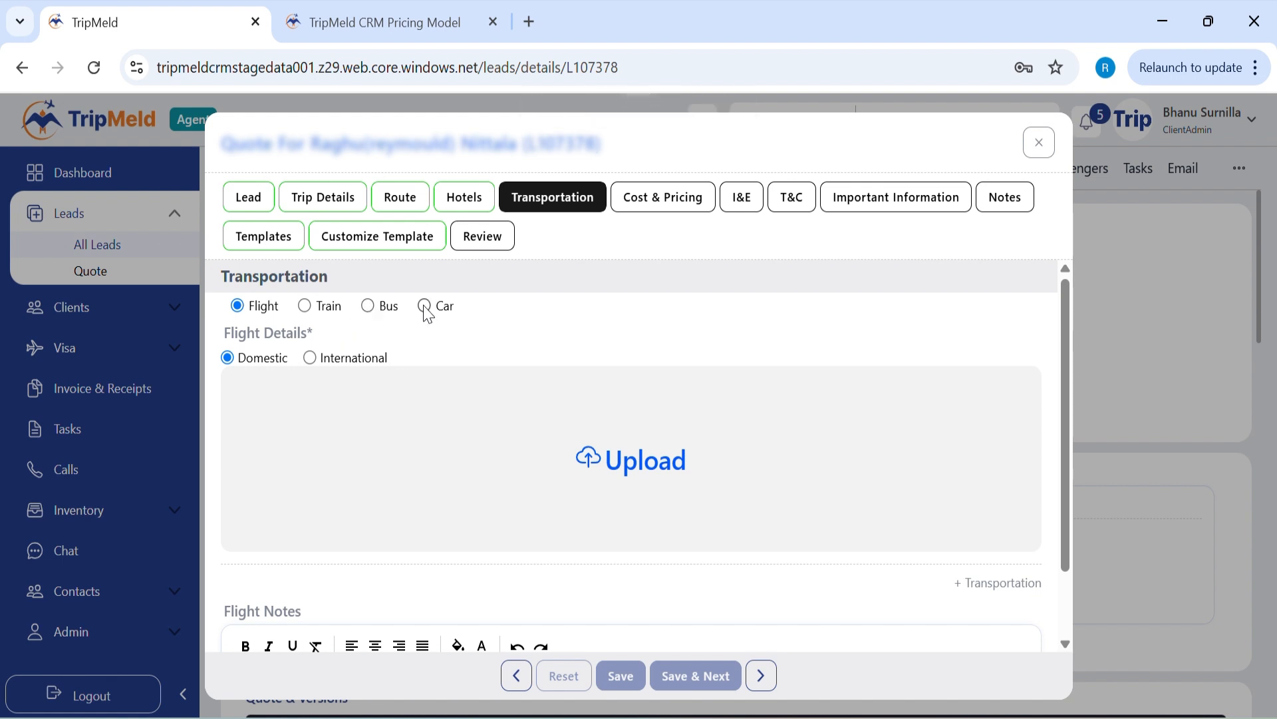
mouse_move(599, 456)
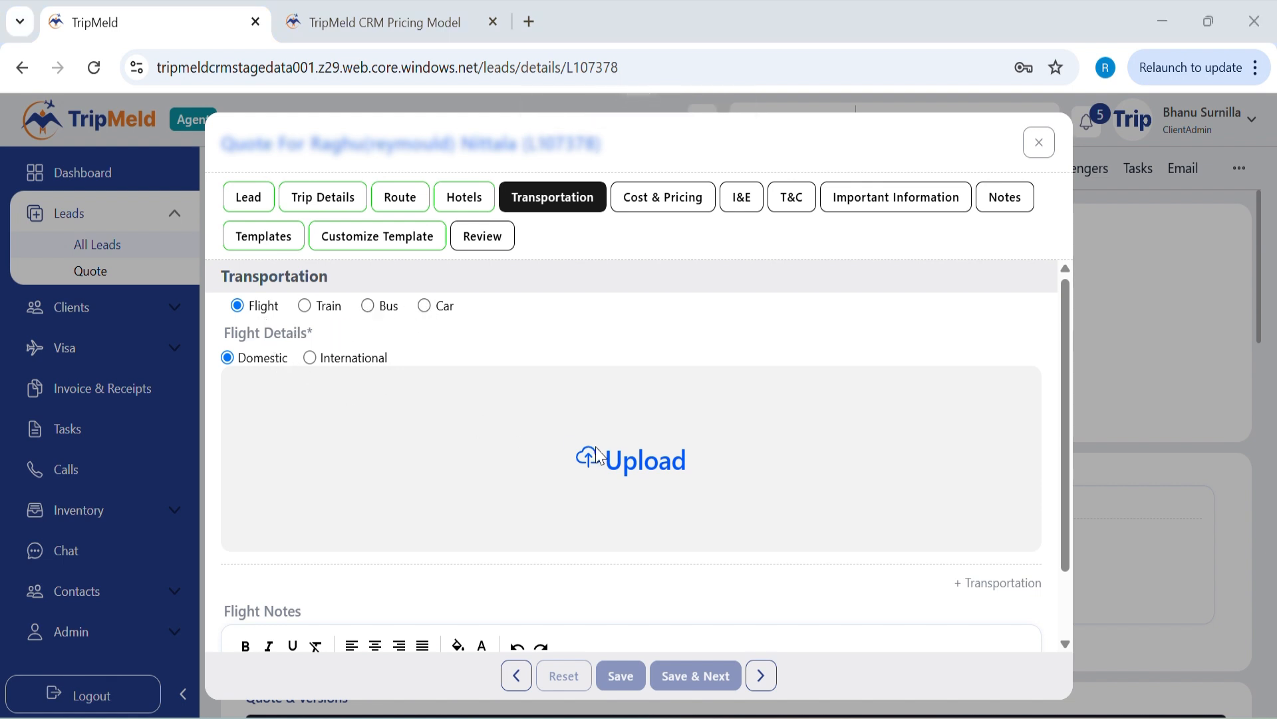
Step: Upload the 'flight ticket' image as the domestic flight details and save
left_click(630, 459)
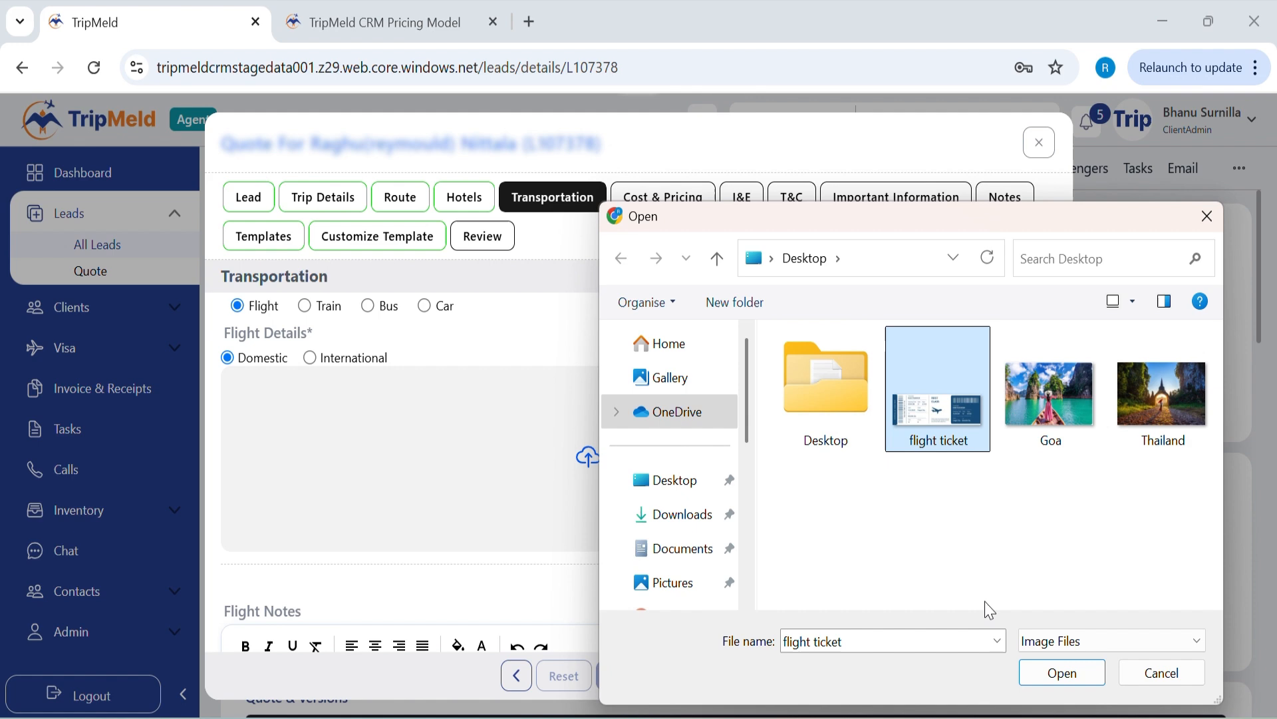
left_click(1062, 672)
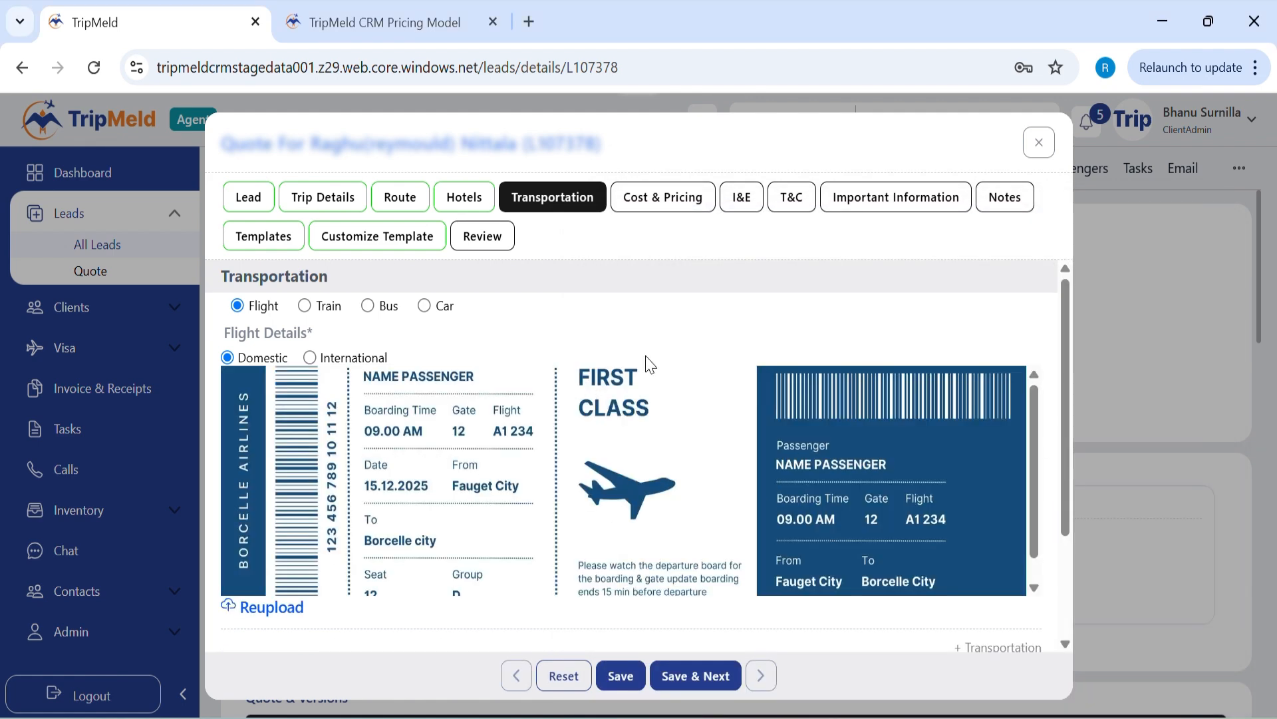
mouse_move(715, 674)
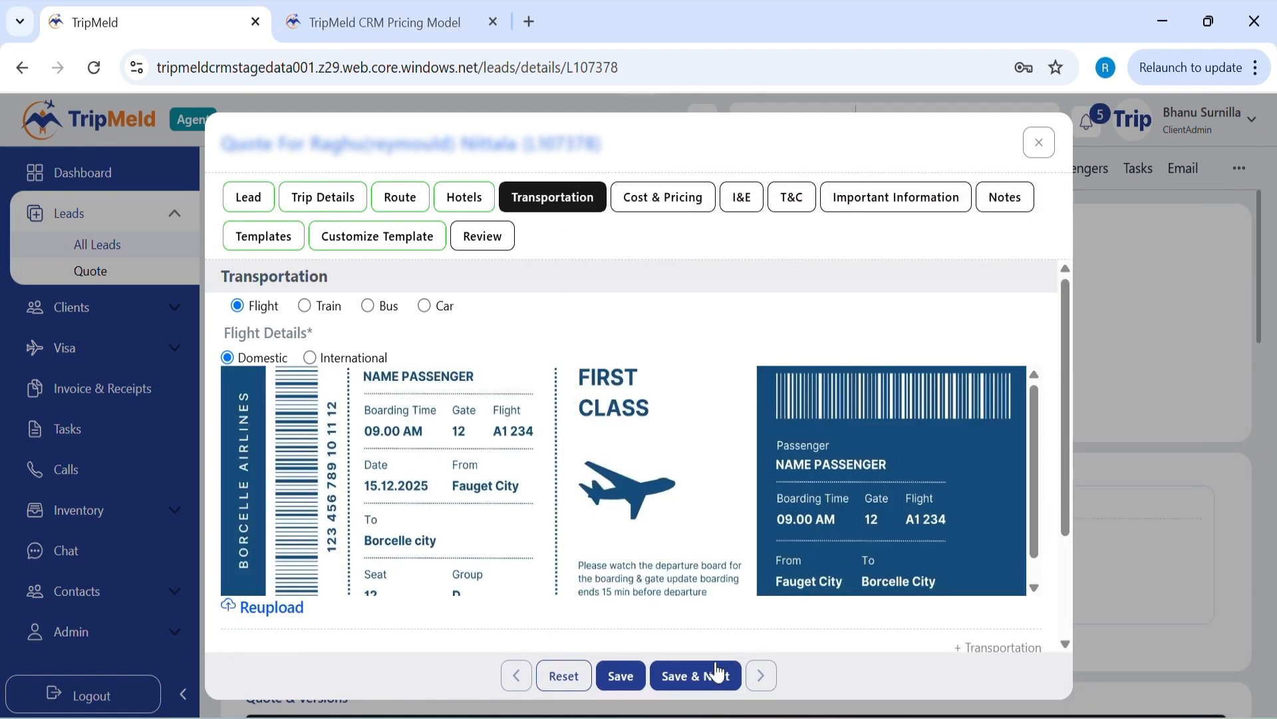
mouse_move(817, 424)
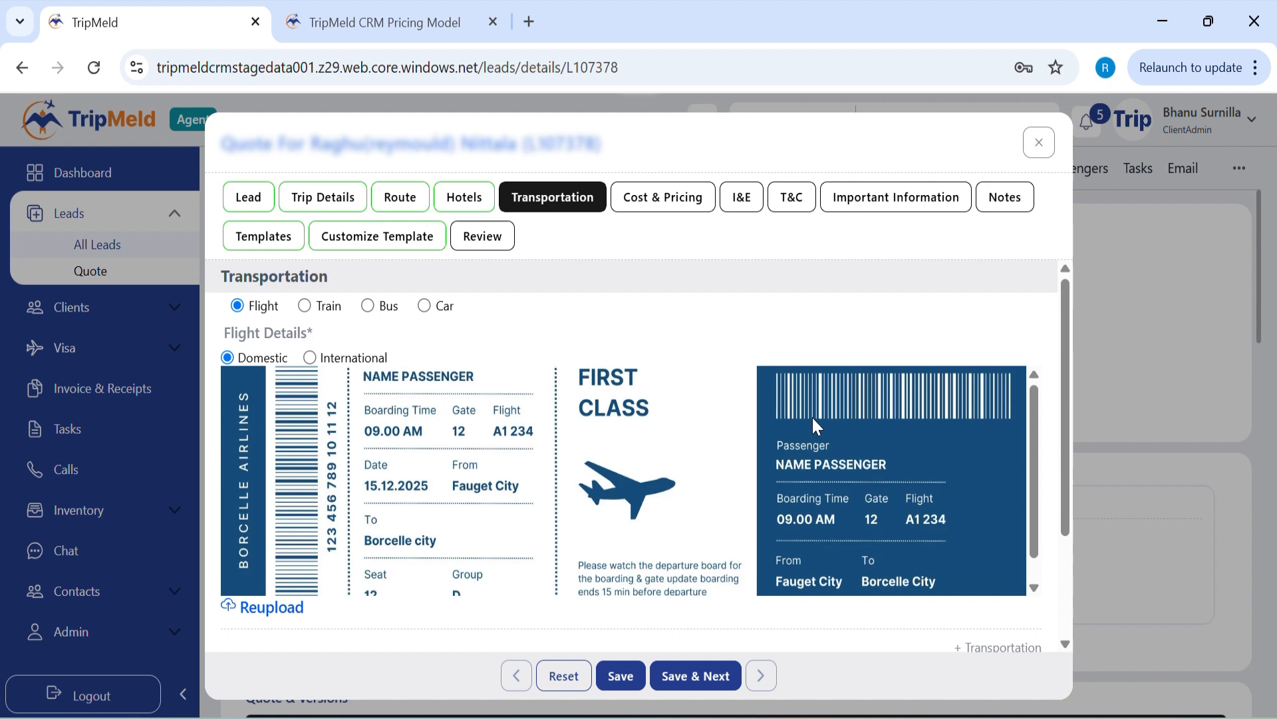
scroll("down", 3)
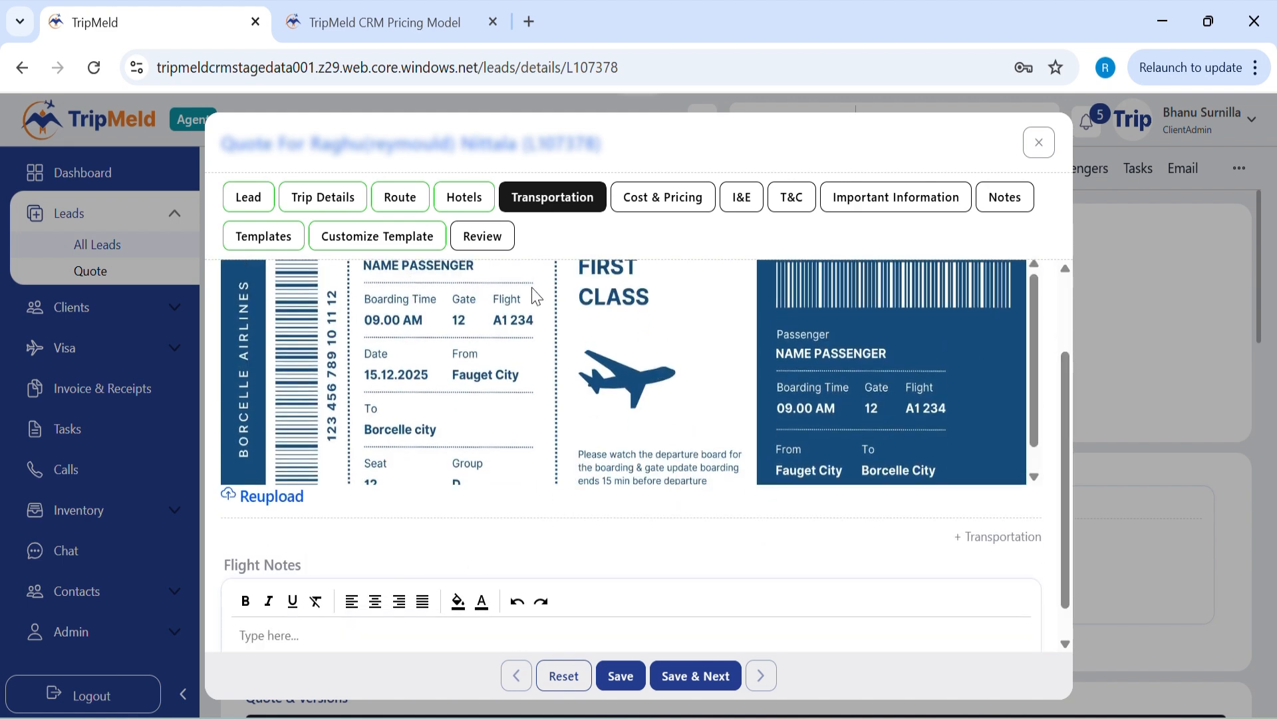
left_click(695, 675)
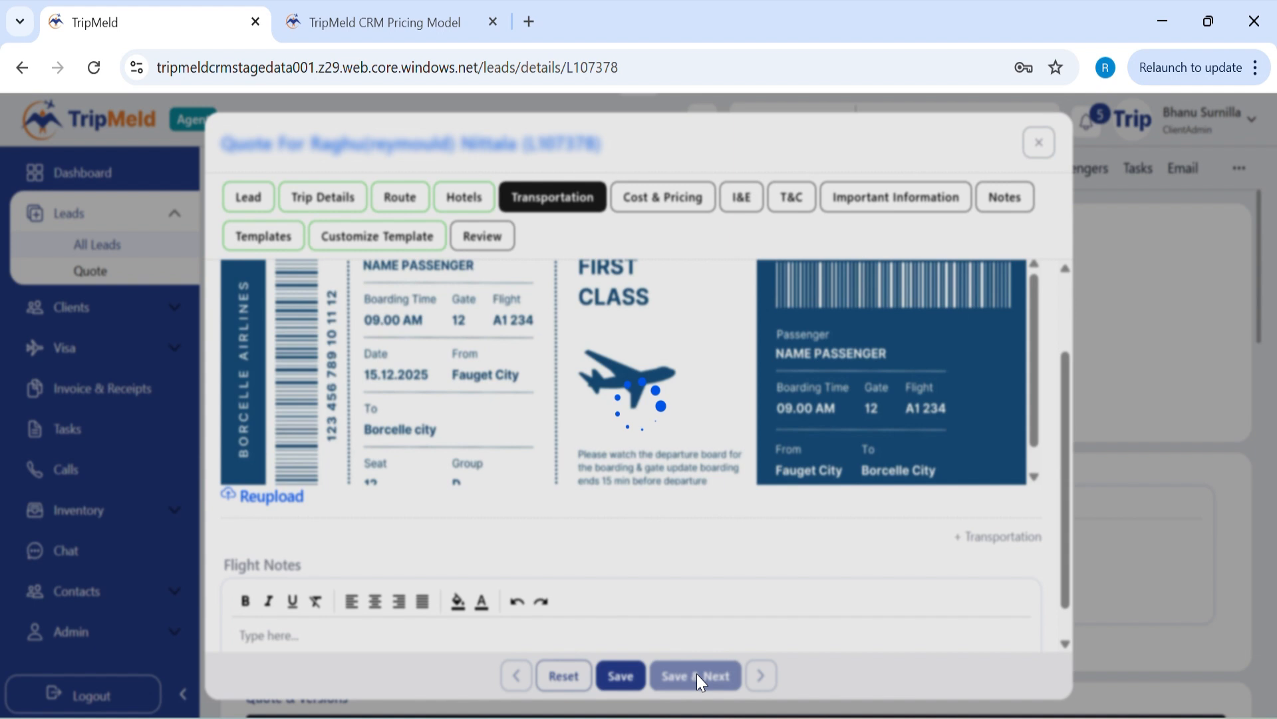
left_click(695, 674)
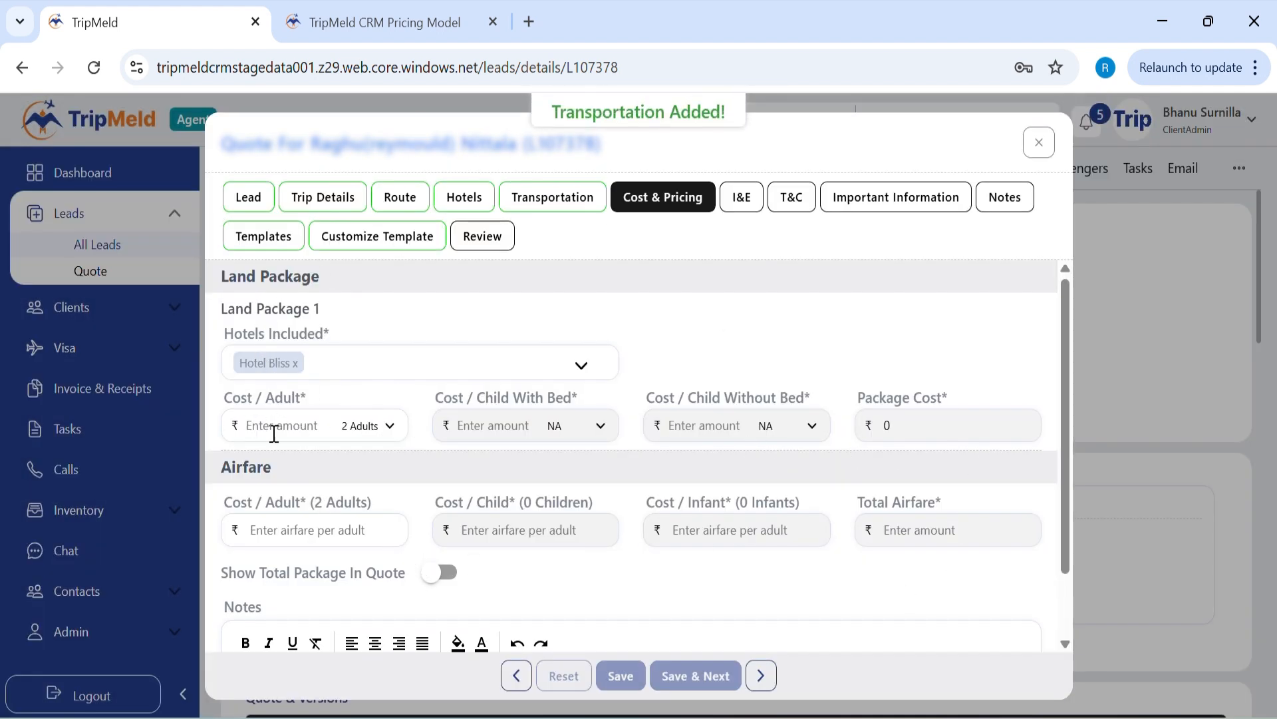
Step: Price the package at ₹40,000 per adult and airfare at ₹5,000 per adult, and save
type("40000")
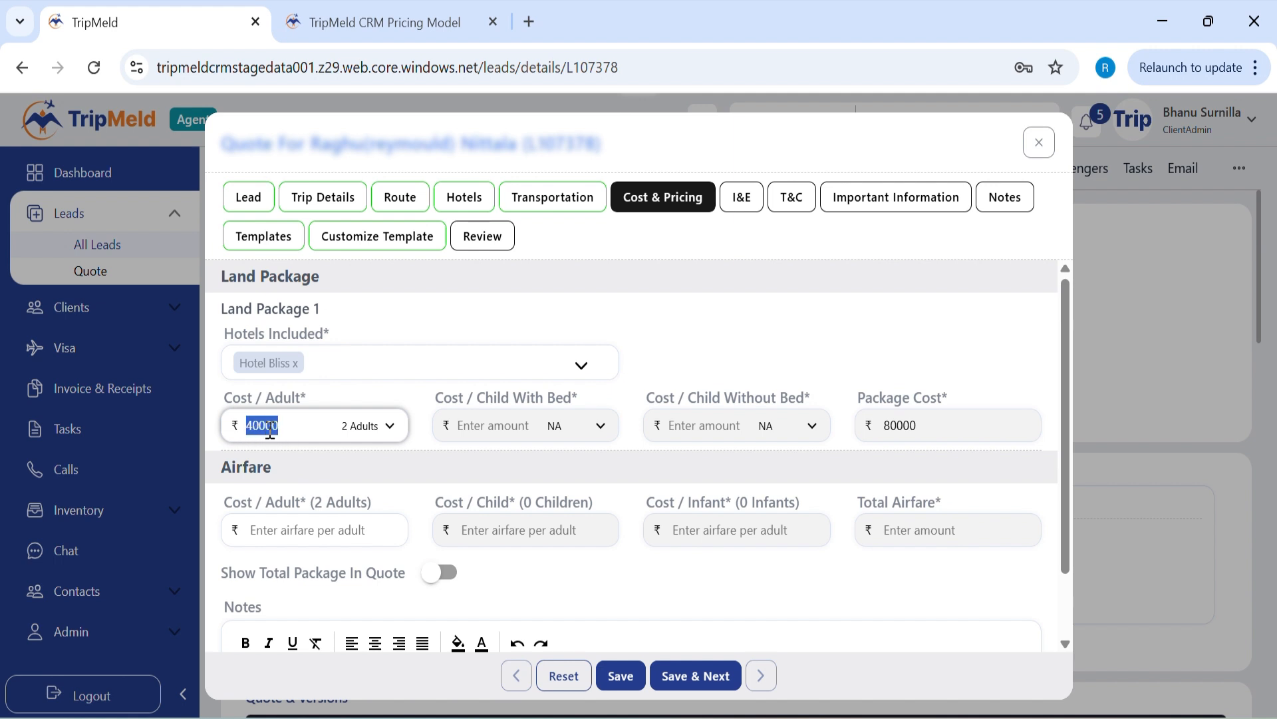
double_click(900, 425)
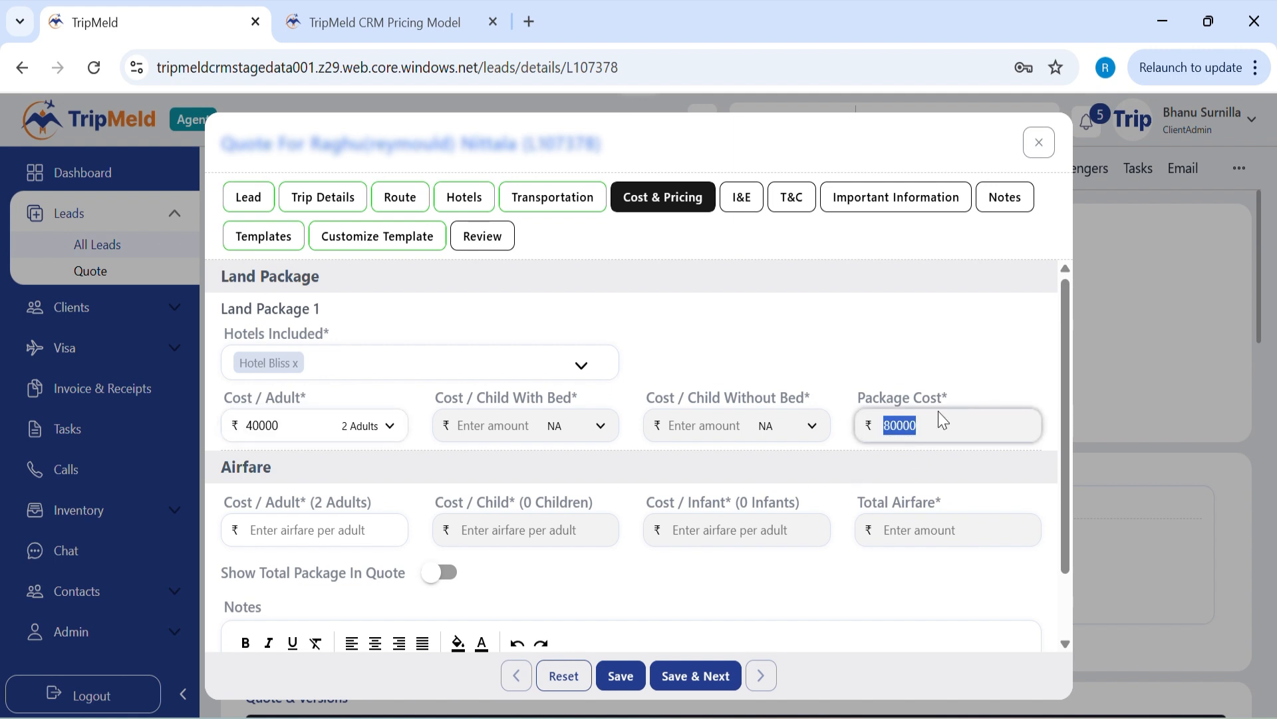
left_click(315, 530)
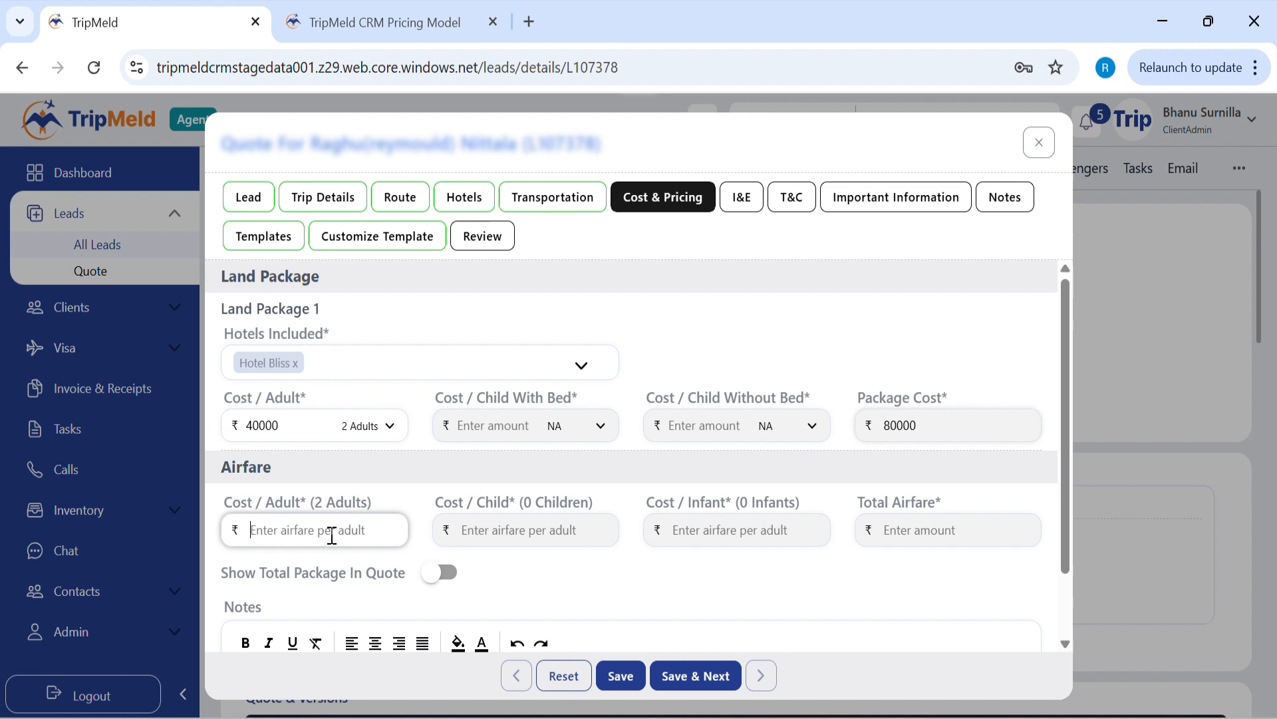
type("5000")
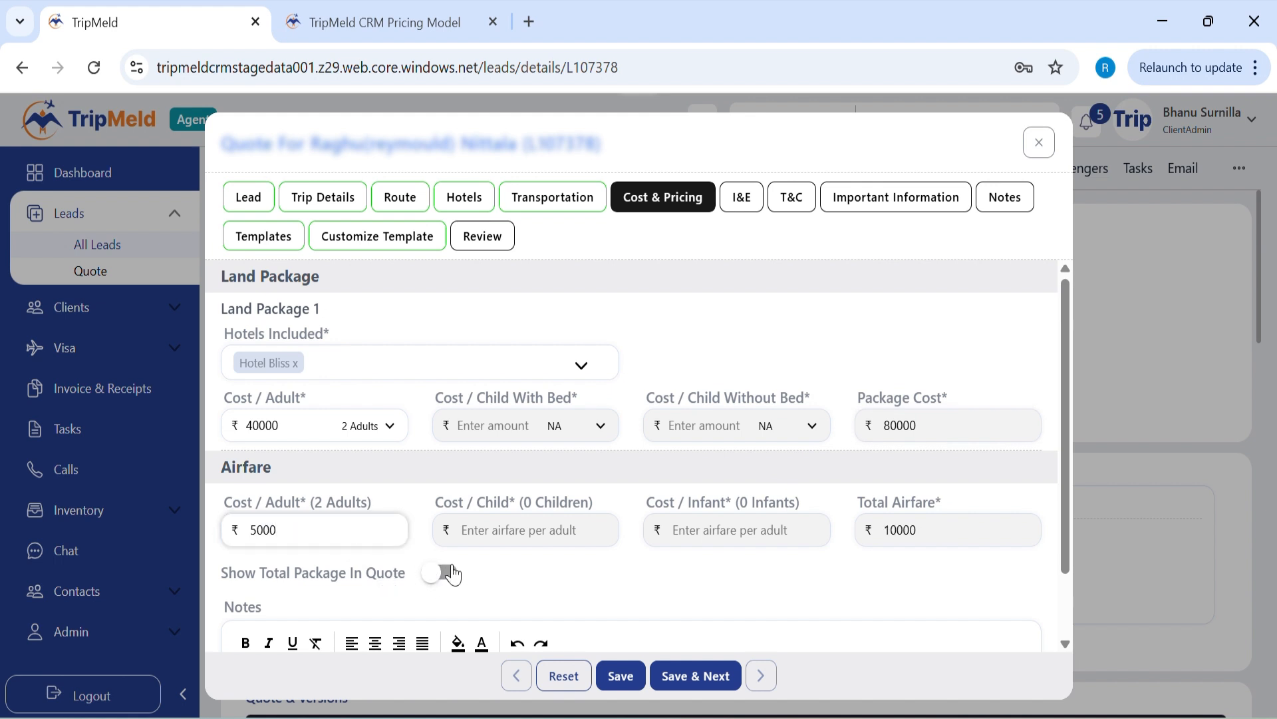
left_click(694, 674)
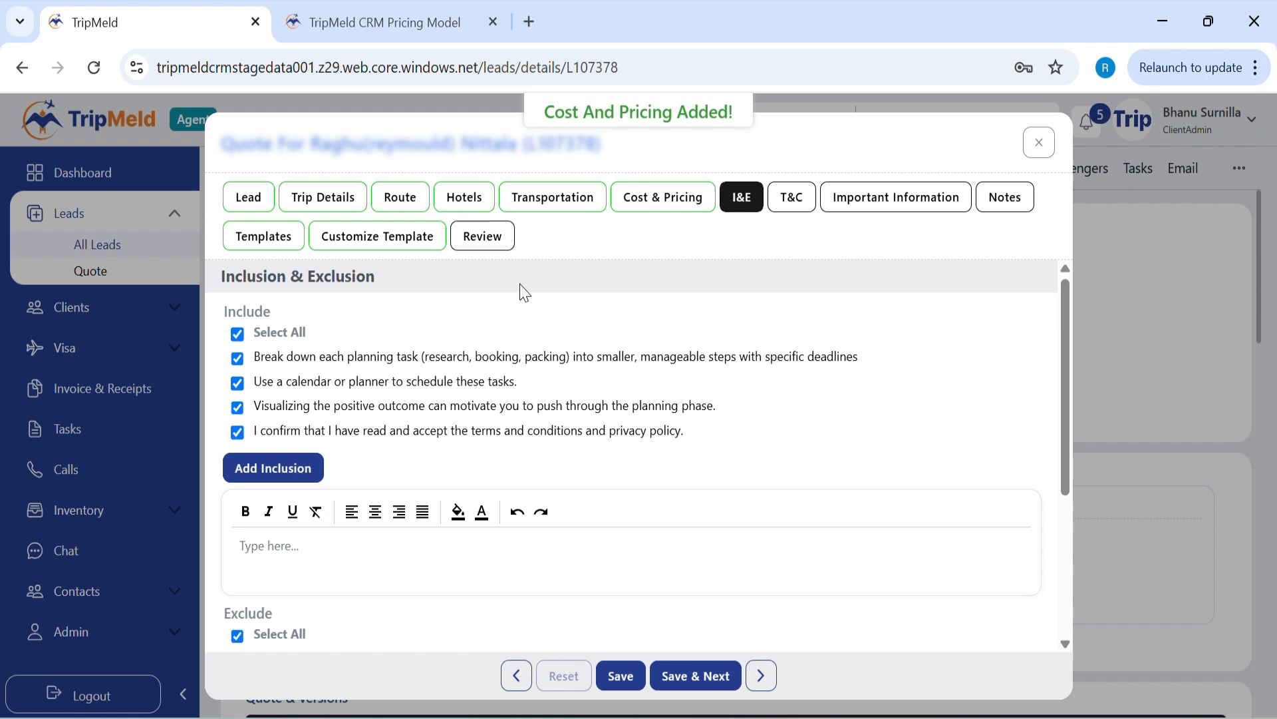
mouse_move(418, 400)
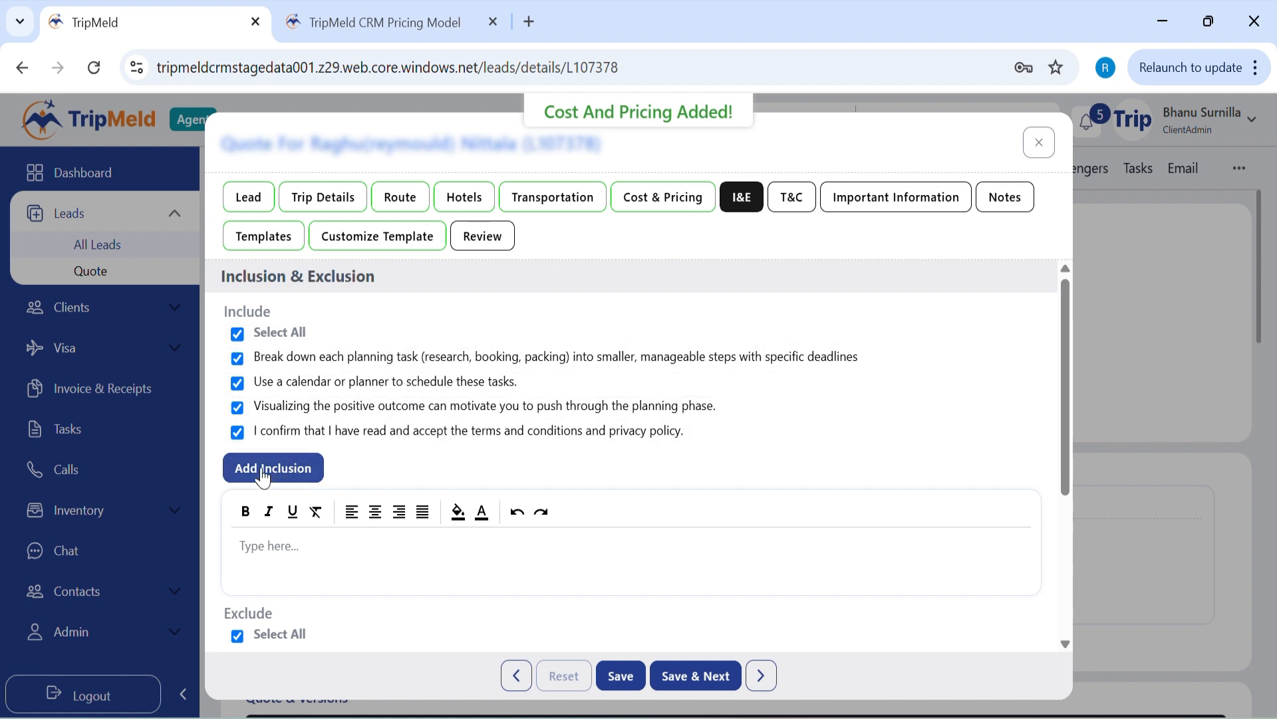
mouse_move(502, 458)
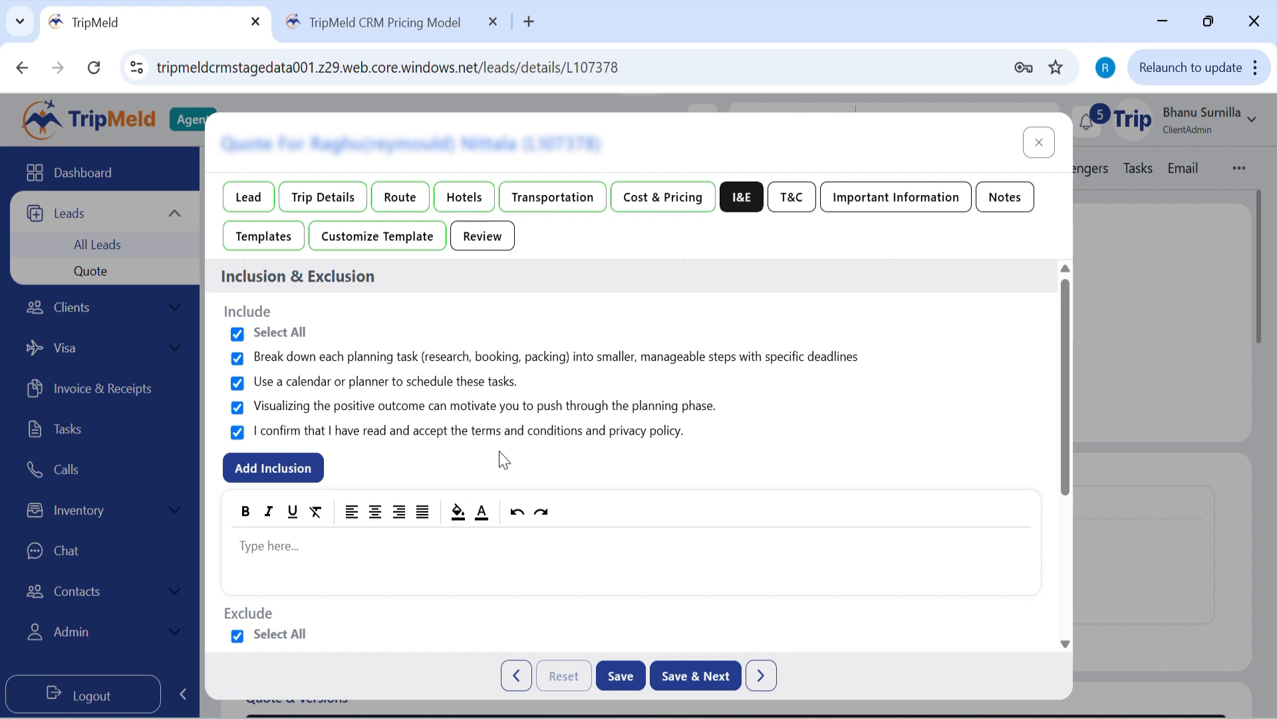
Step: Keep the default checked inclusions and exclusions and save them
scroll("down", 3)
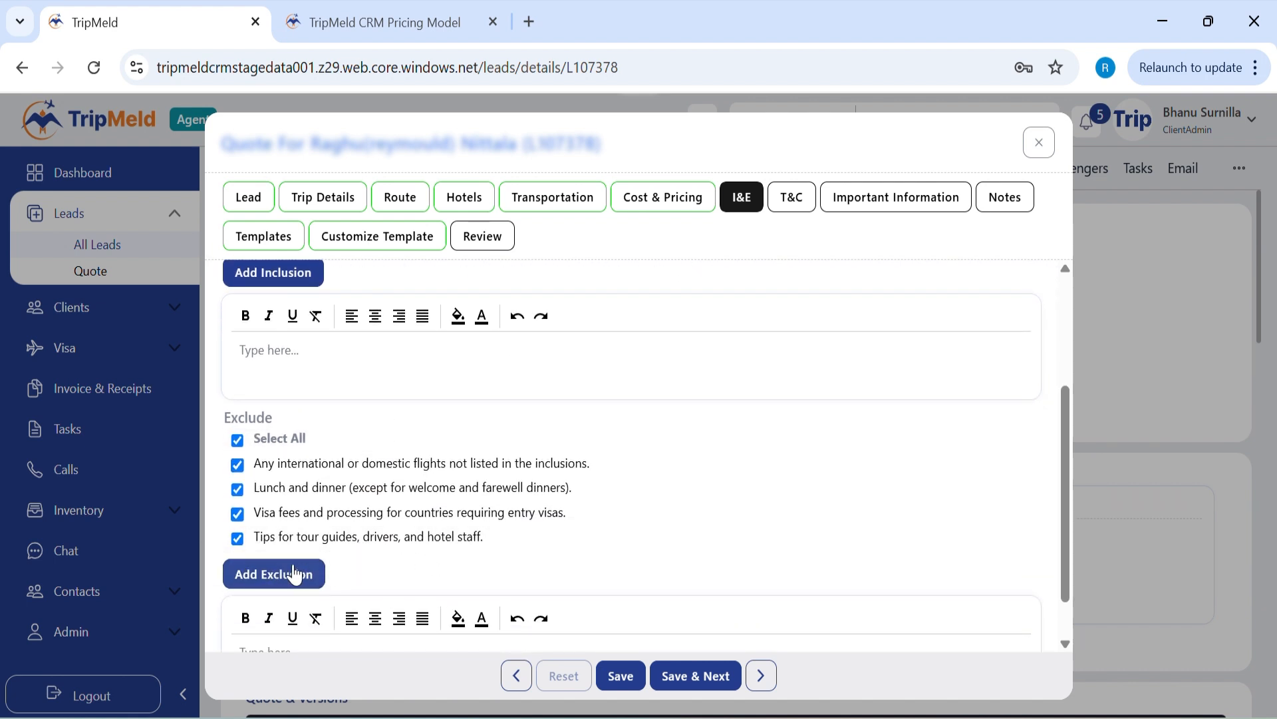
mouse_move(484, 562)
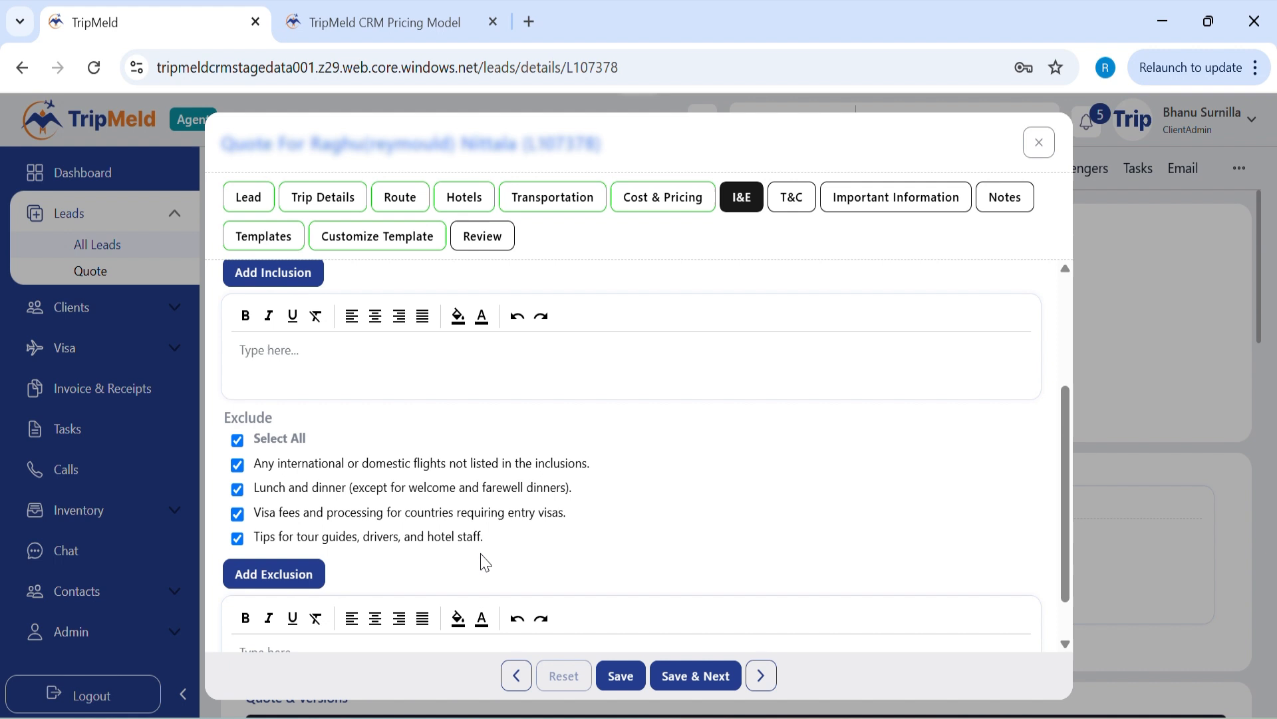
mouse_move(236, 490)
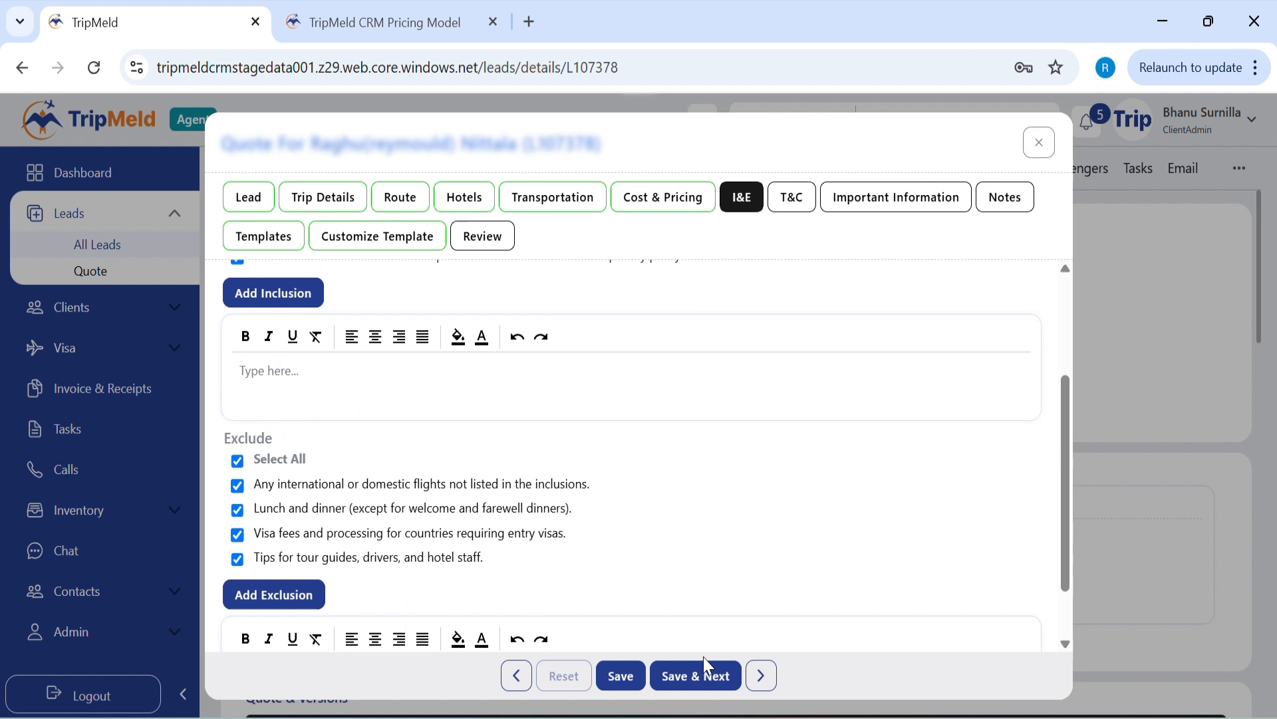
left_click(694, 674)
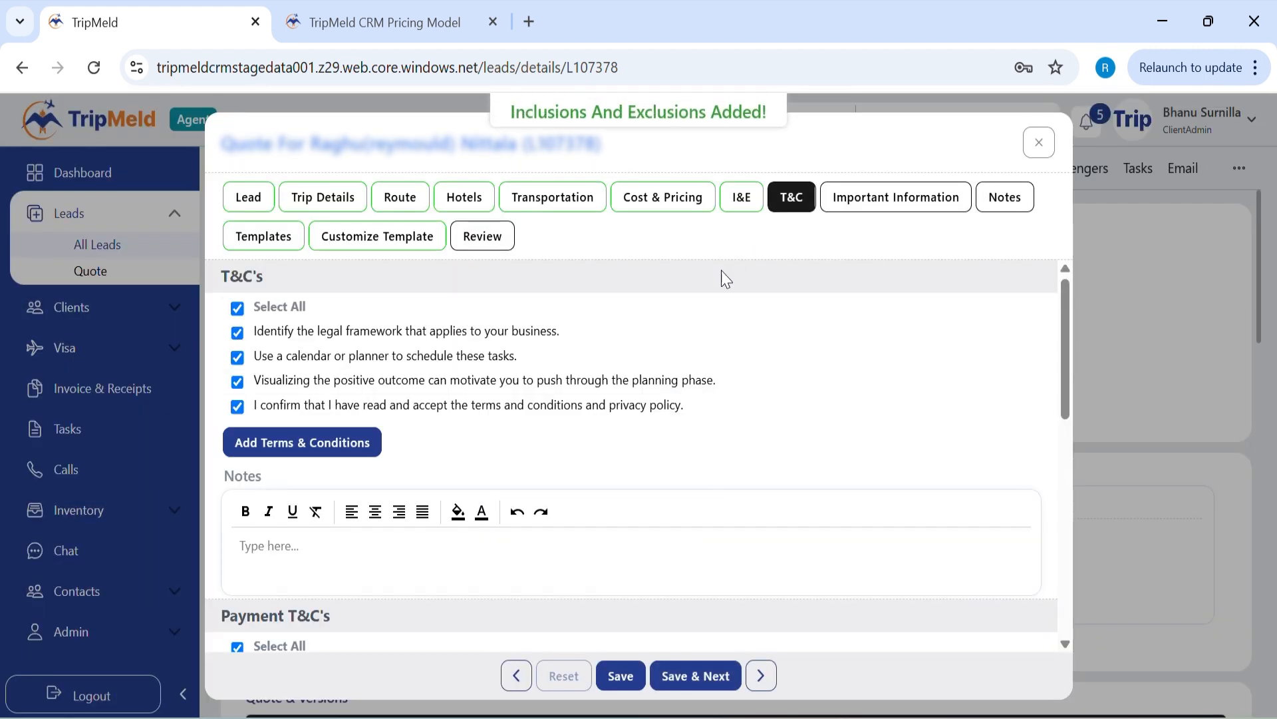
mouse_move(418, 384)
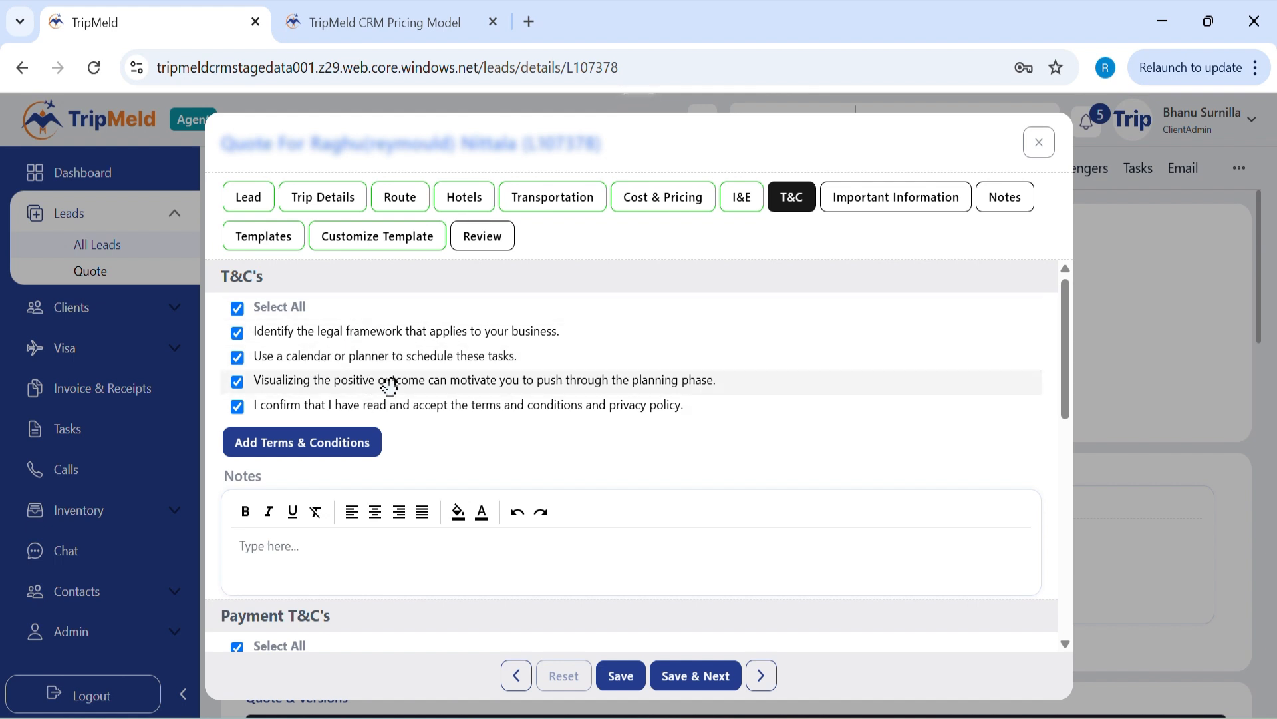
mouse_move(409, 447)
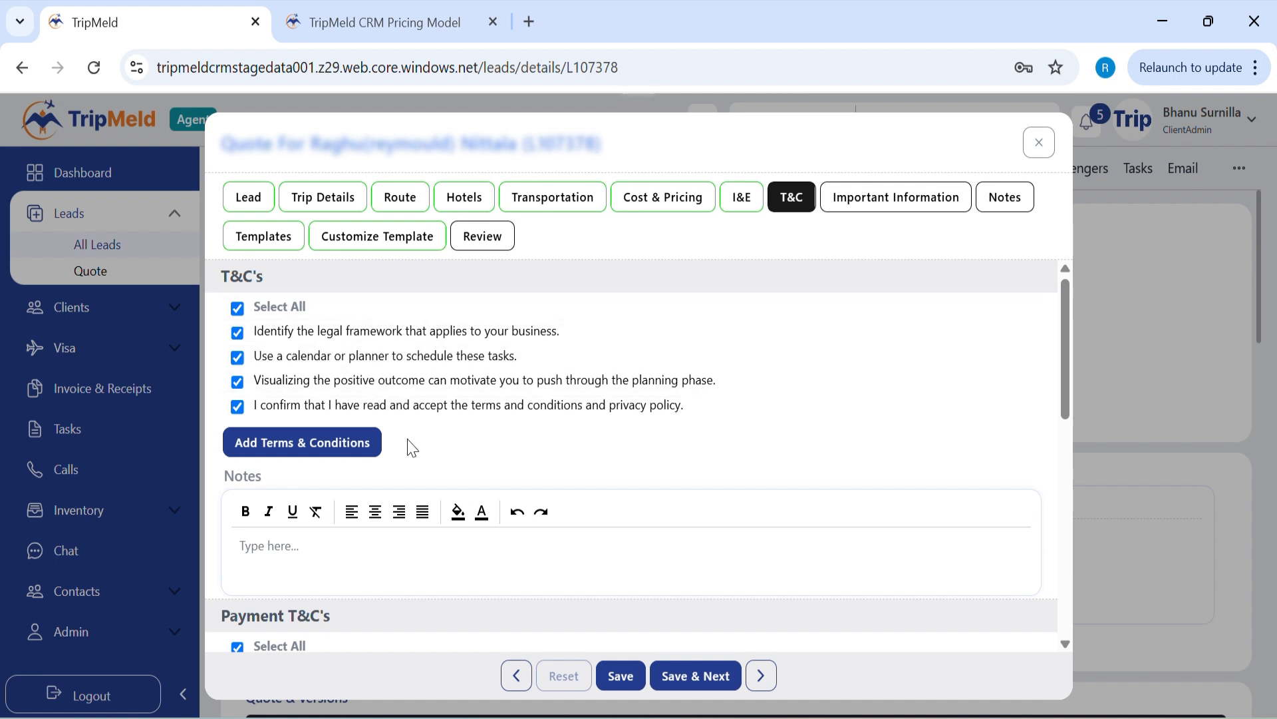
Step: Review and save the default T&C, payment terms and cancellation policy
scroll("down", 3)
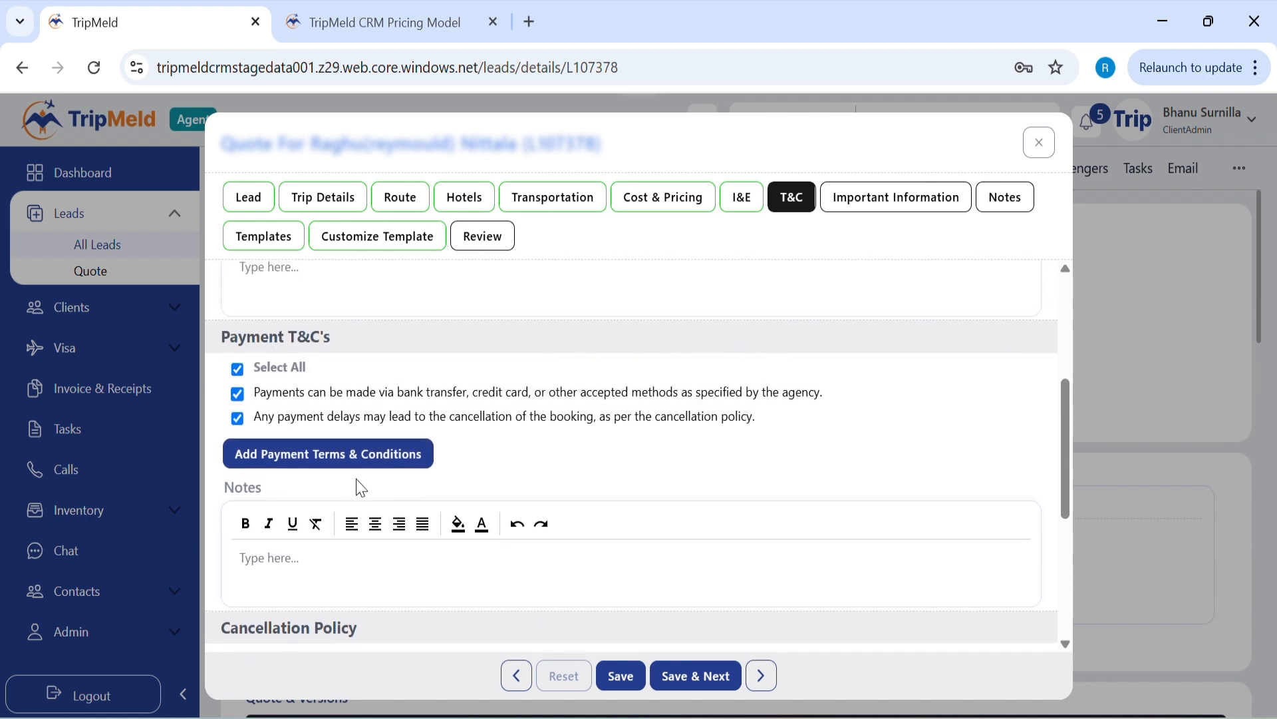
mouse_move(664, 421)
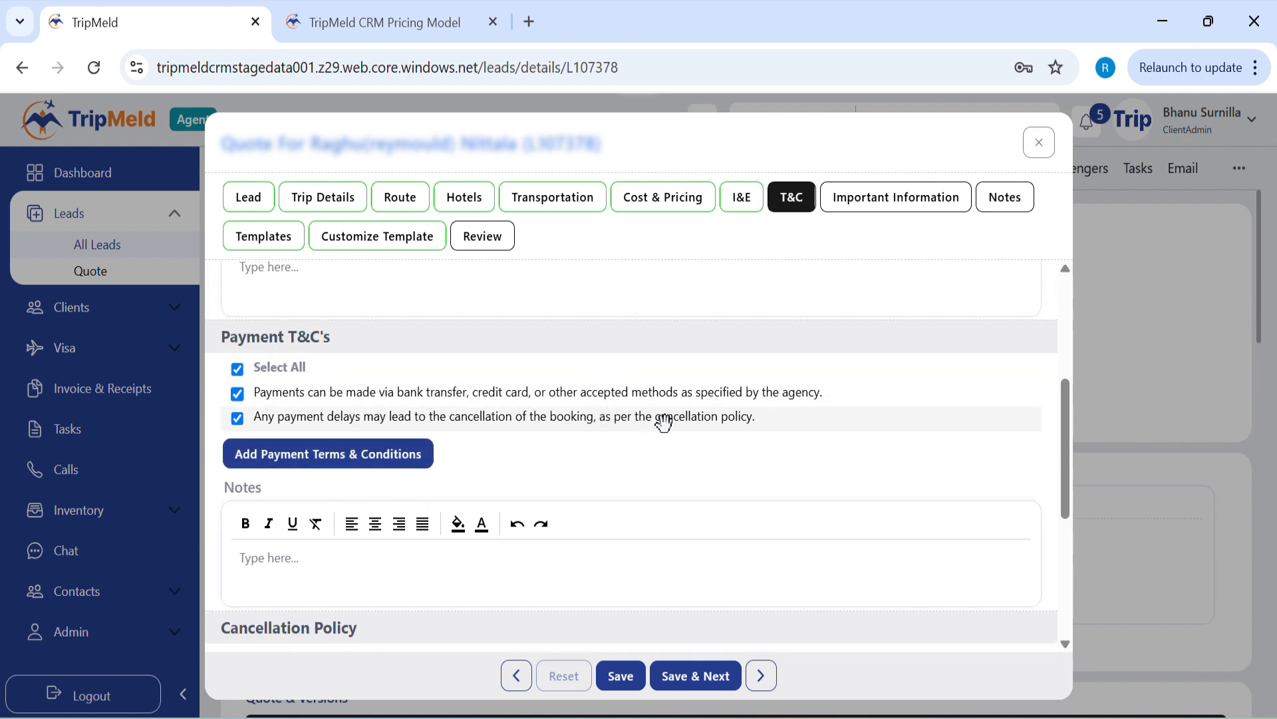
mouse_move(720, 444)
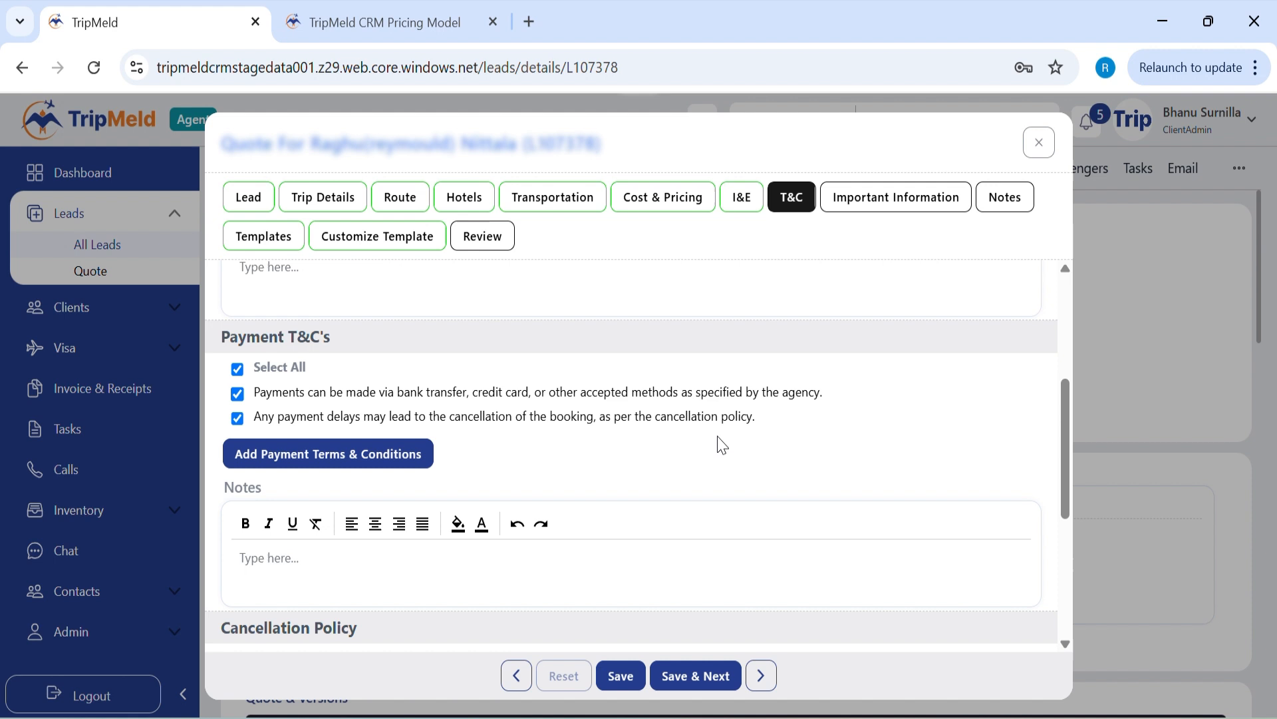
scroll("down", 3)
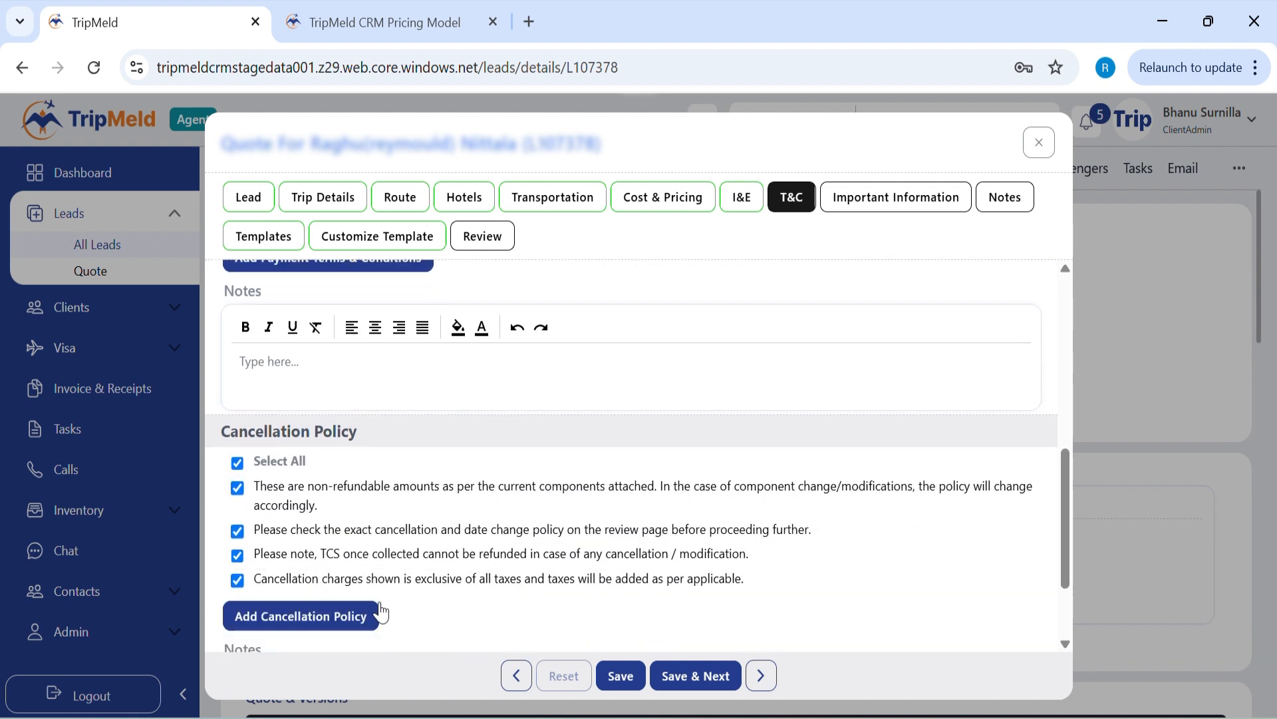
scroll("down", 3)
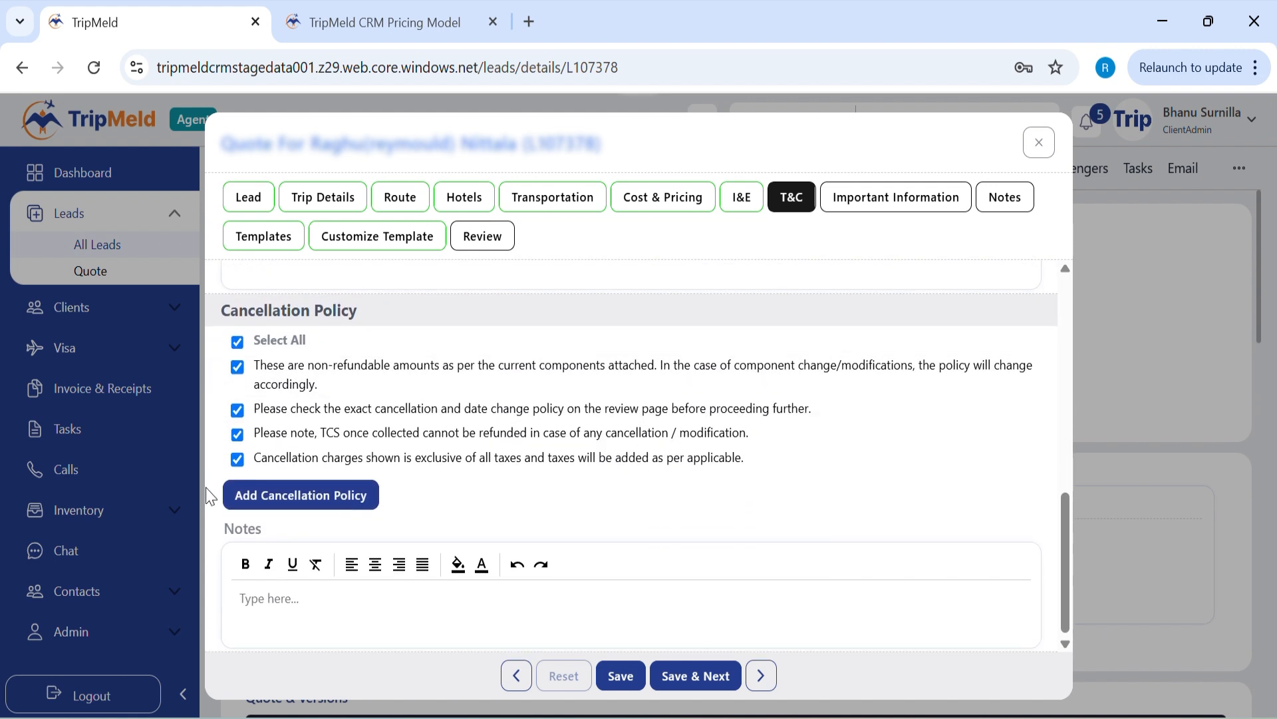
left_click(693, 675)
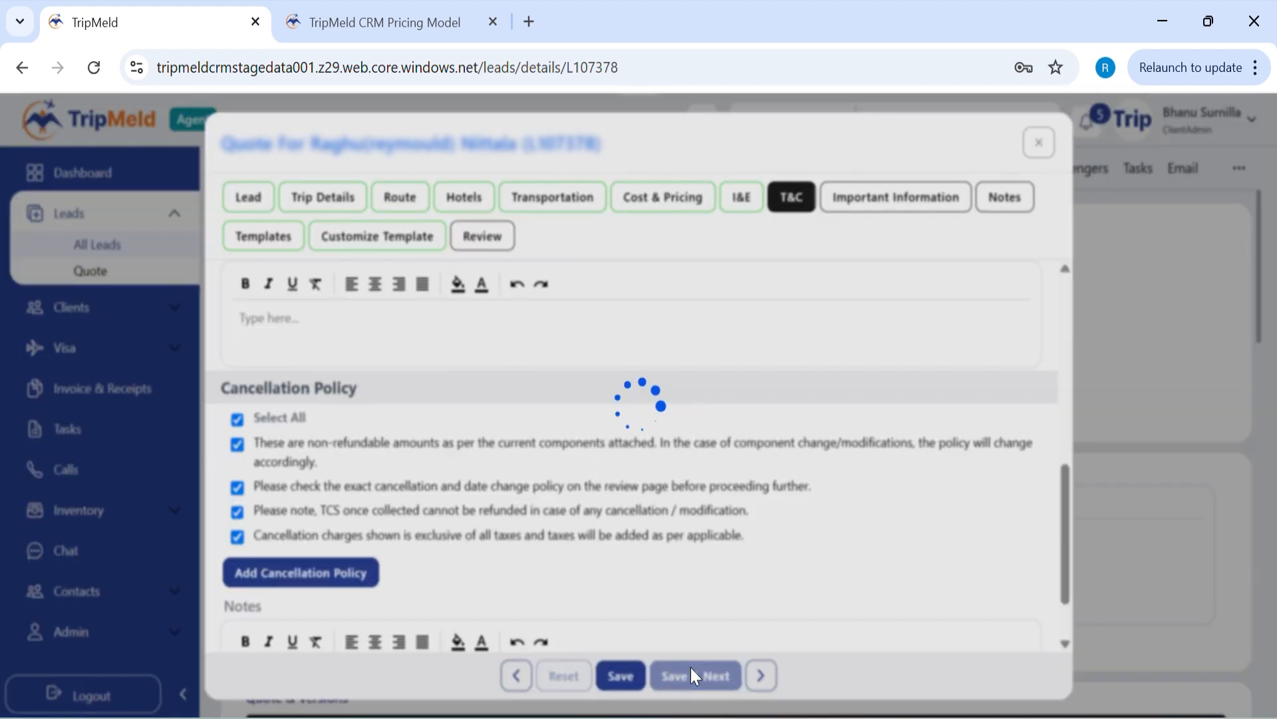
left_click(695, 674)
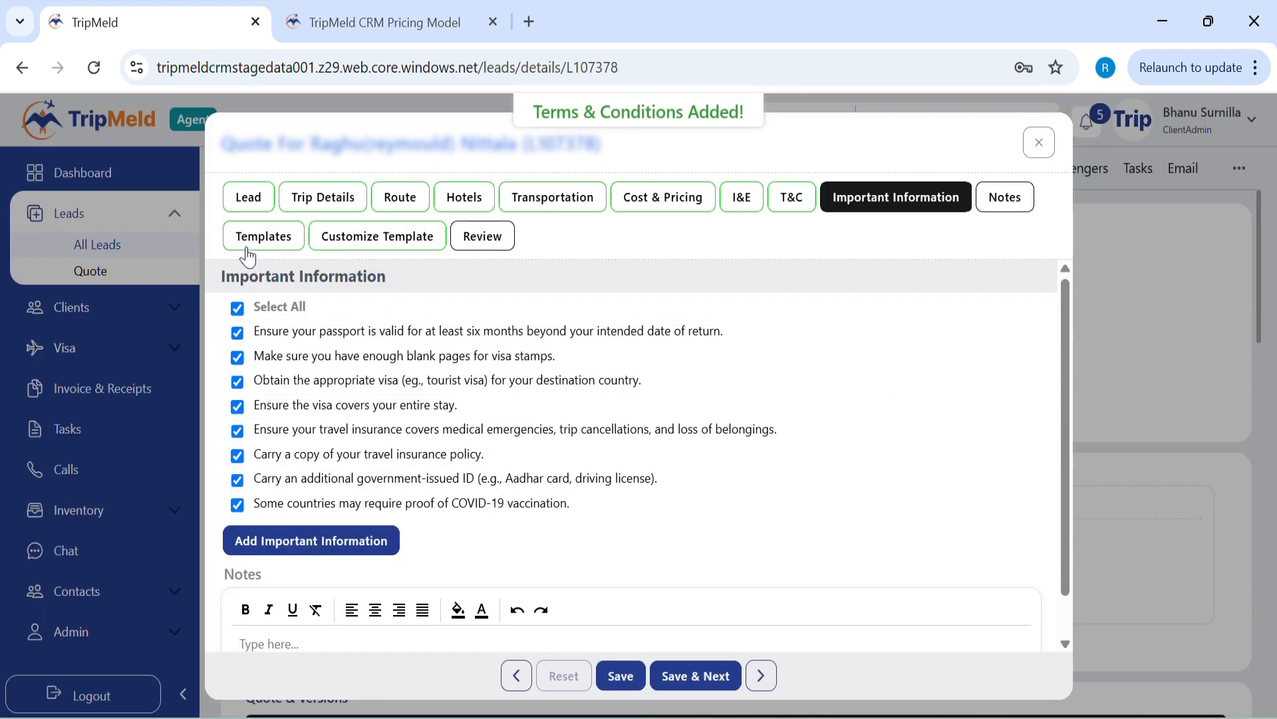
Step: Customize Template1.pdf with the Goa picture as cover page, then save and proceed to review
left_click(263, 236)
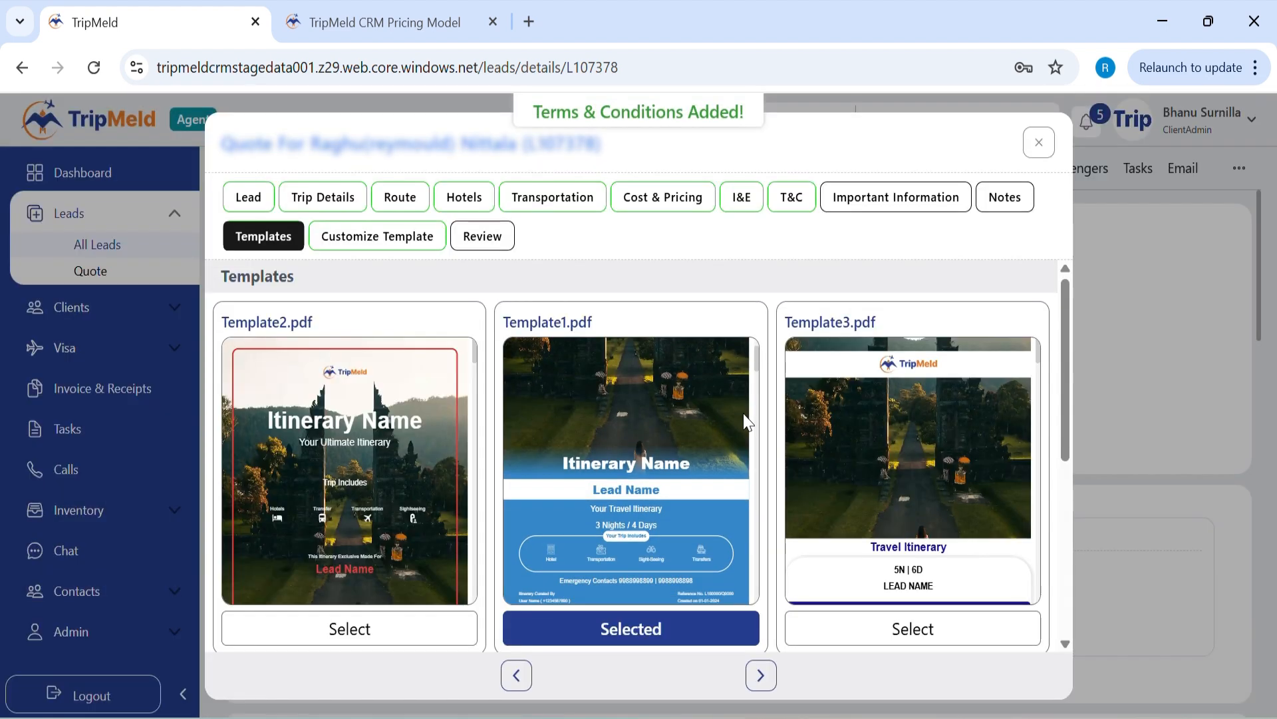
scroll("down", 3)
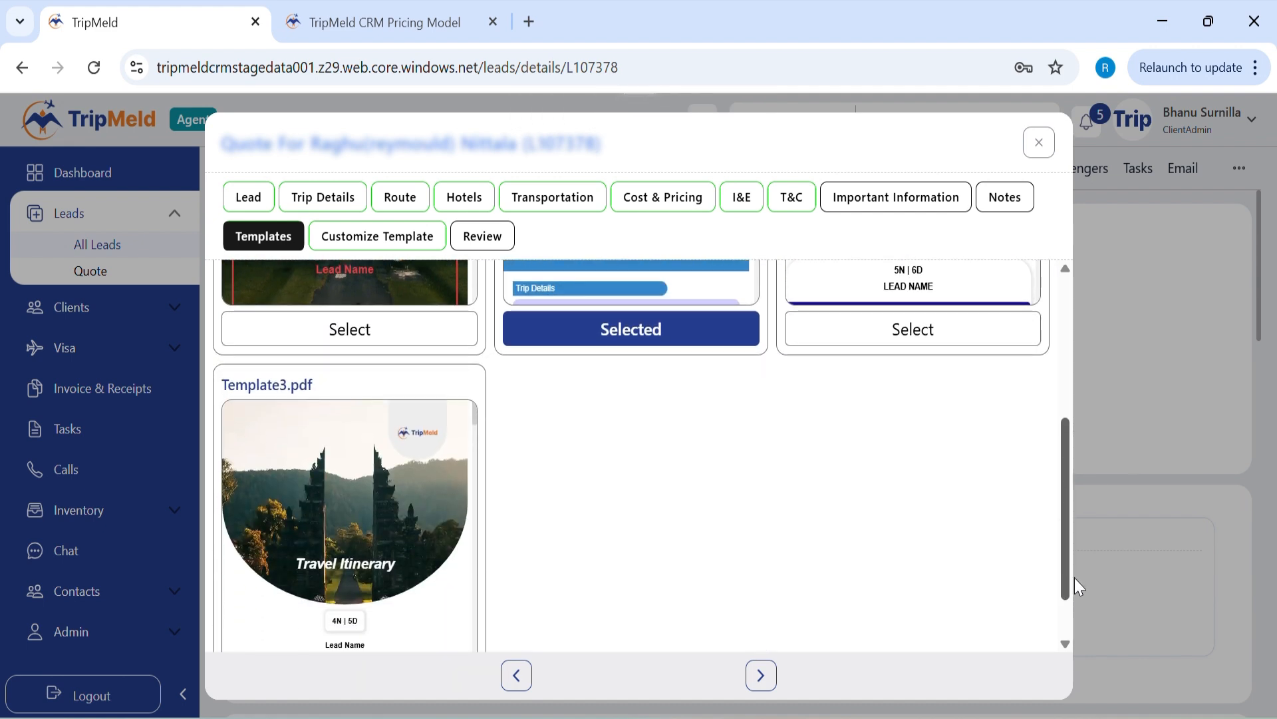
scroll("up", 3)
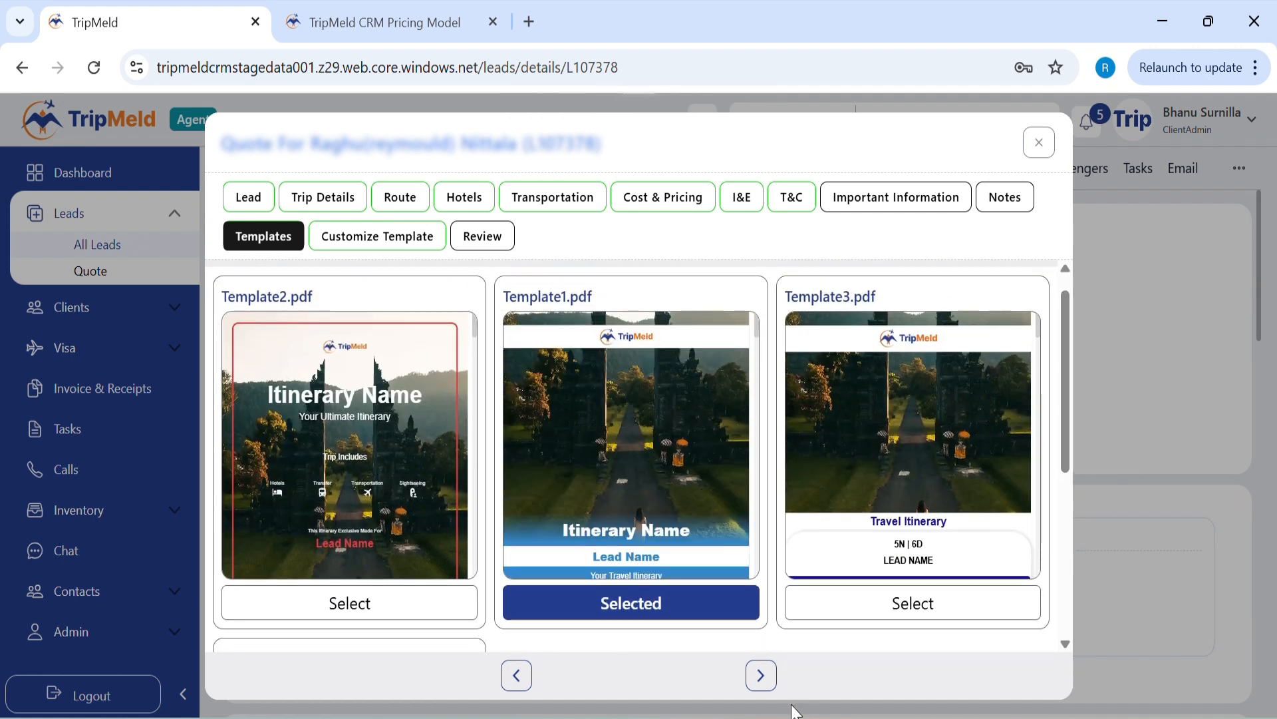
left_click(377, 237)
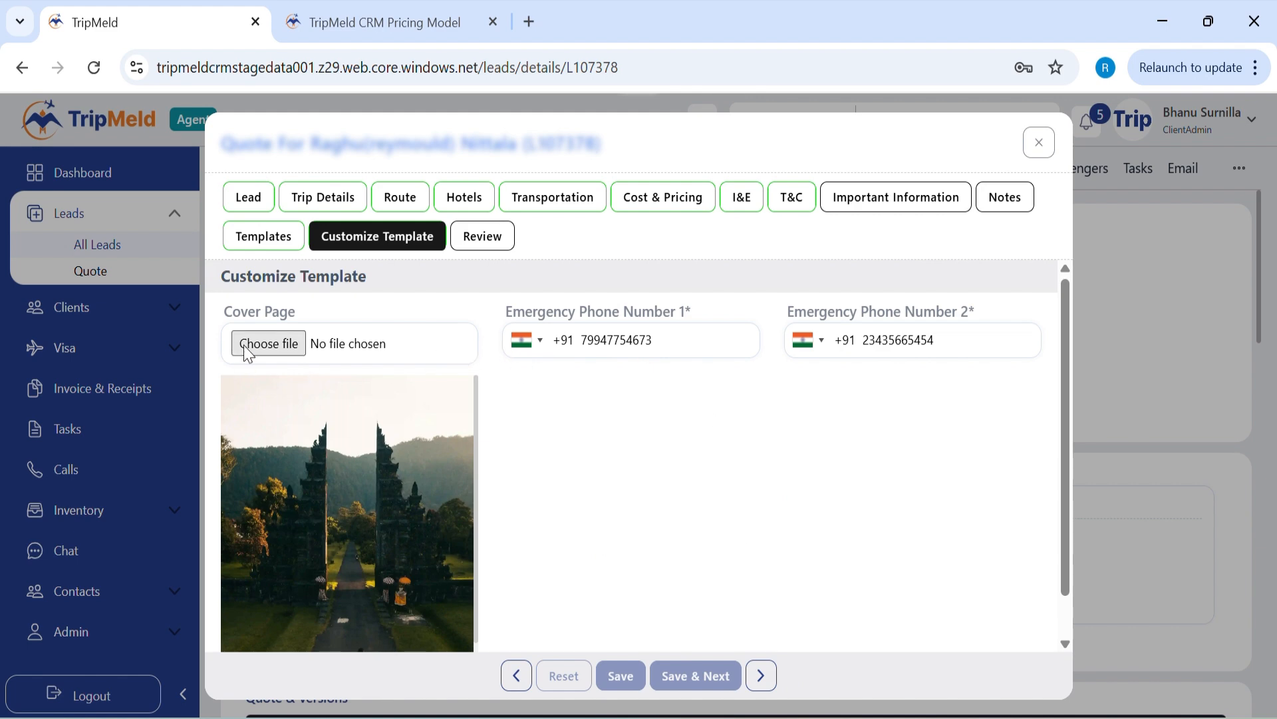
left_click(268, 344)
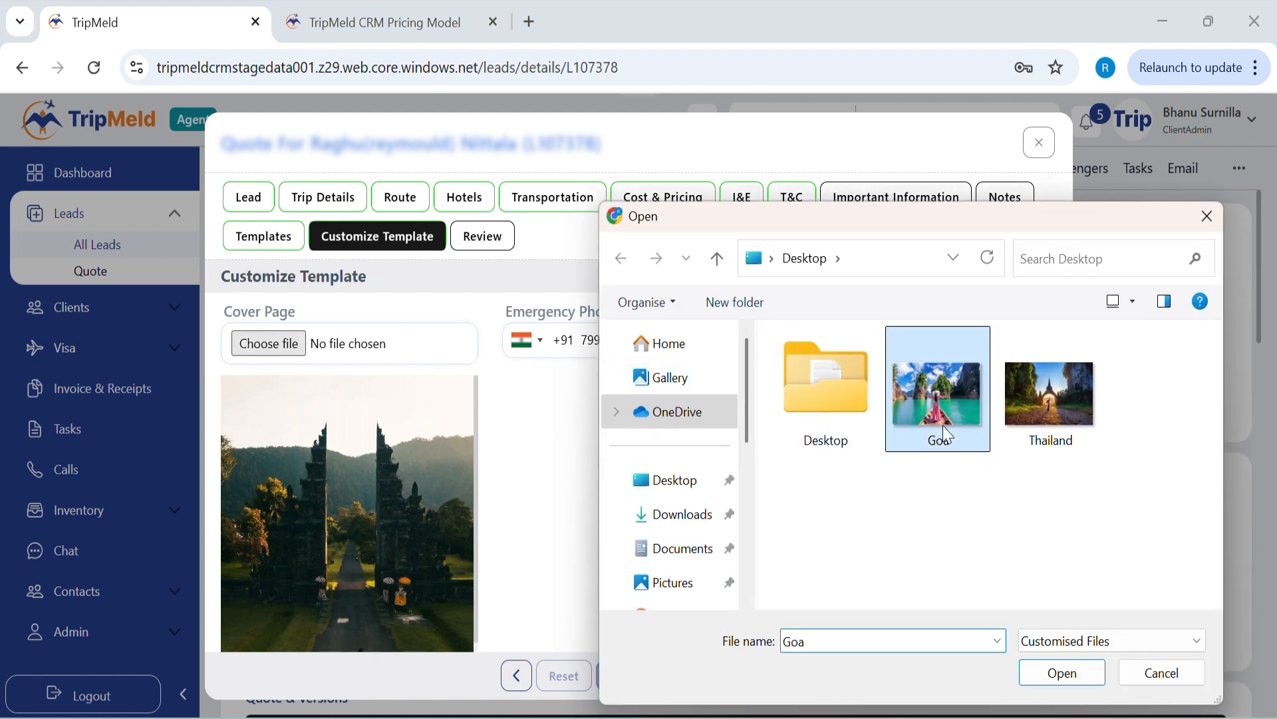
left_click(1062, 672)
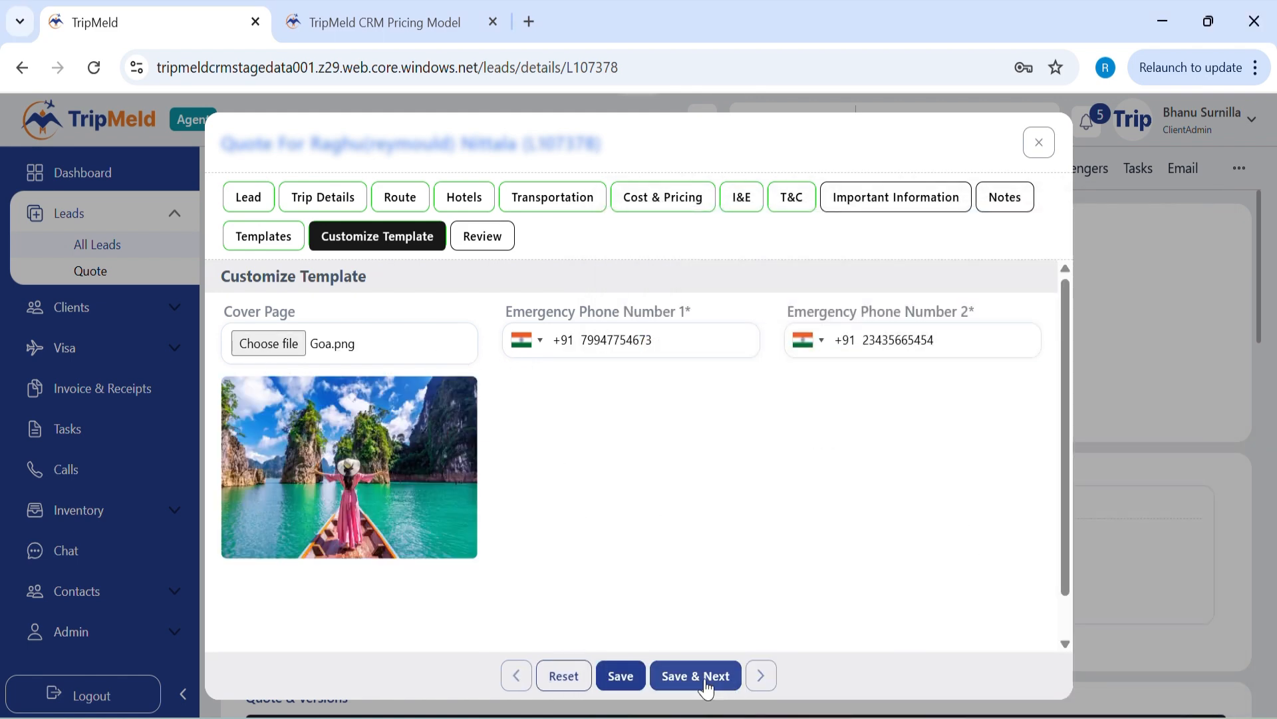
left_click(694, 675)
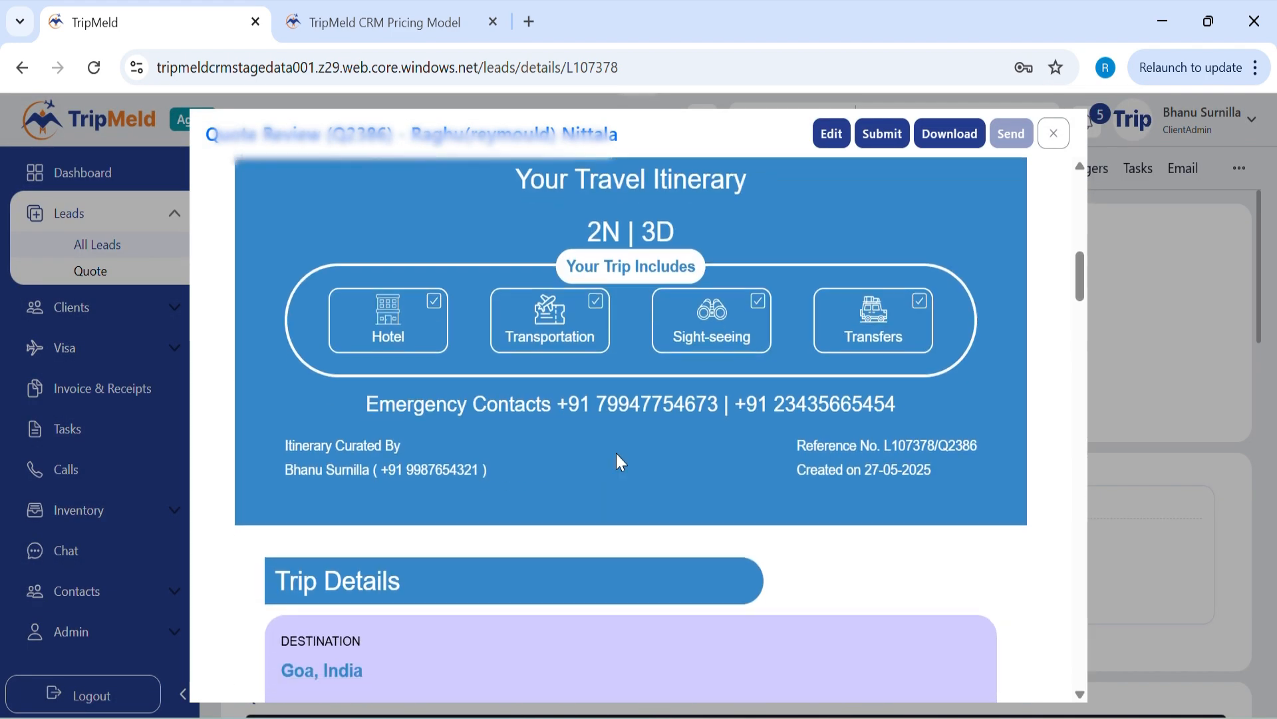
Step: Scroll through quote Q2386's review: itinerary, flight, inclusions, pricing, reviews and contact details
scroll("down", 3)
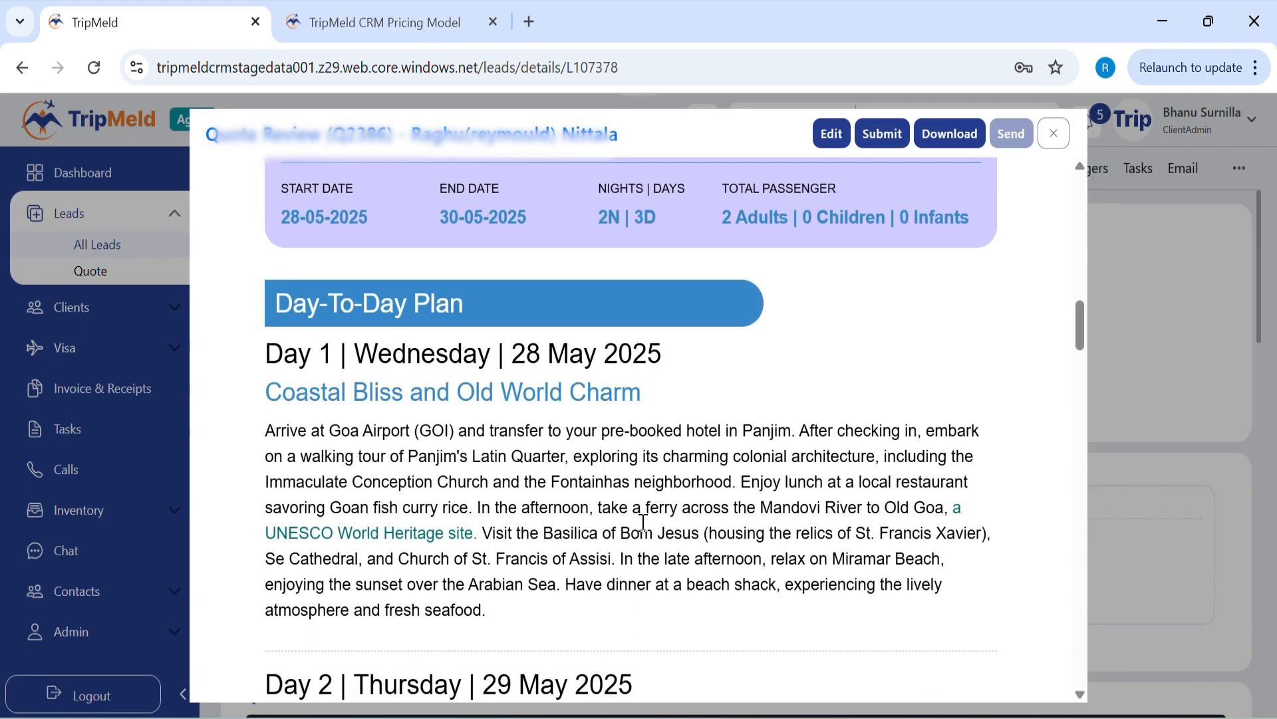
scroll("down", 3)
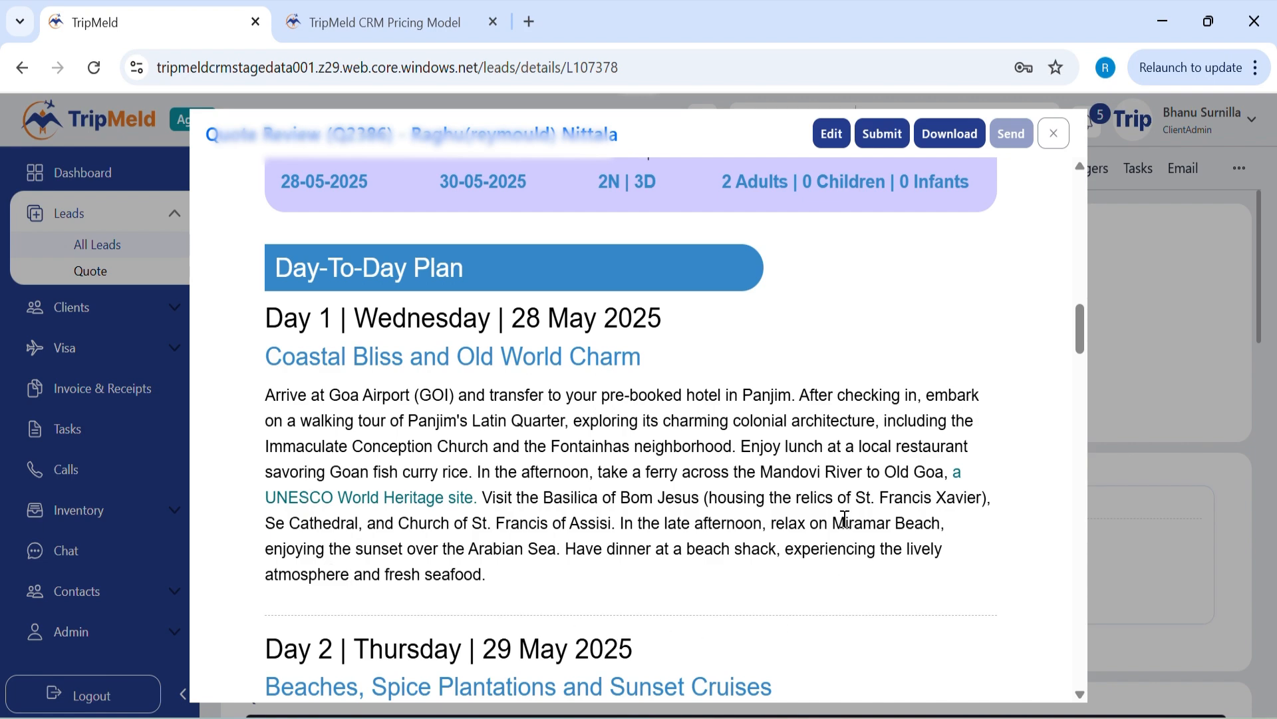
scroll("down", 3)
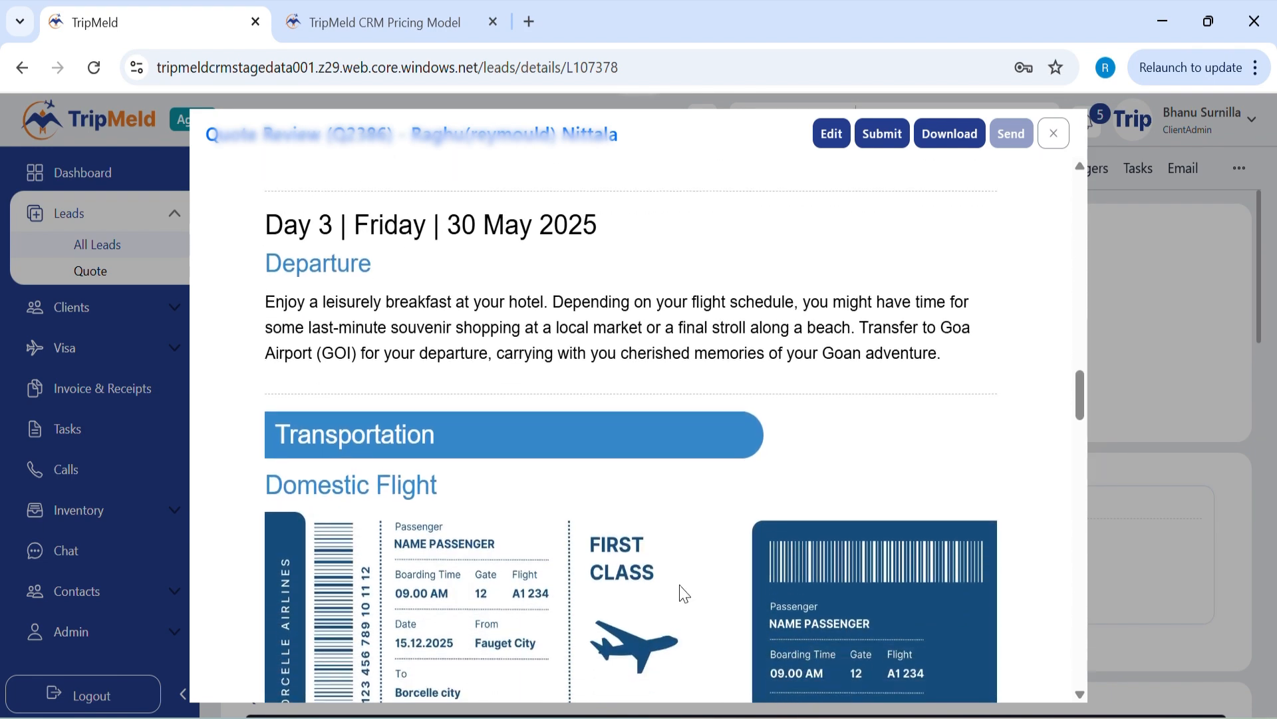
scroll("down", 3)
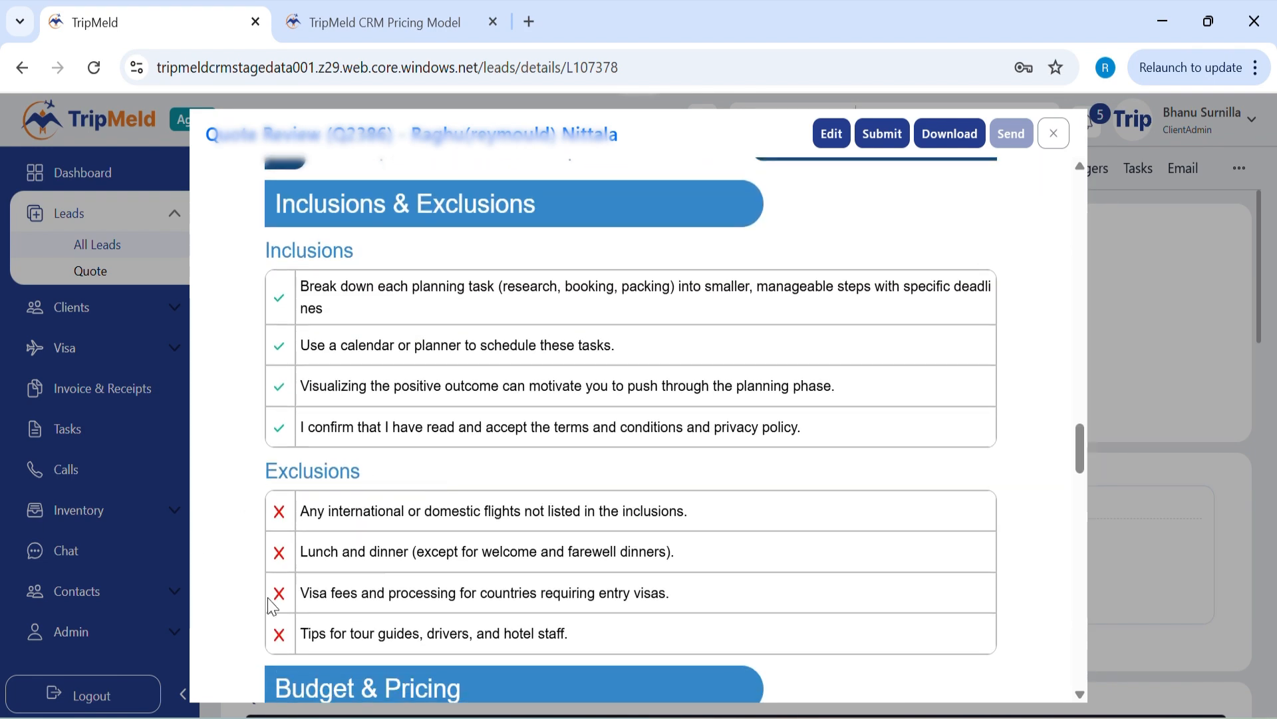
scroll("down", 3)
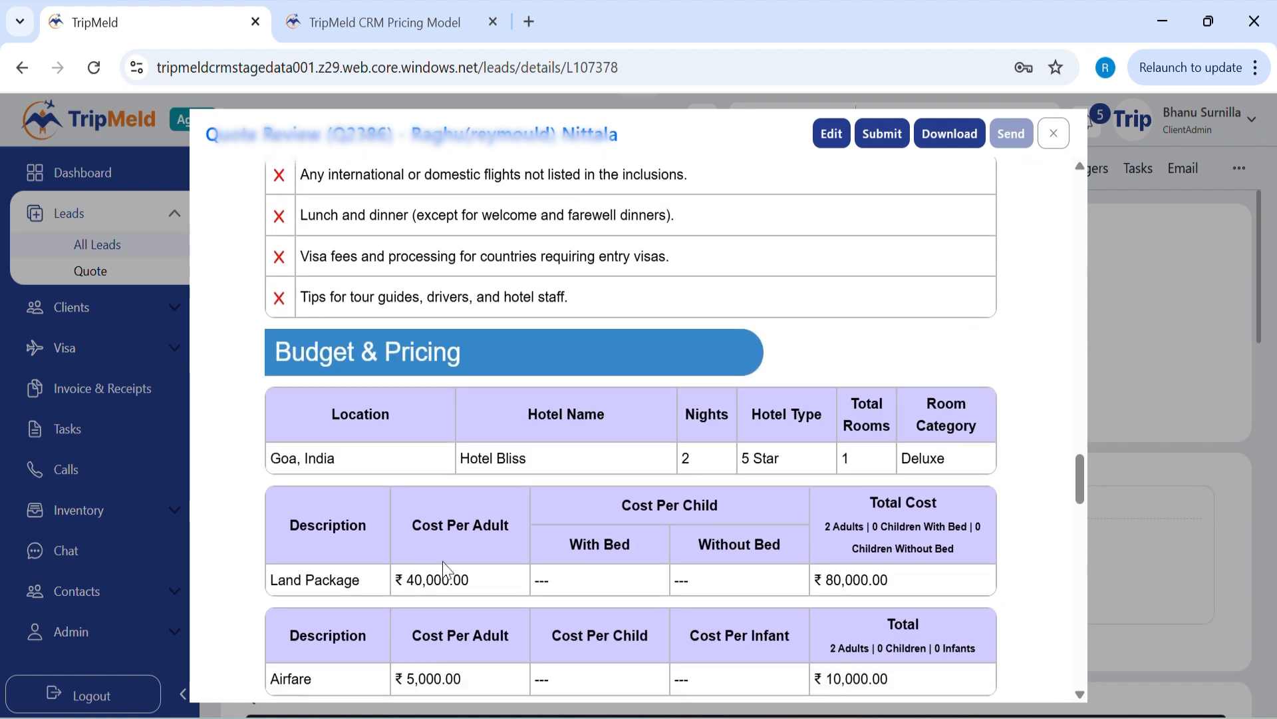
scroll("down", 3)
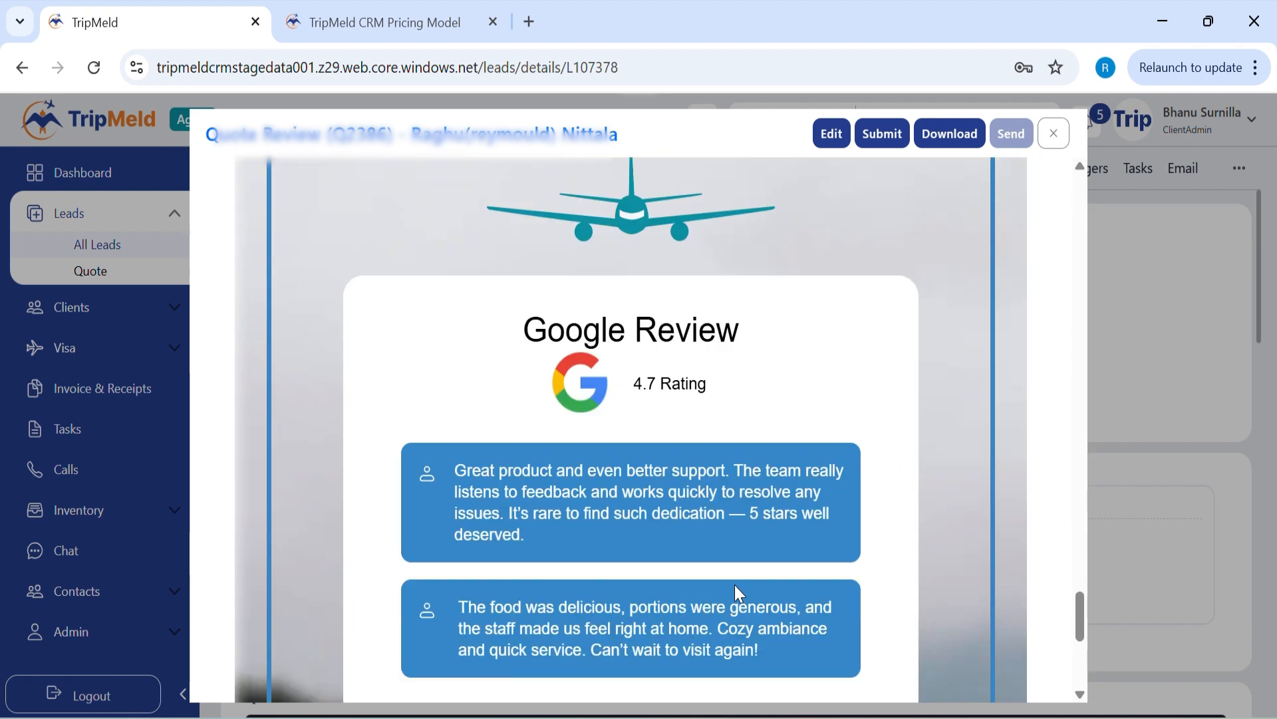
scroll("down", 3)
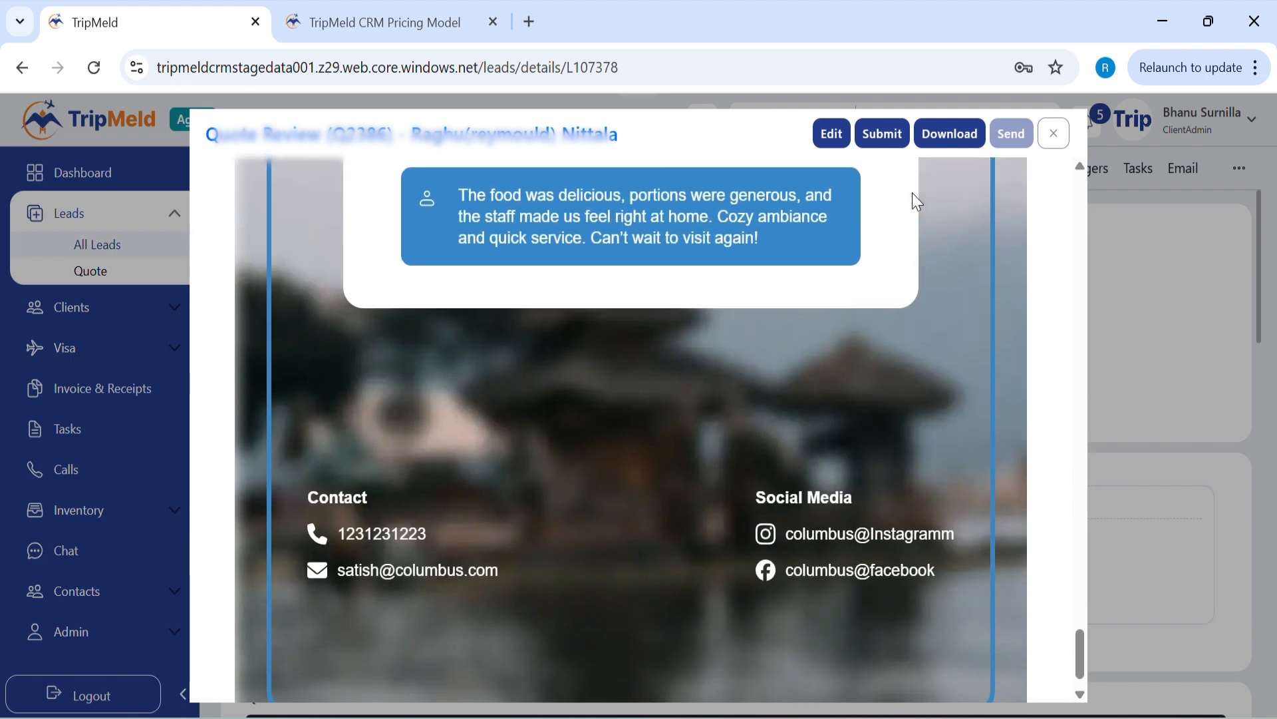
scroll("up", 3)
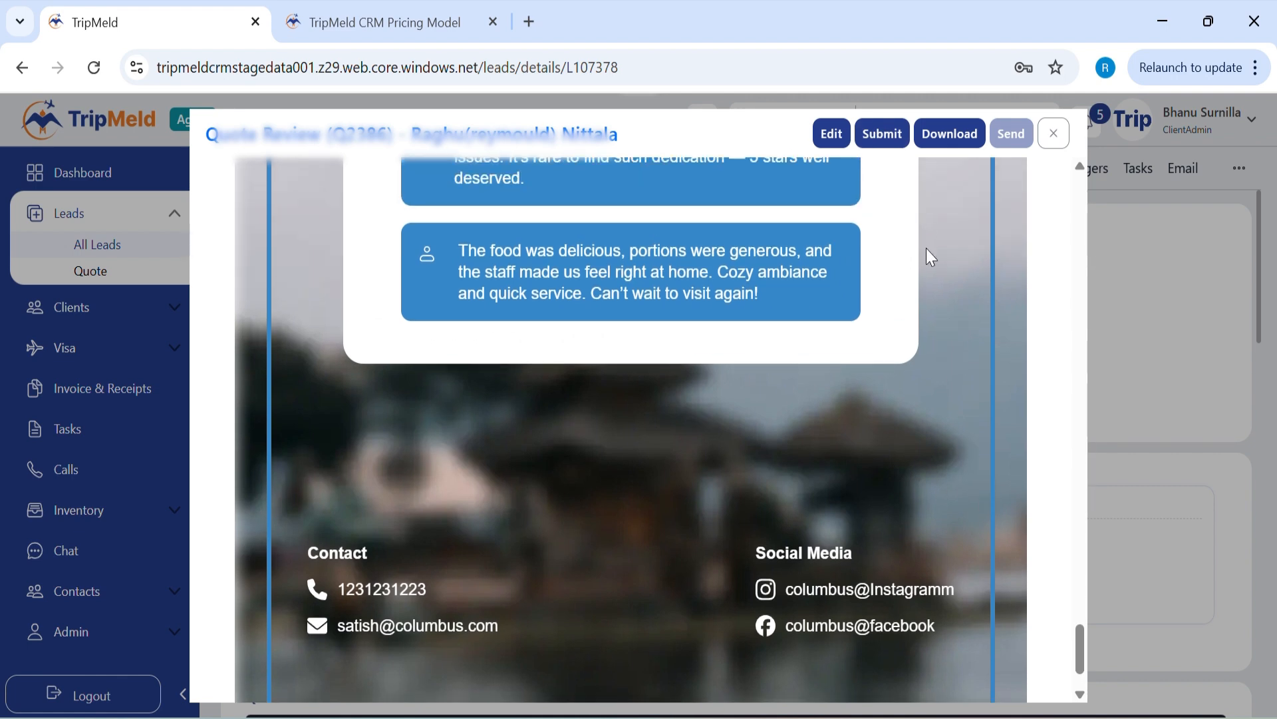
Step: Submit quote Q2386 and confirm it in the Confirm To Submit dialog
left_click(881, 133)
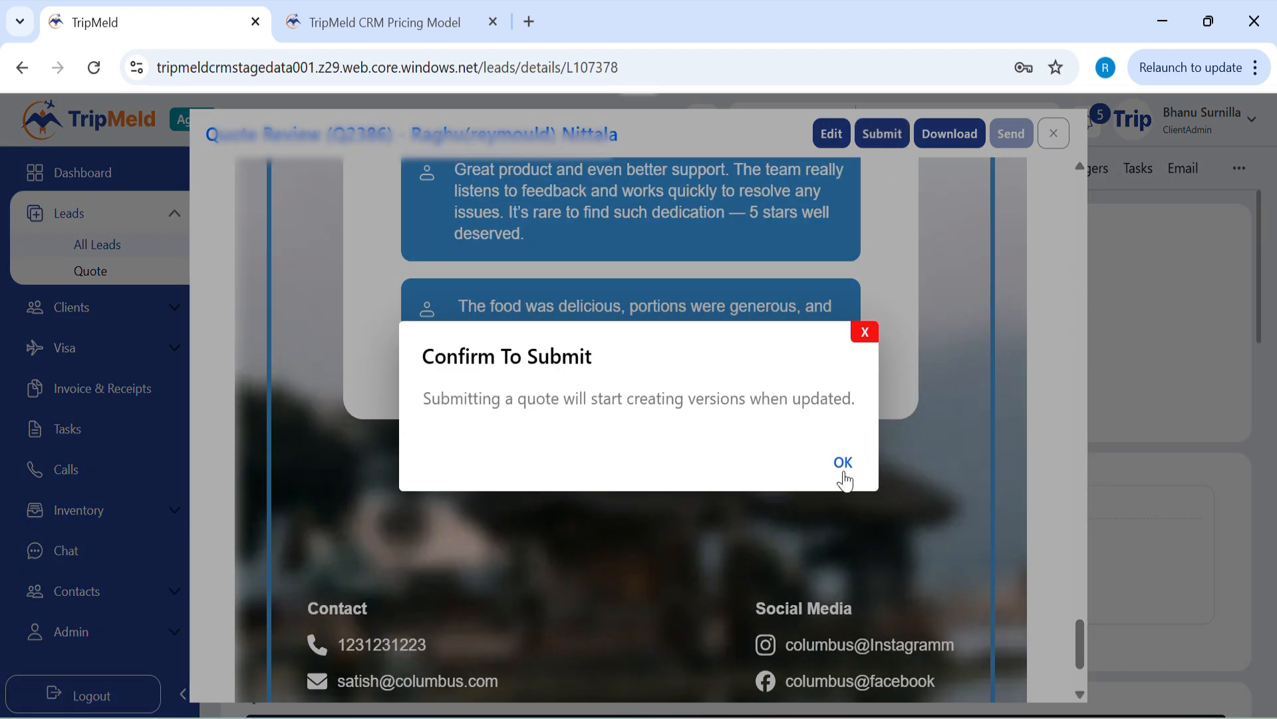
left_click(842, 461)
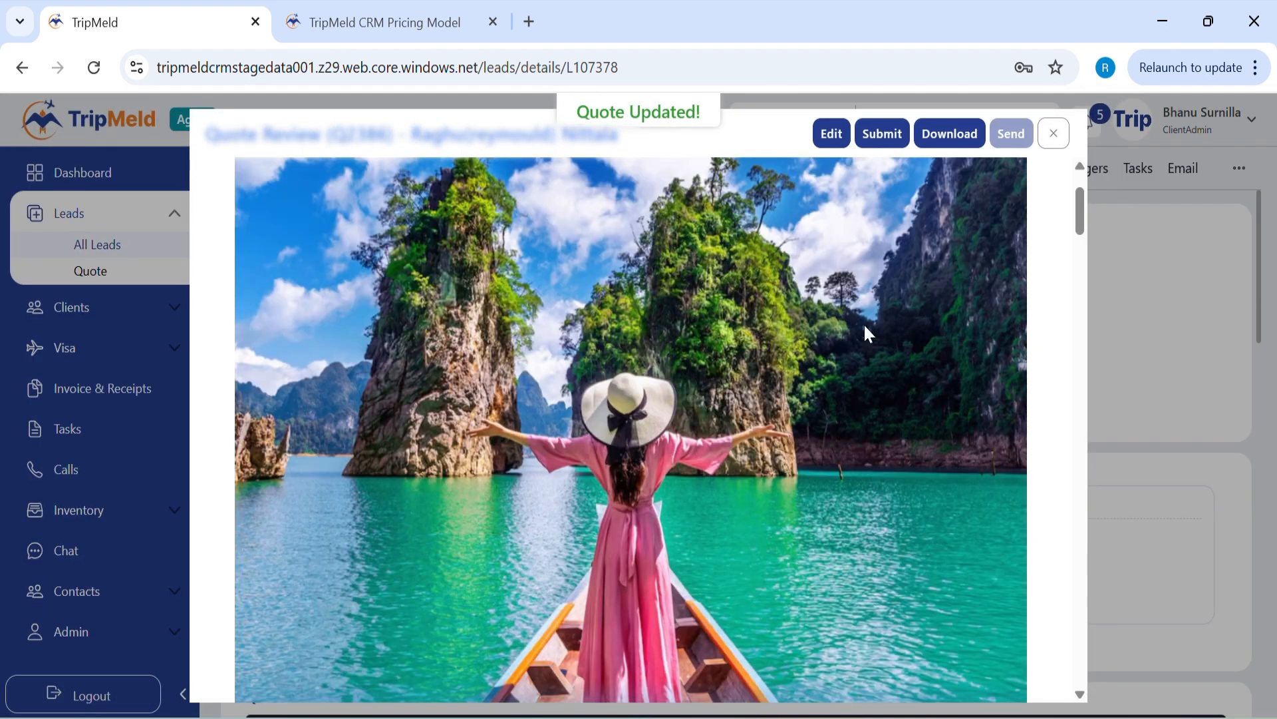
scroll("down", 3)
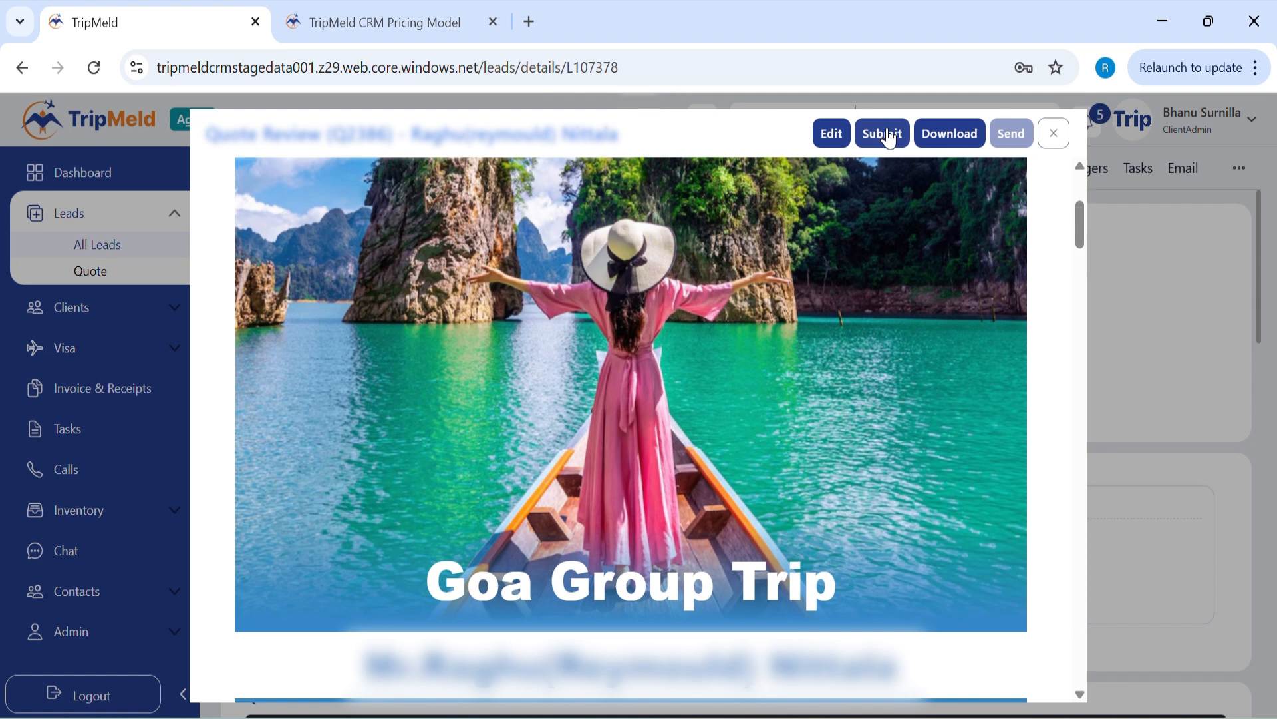